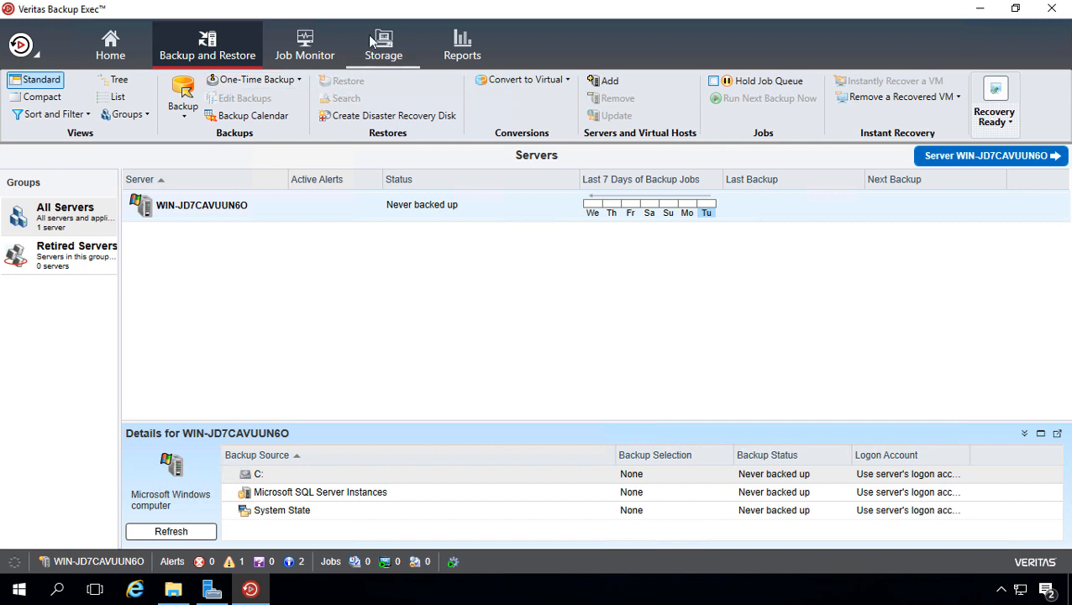
# Return to the Servers list and bring up the actions menu for WIN-JD7CAVUUN6O.
pyautogui.click(383, 43)
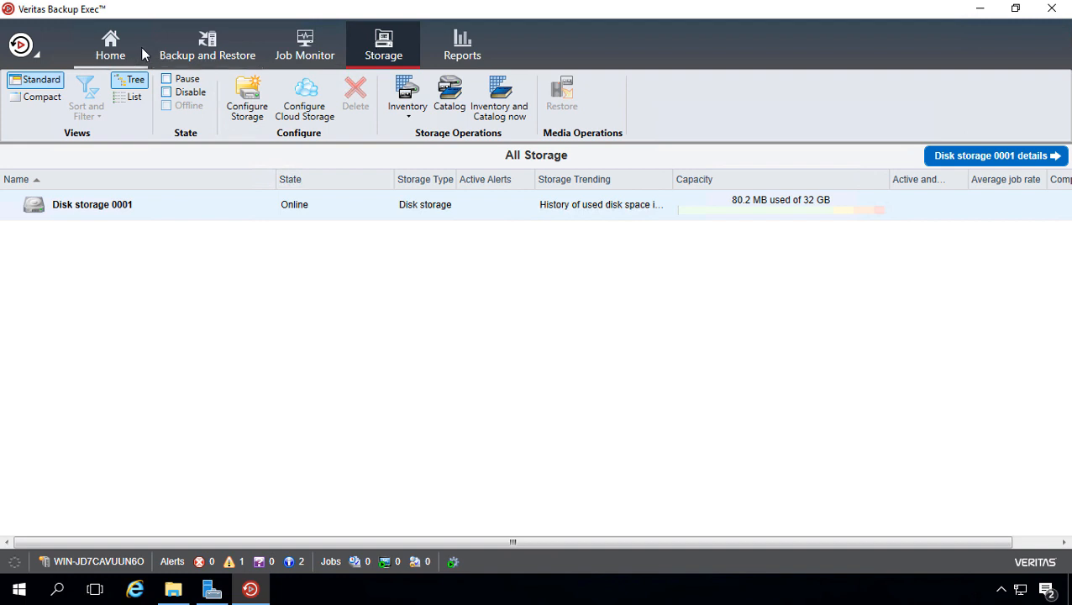
pyautogui.click(209, 44)
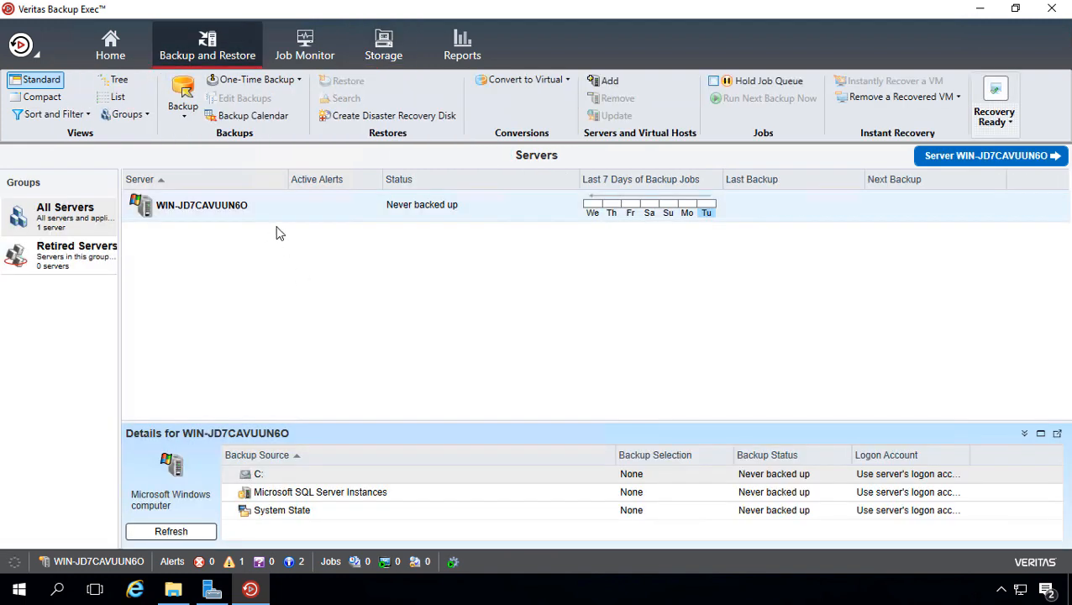
pyautogui.rightClick(201, 205)
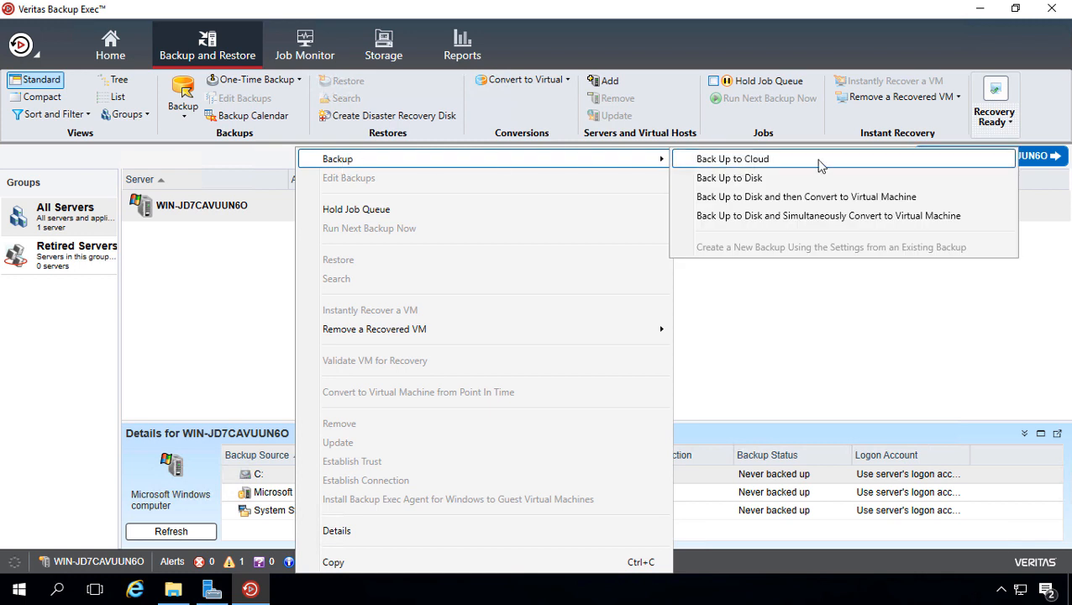
pyautogui.moveTo(817, 171)
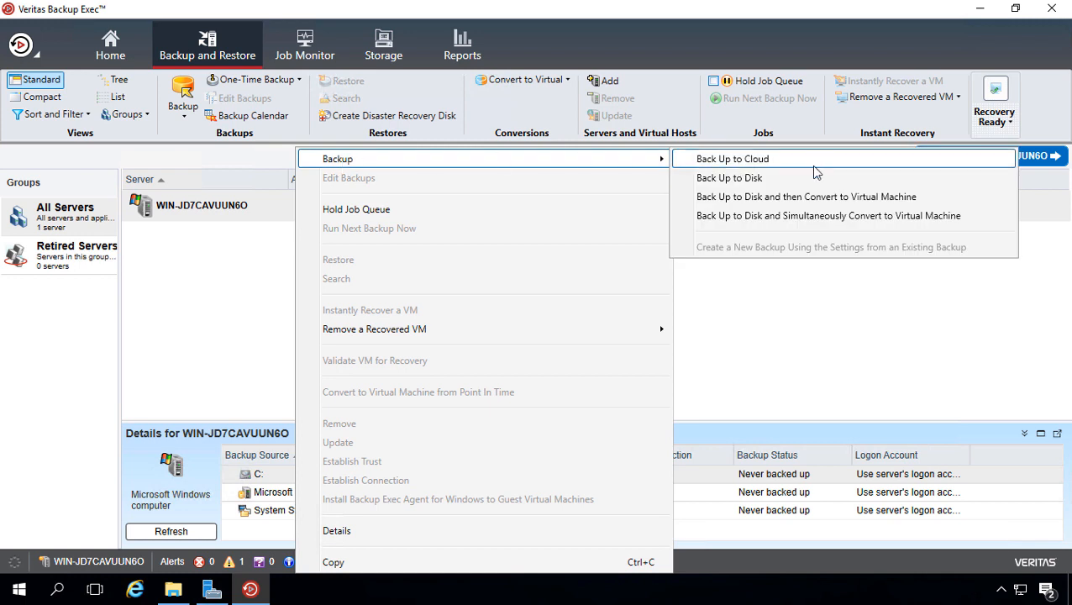
pyautogui.moveTo(813, 179)
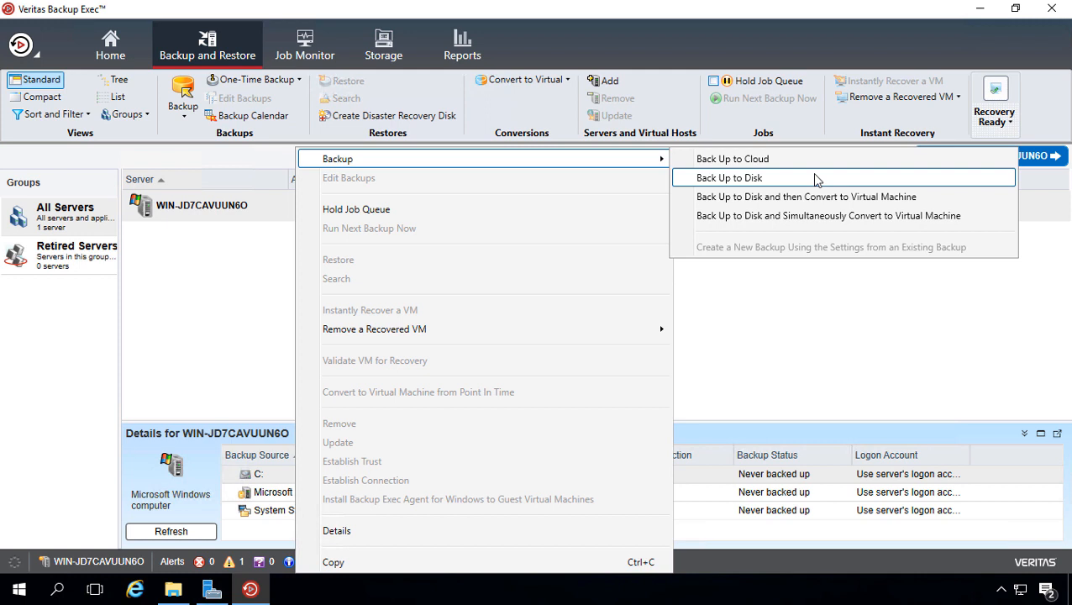
pyautogui.moveTo(815, 197)
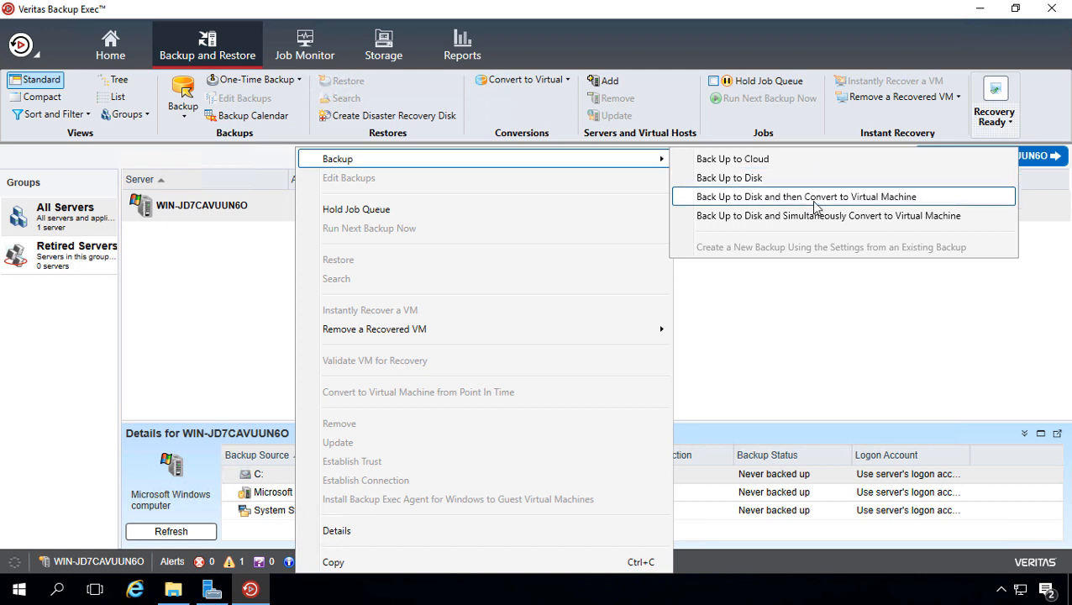
pyautogui.moveTo(815, 220)
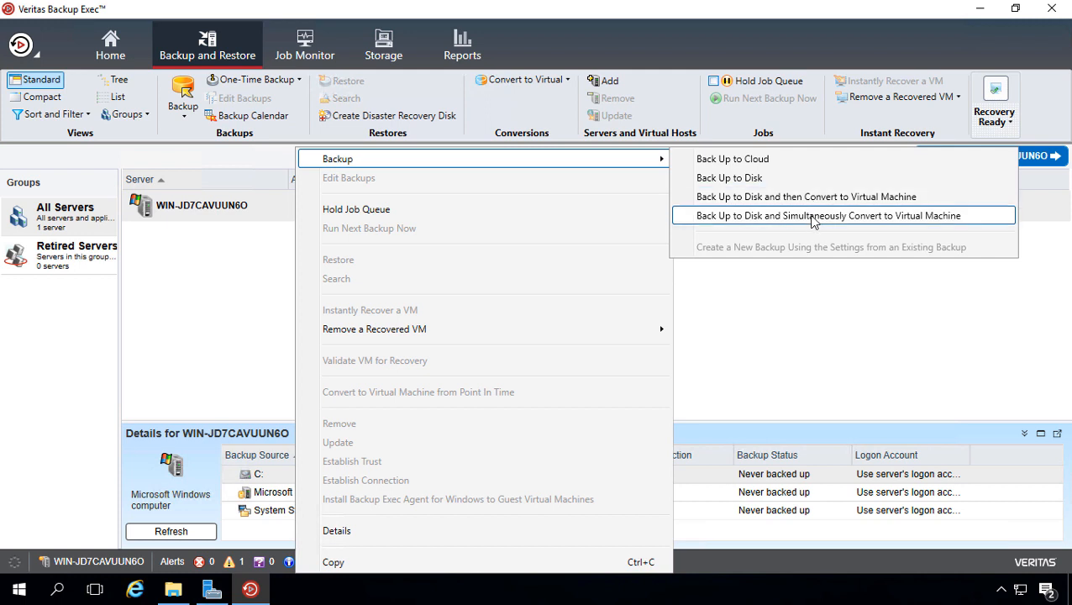
pyautogui.moveTo(815, 197)
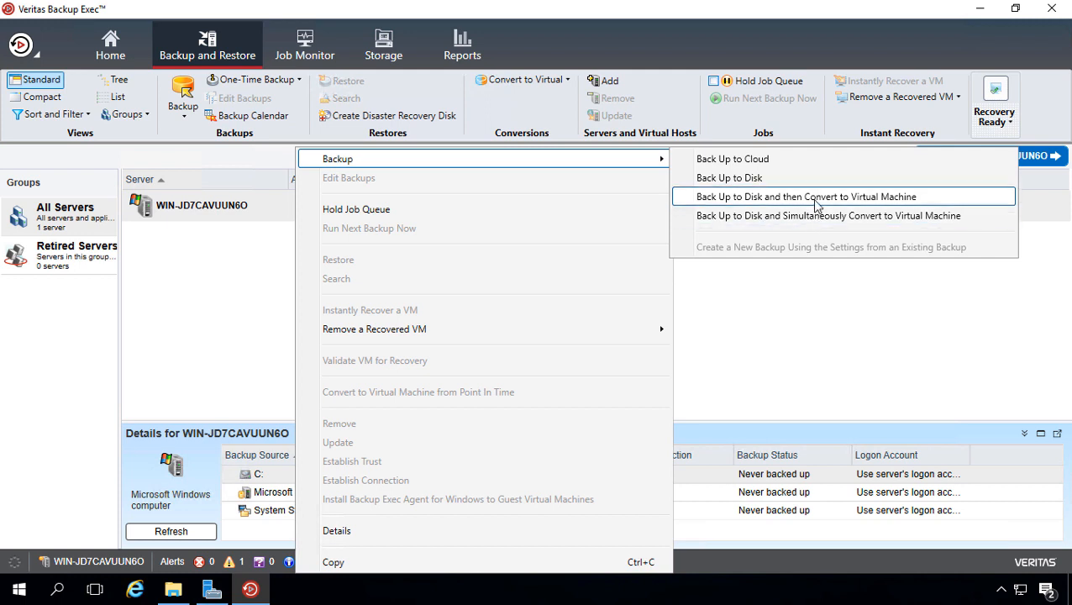
pyautogui.moveTo(817, 219)
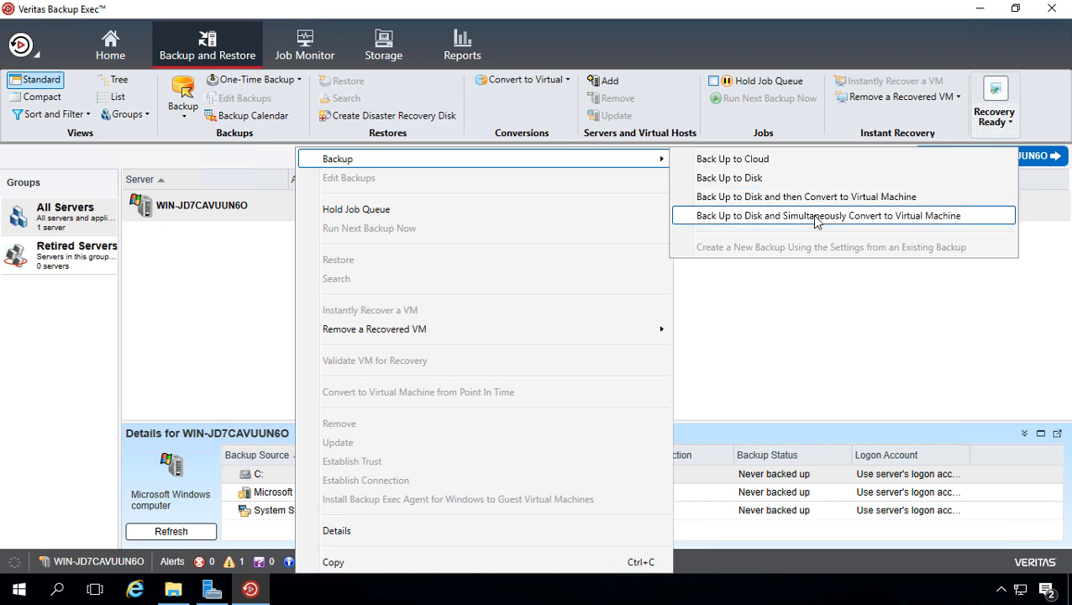
pyautogui.moveTo(815, 197)
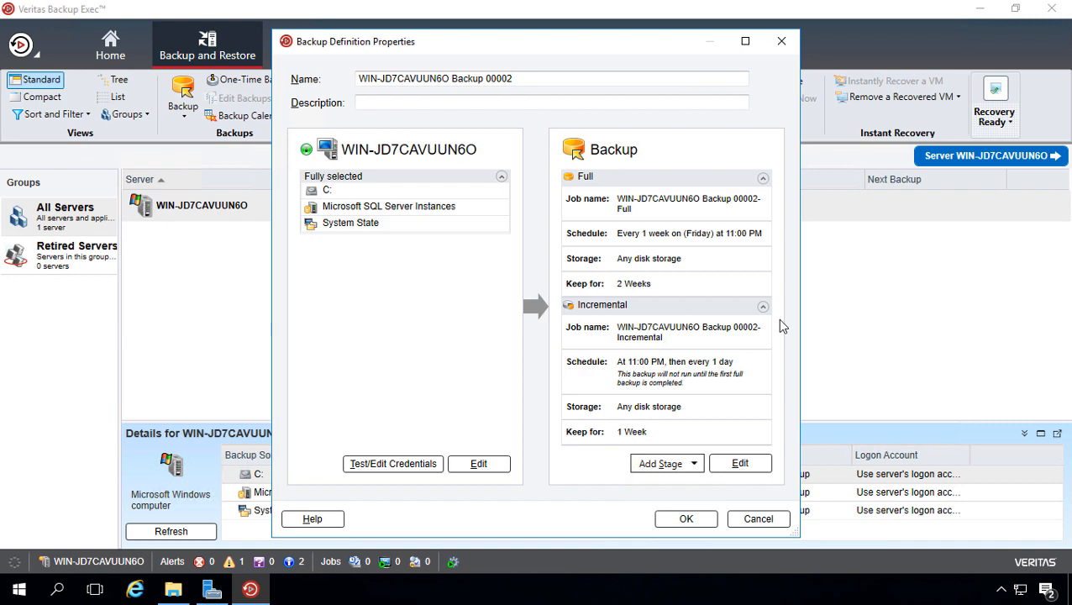
pyautogui.moveTo(789, 408)
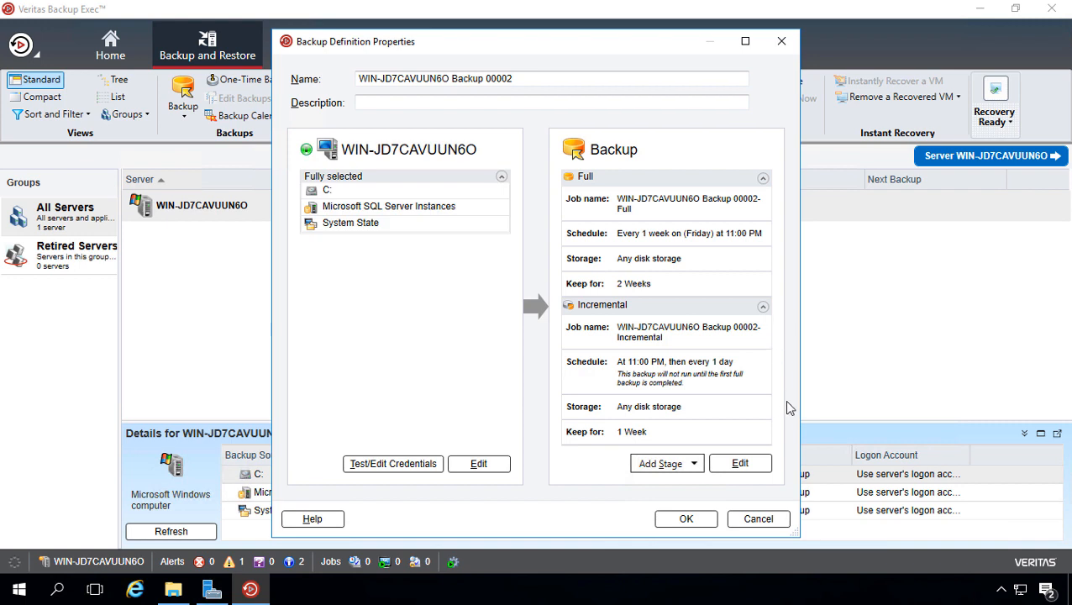
pyautogui.moveTo(775, 430)
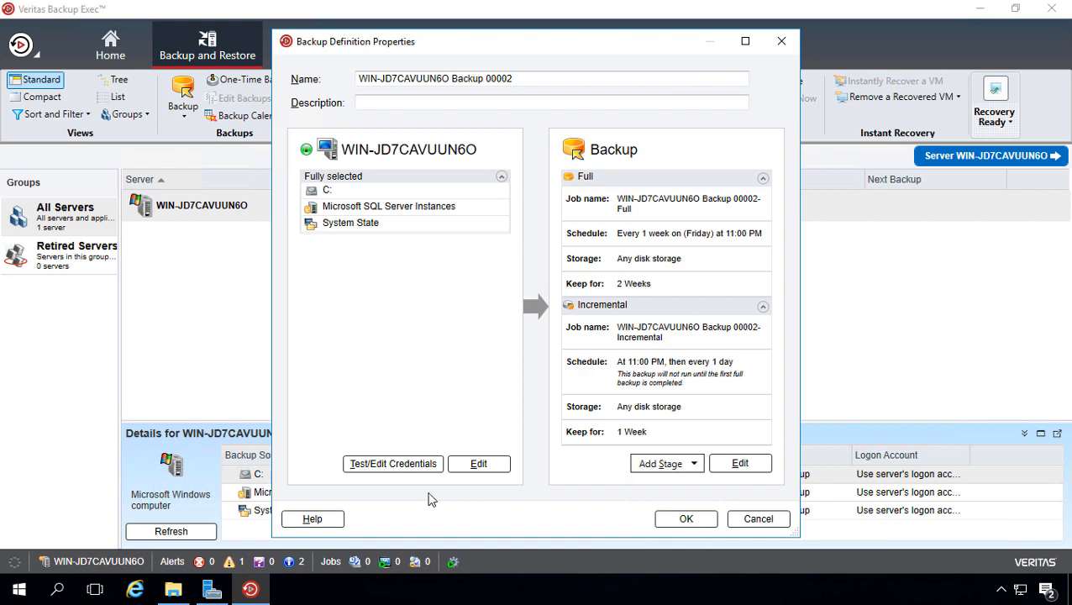
# Run Test All on the credentials for the server, C:, SQL Server instances and System State.
pyautogui.click(393, 464)
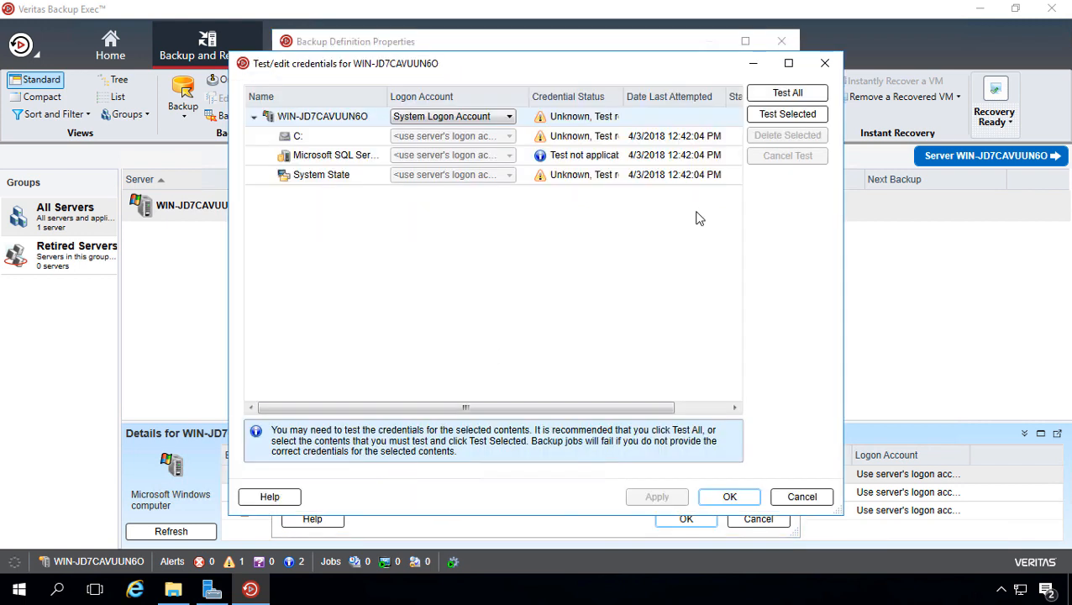
pyautogui.click(787, 93)
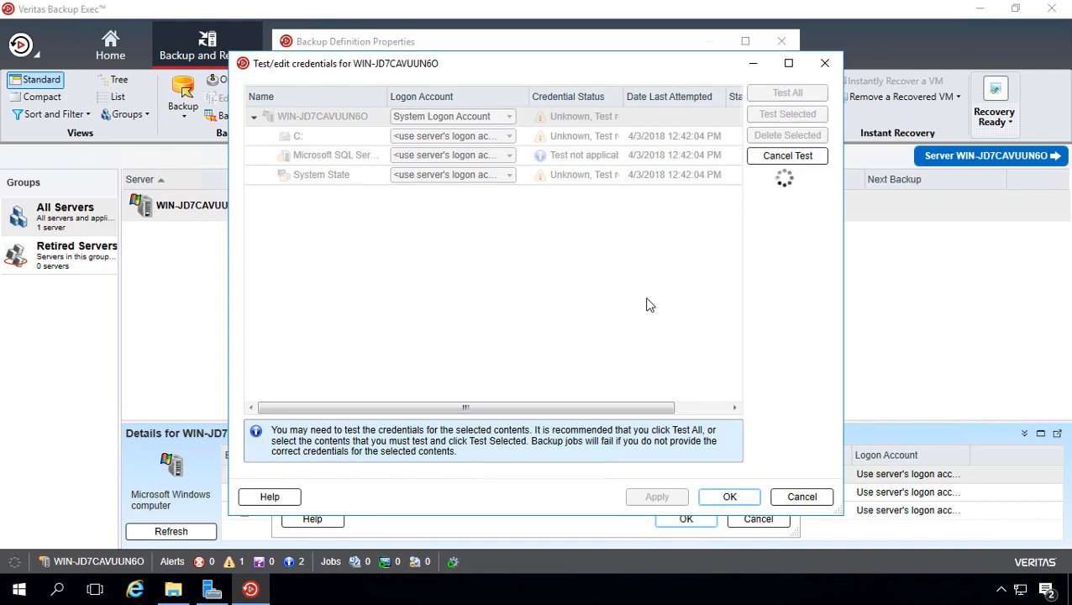
pyautogui.moveTo(645, 295)
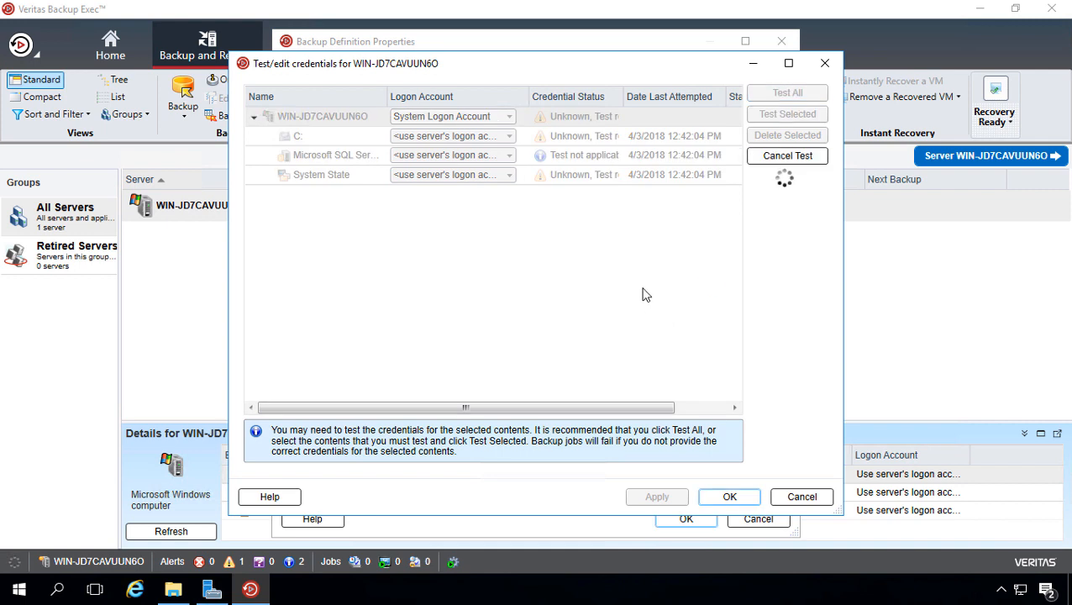
pyautogui.moveTo(600, 317)
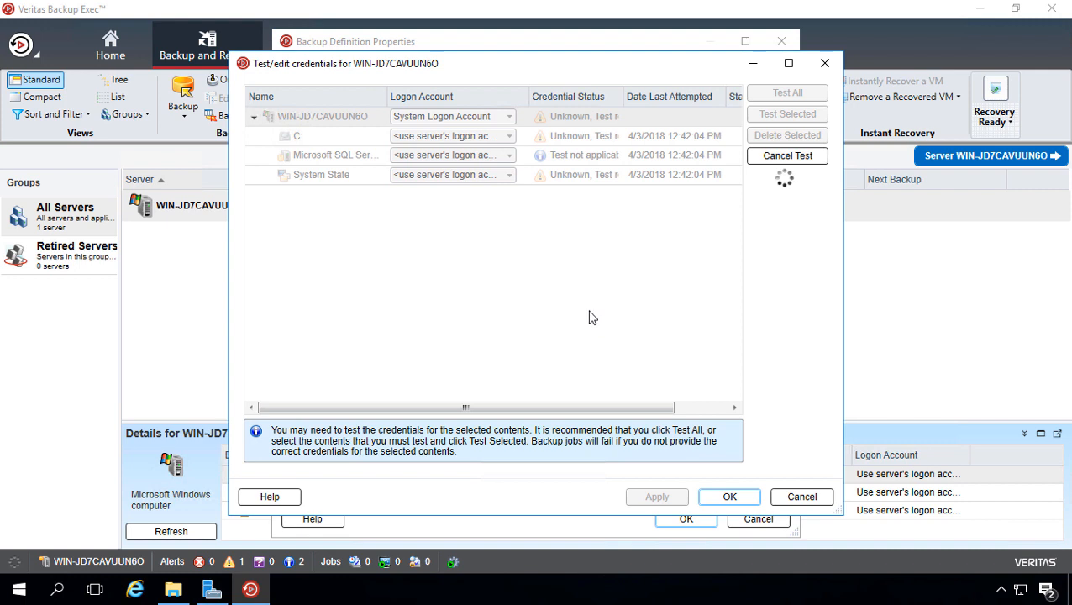
pyautogui.moveTo(612, 322)
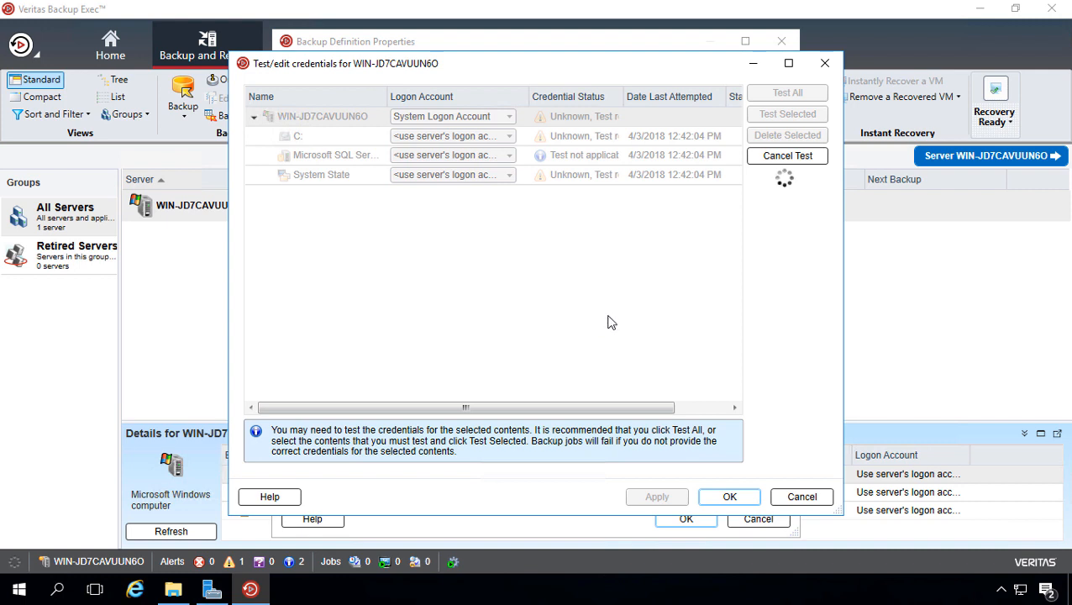
pyautogui.moveTo(602, 318)
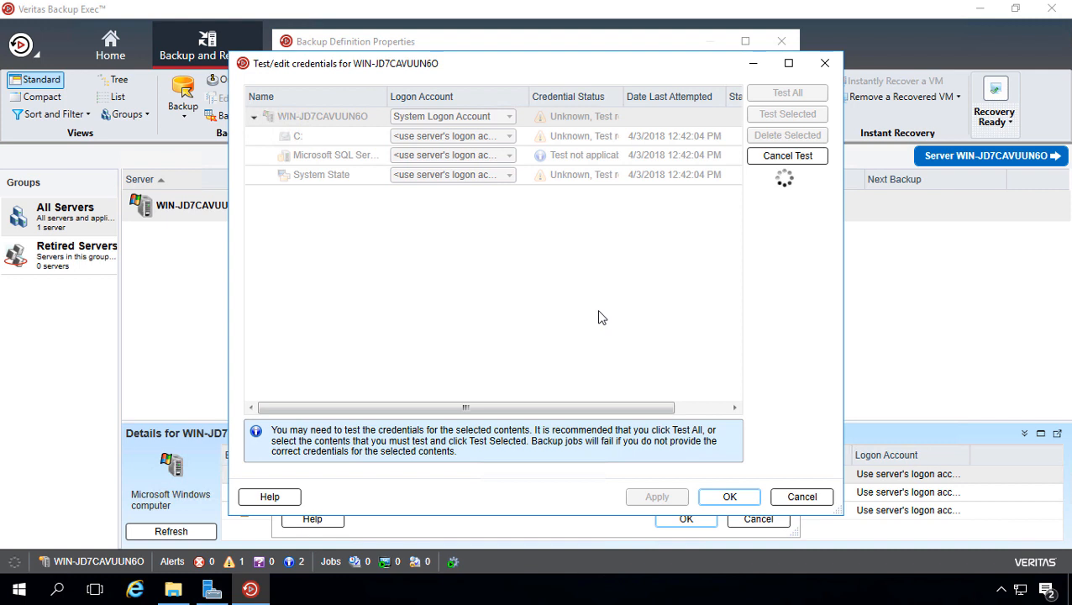
pyautogui.moveTo(615, 307)
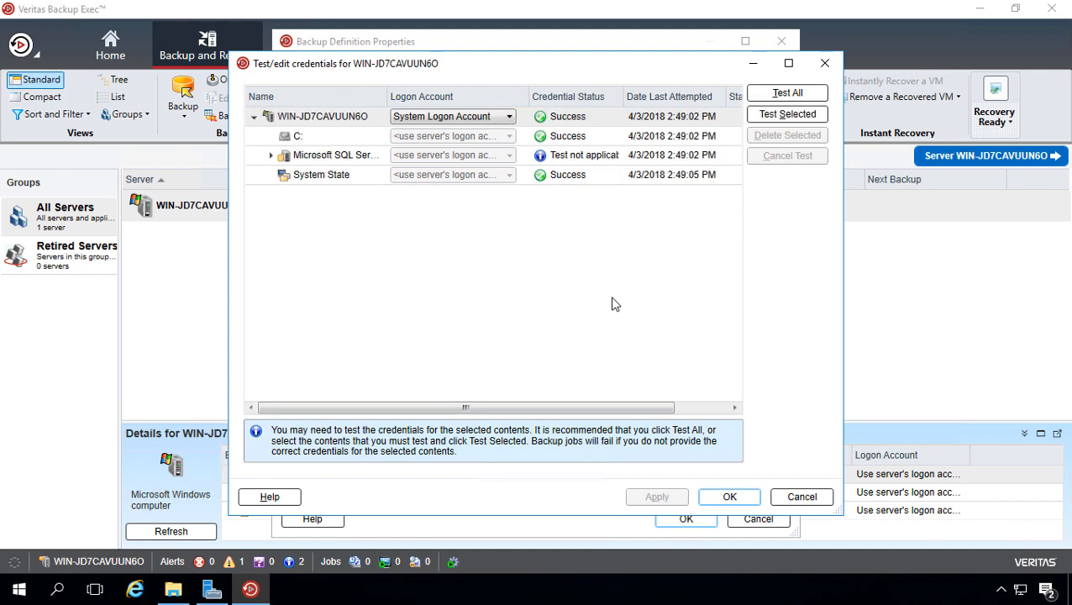
pyautogui.moveTo(592, 165)
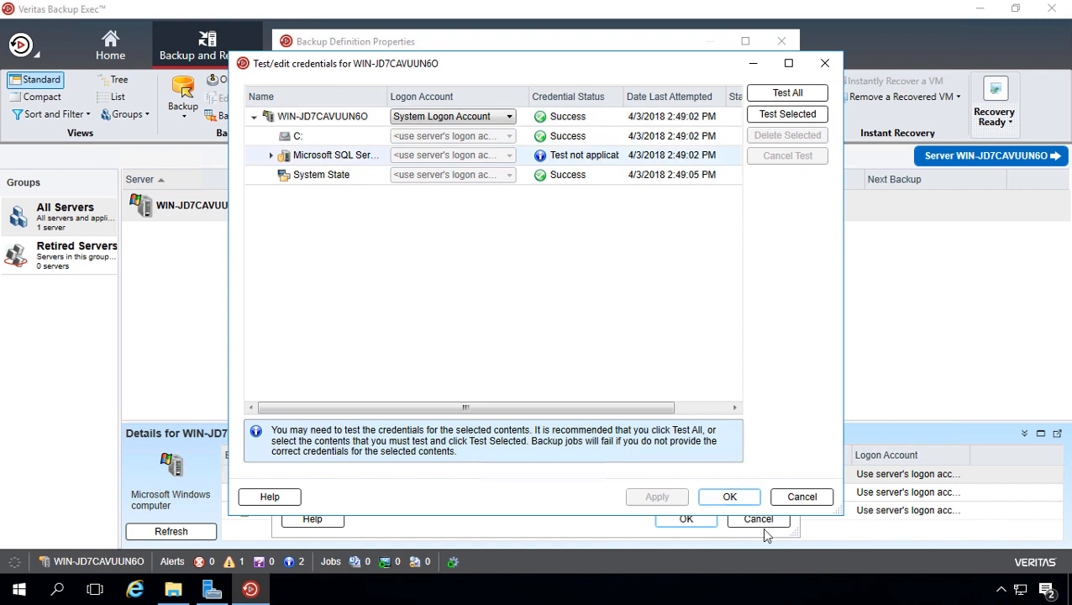
# Dismiss the credential results and browse the SQL Server instances and C: drive contents.
pyautogui.click(729, 498)
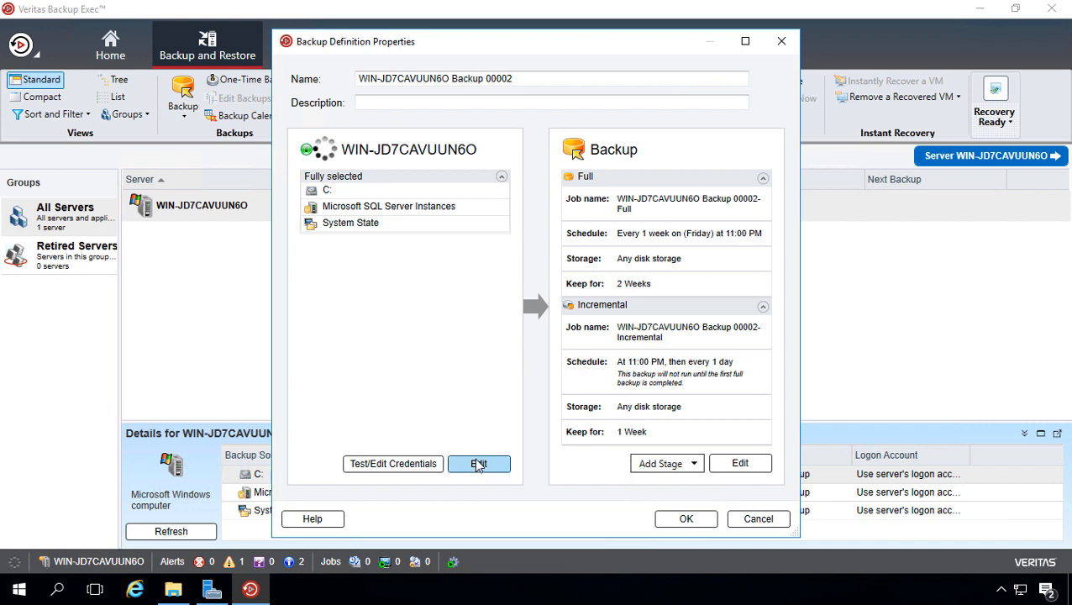
pyautogui.click(479, 463)
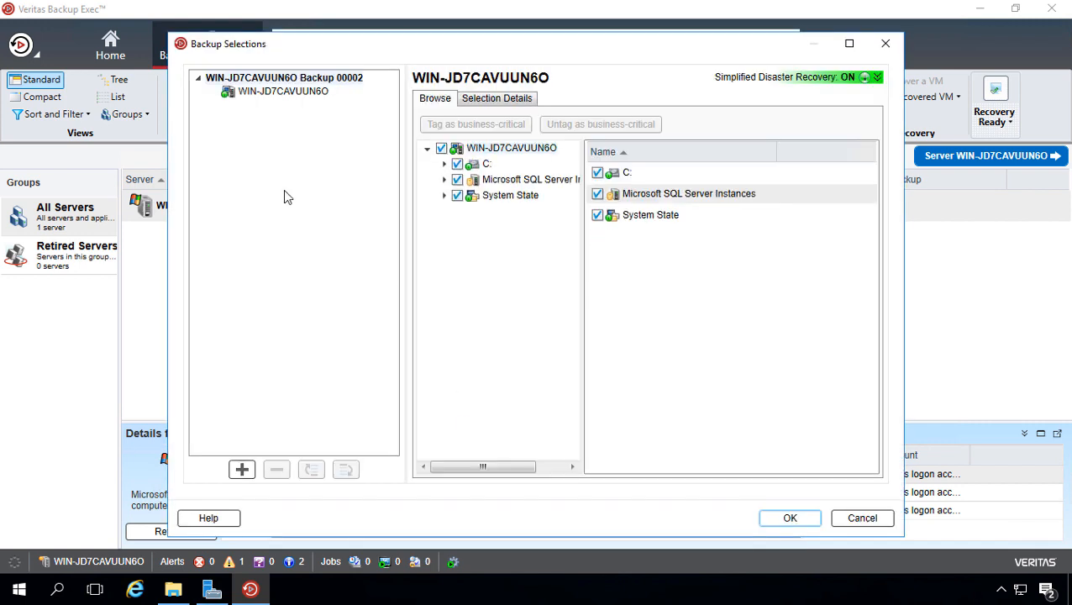
pyautogui.moveTo(400, 208)
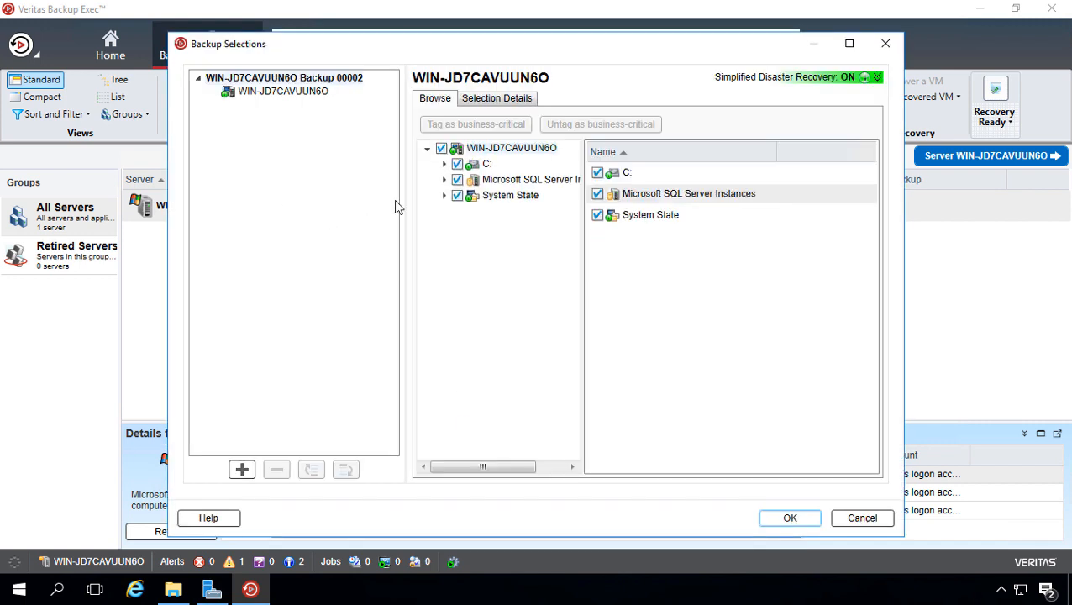
pyautogui.moveTo(427, 181)
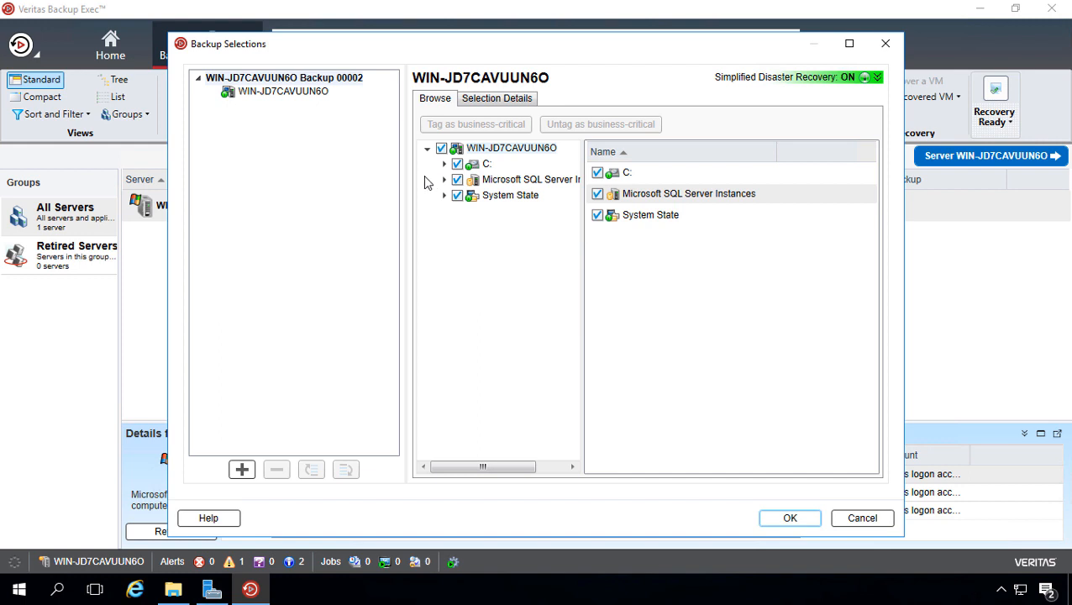
pyautogui.moveTo(430, 208)
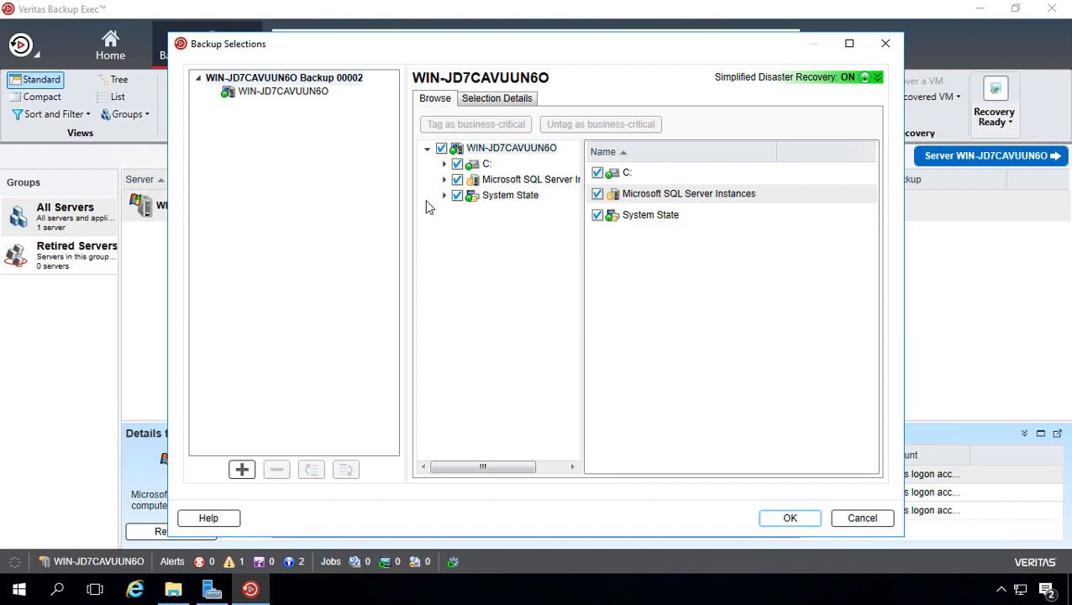
pyautogui.click(531, 178)
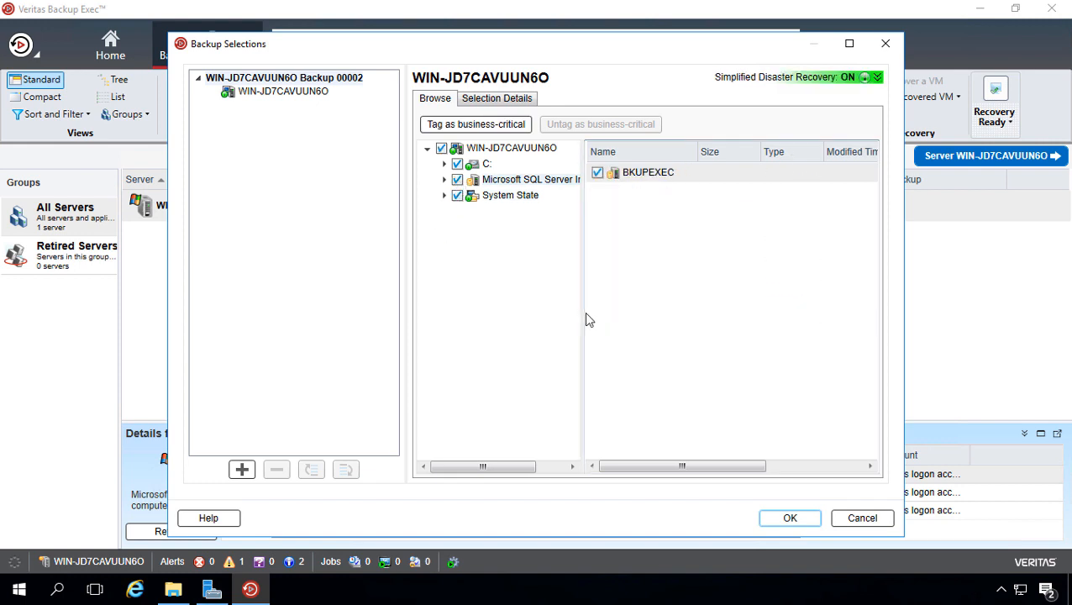
pyautogui.moveTo(583, 329)
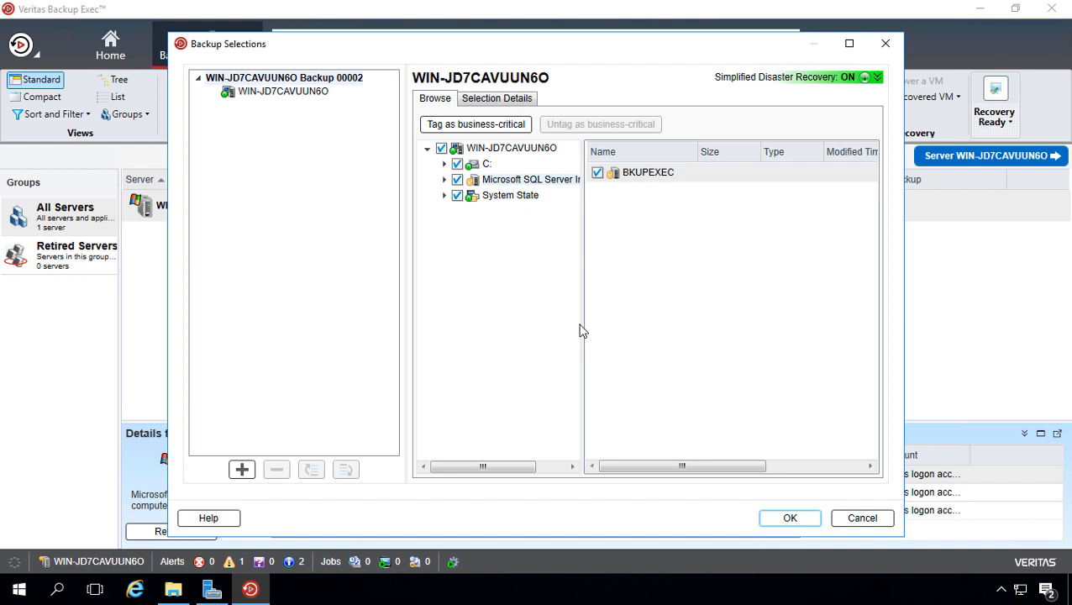
pyautogui.click(443, 165)
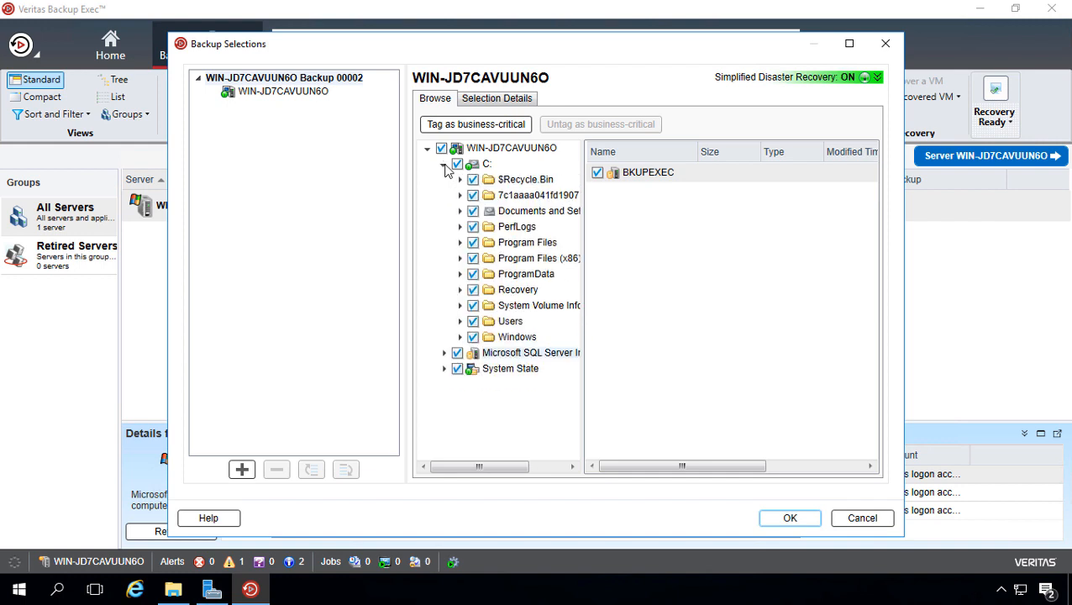
# Deselect C:, look at ProgramData, then reselect the entire C: drive for backup.
pyautogui.click(457, 165)
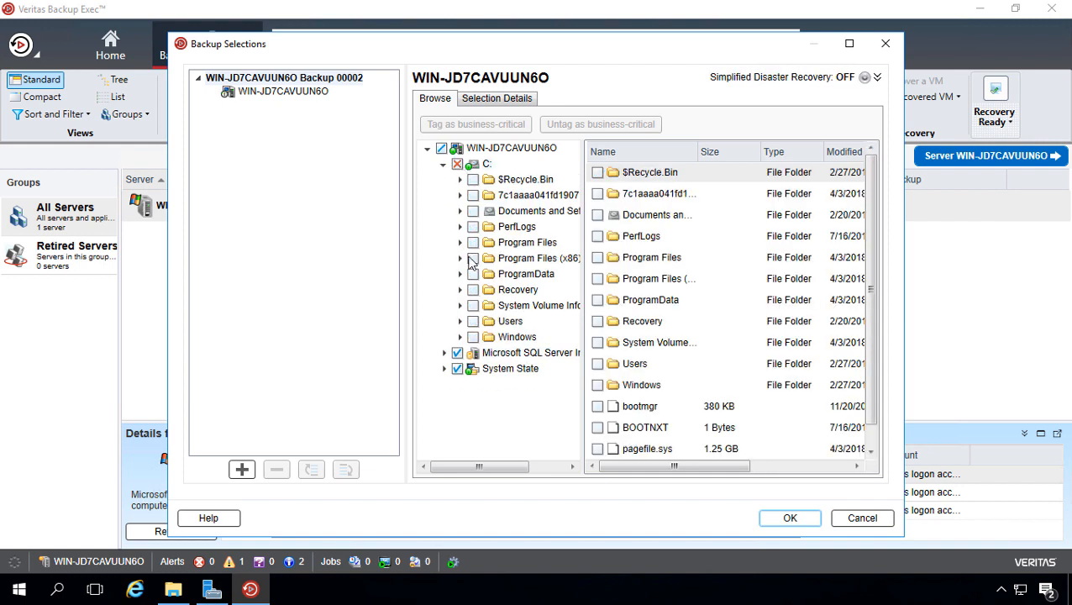
pyautogui.click(474, 337)
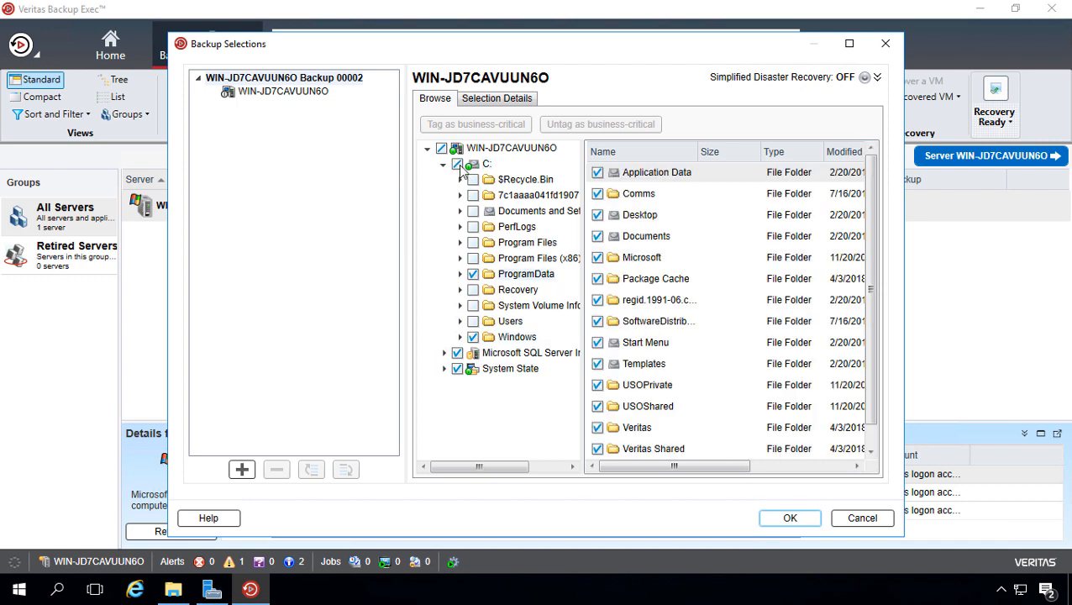
pyautogui.click(877, 77)
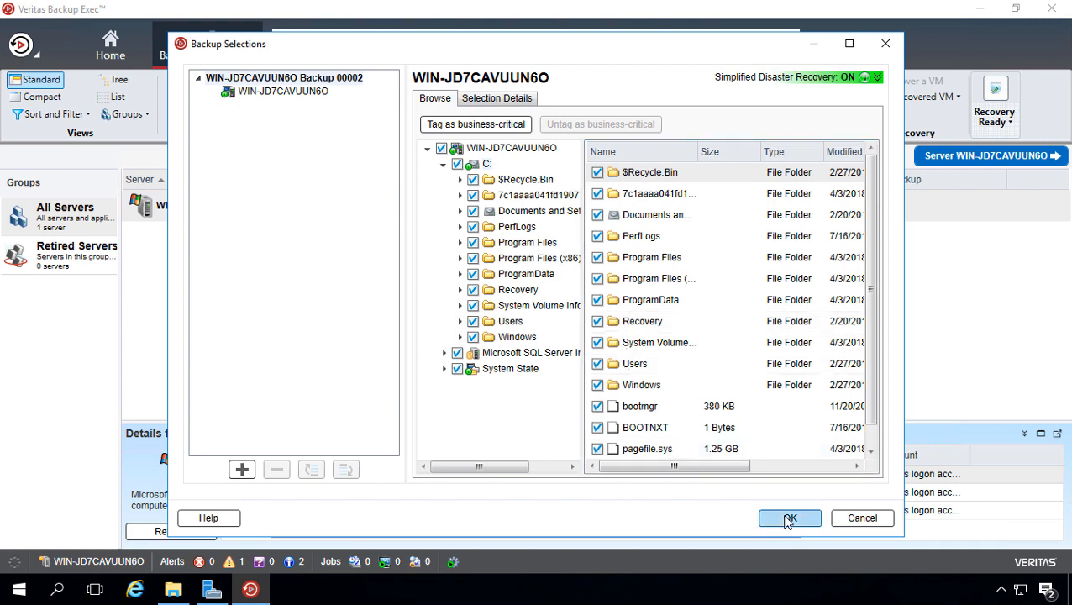
# Confirm the selections and edit the job's weekly Full and daily Incremental schedule.
pyautogui.click(790, 518)
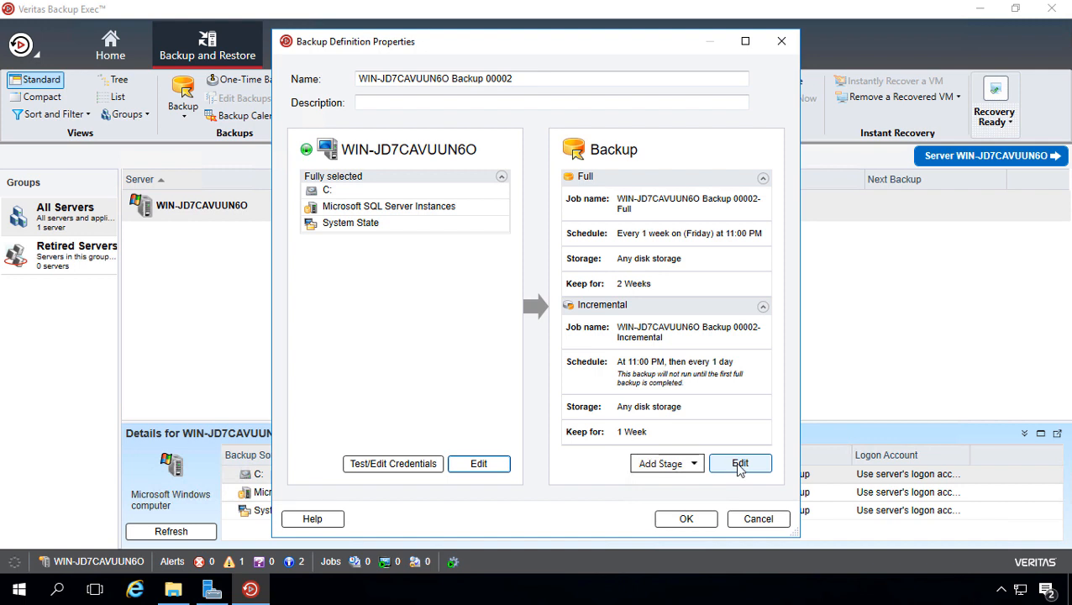
pyautogui.click(740, 463)
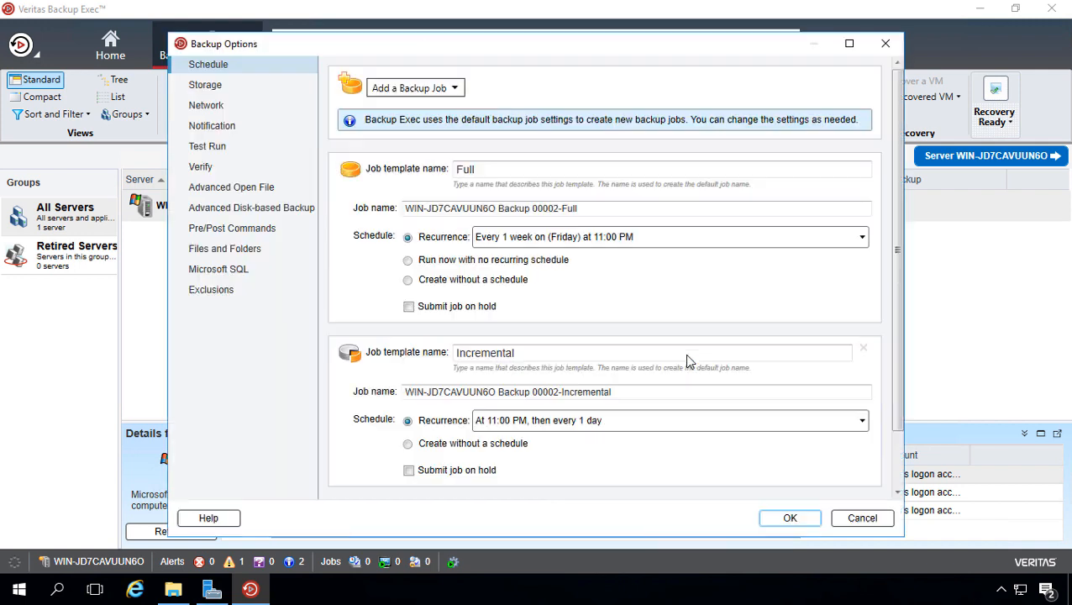
pyautogui.moveTo(849, 43)
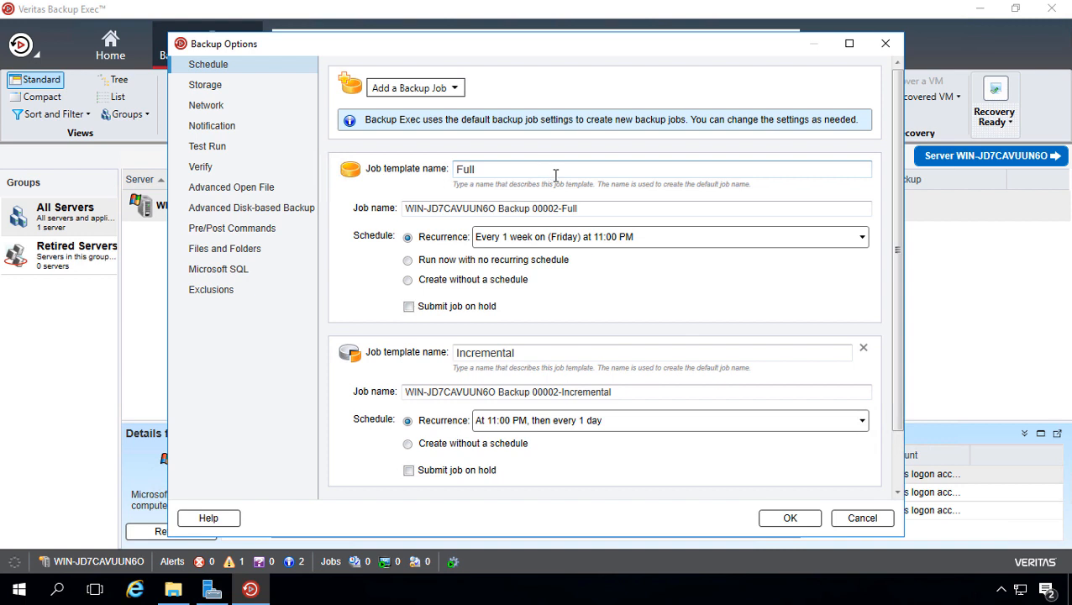
pyautogui.moveTo(527, 172)
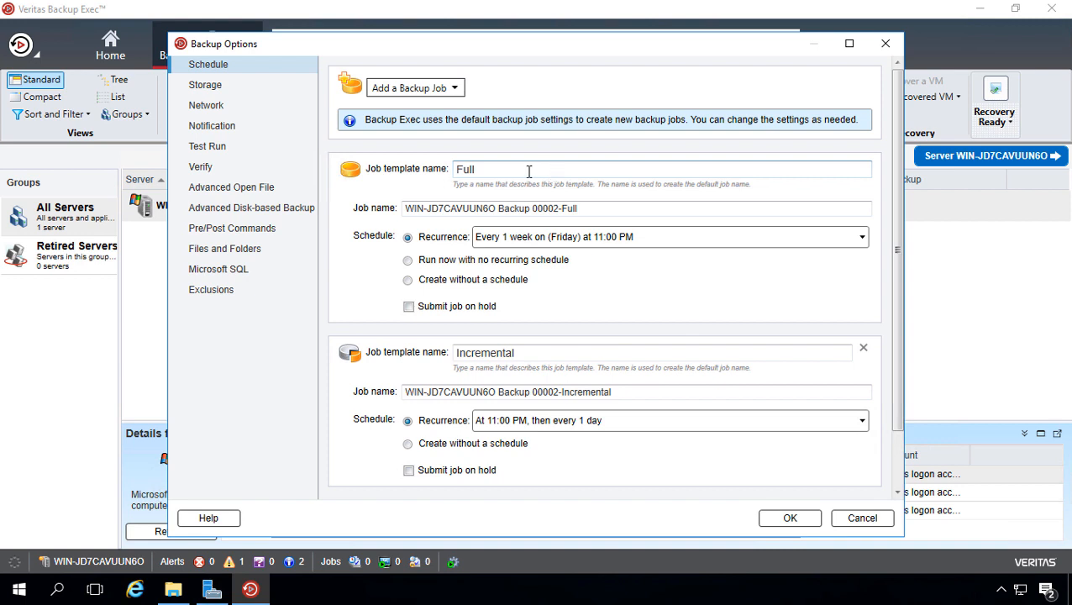
pyautogui.moveTo(635, 335)
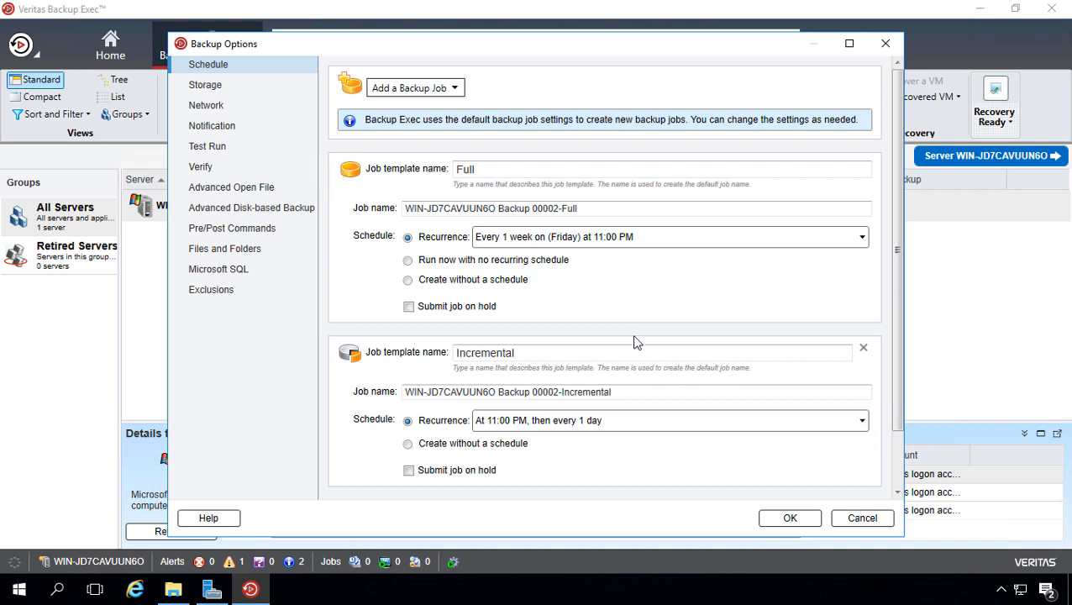
# Show the Full job's weekly Friday 11:00 PM recurrence and leave the include-dates calendar unchanged.
pyautogui.click(860, 235)
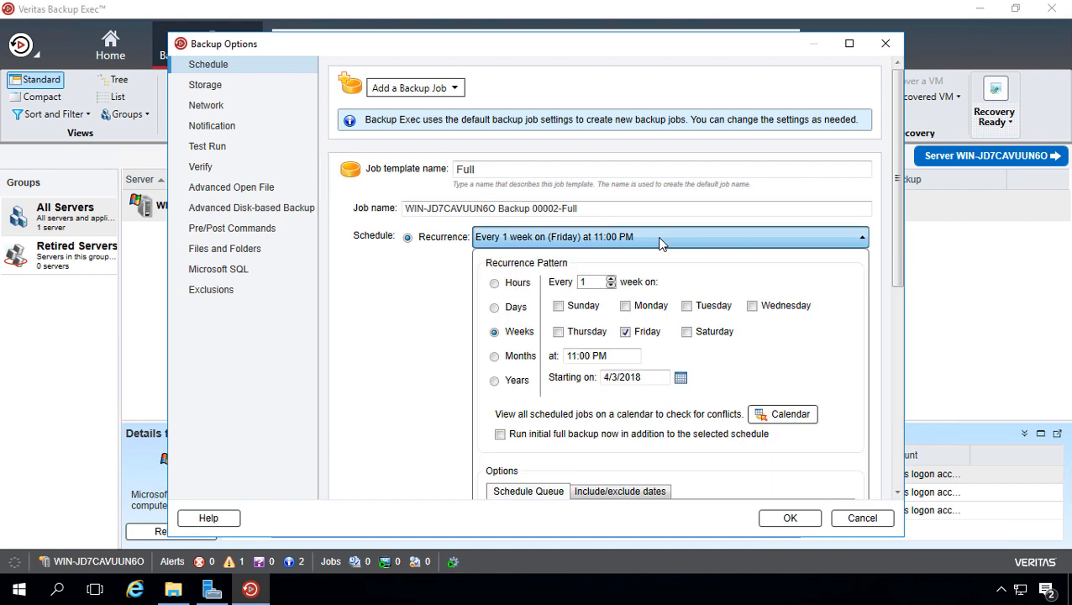
pyautogui.moveTo(662, 255)
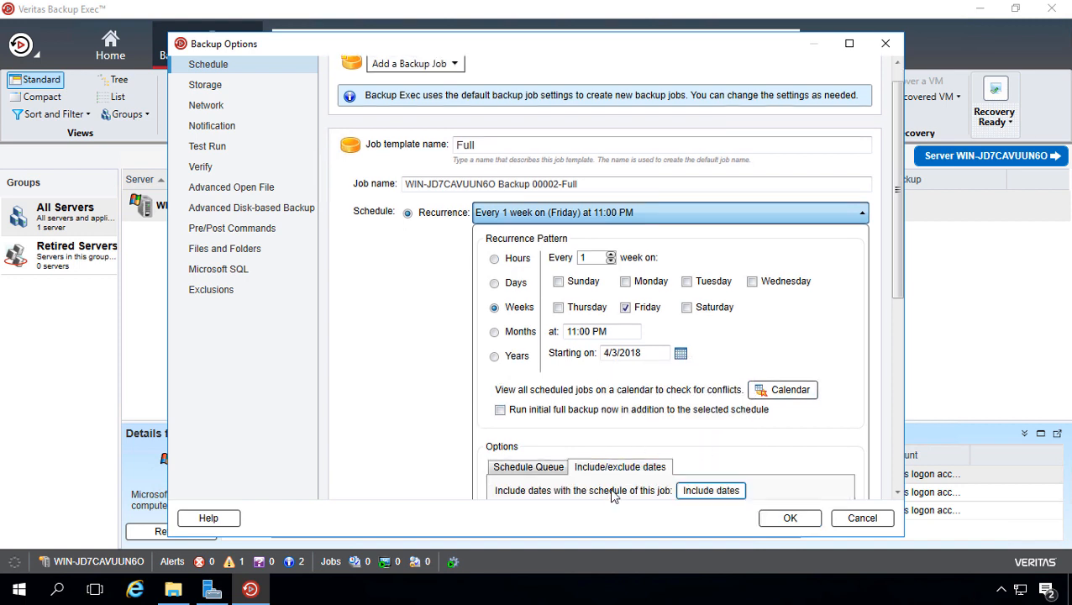
pyautogui.click(710, 491)
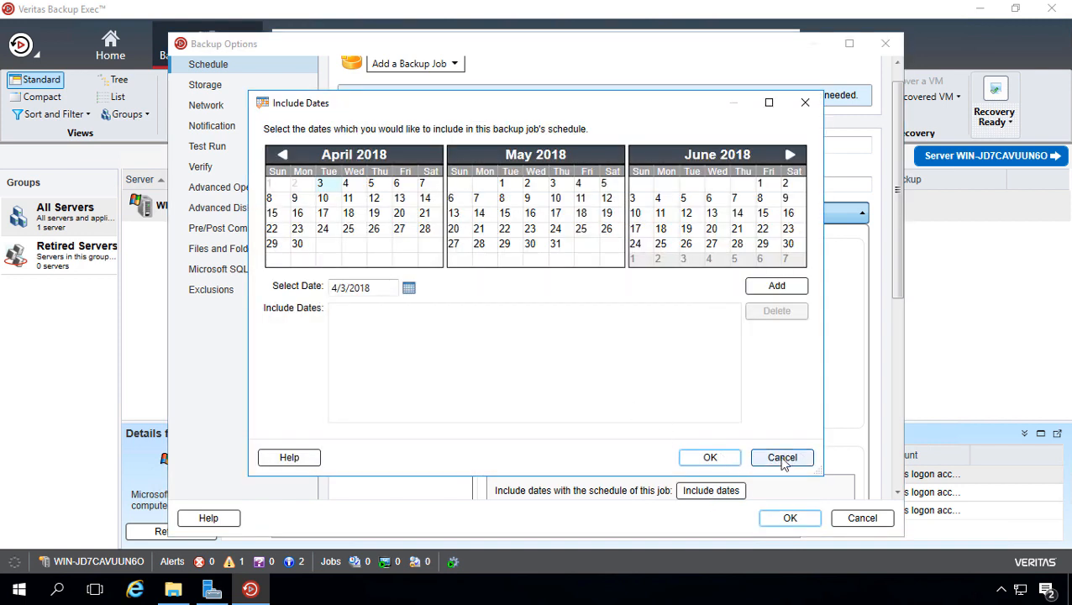
pyautogui.click(781, 457)
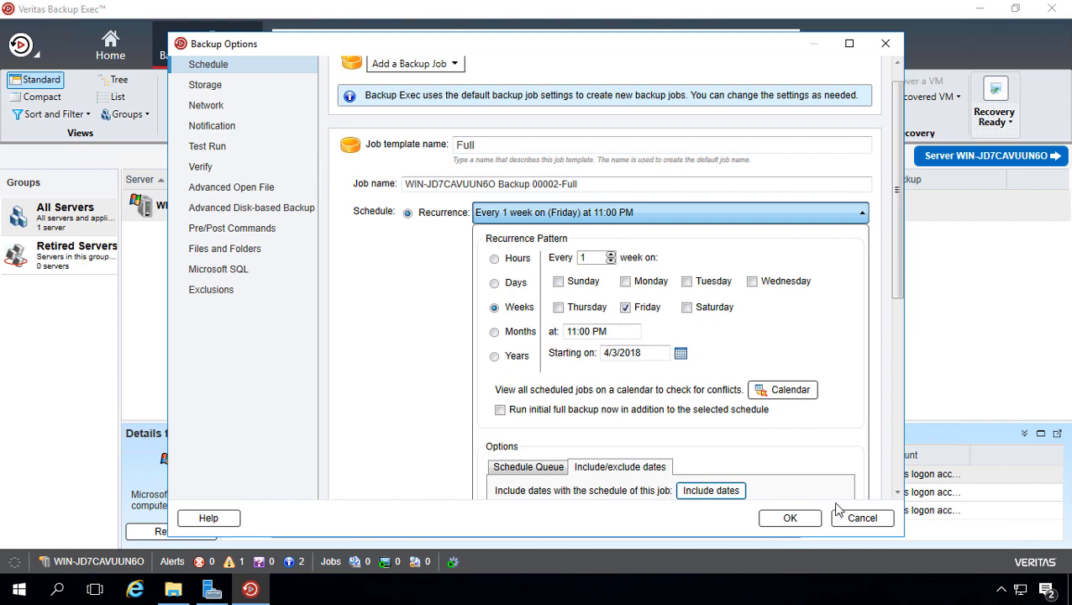
pyautogui.moveTo(222, 90)
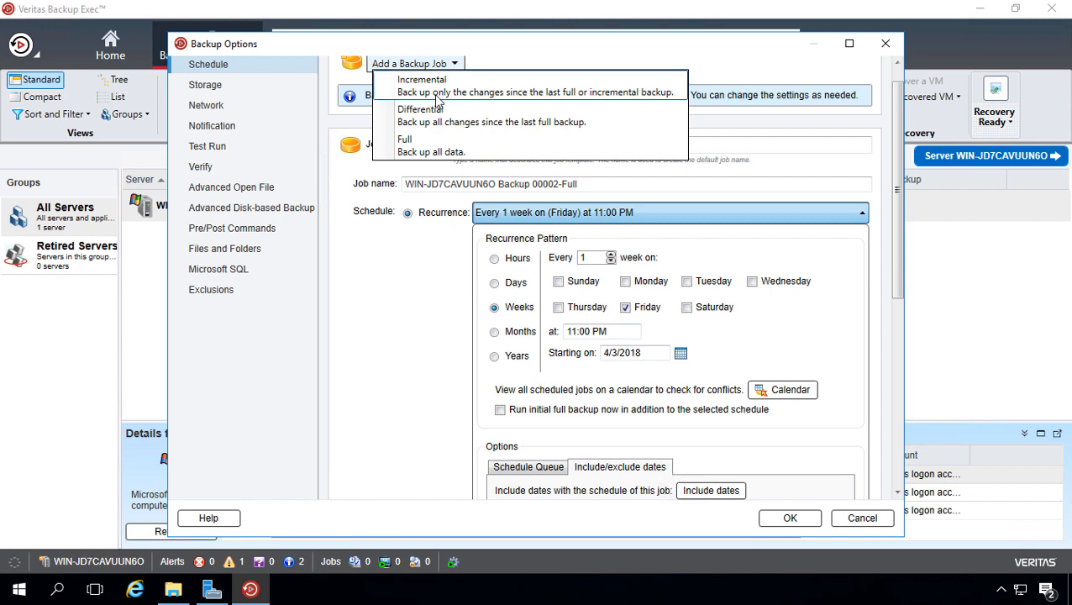
pyautogui.moveTo(429, 144)
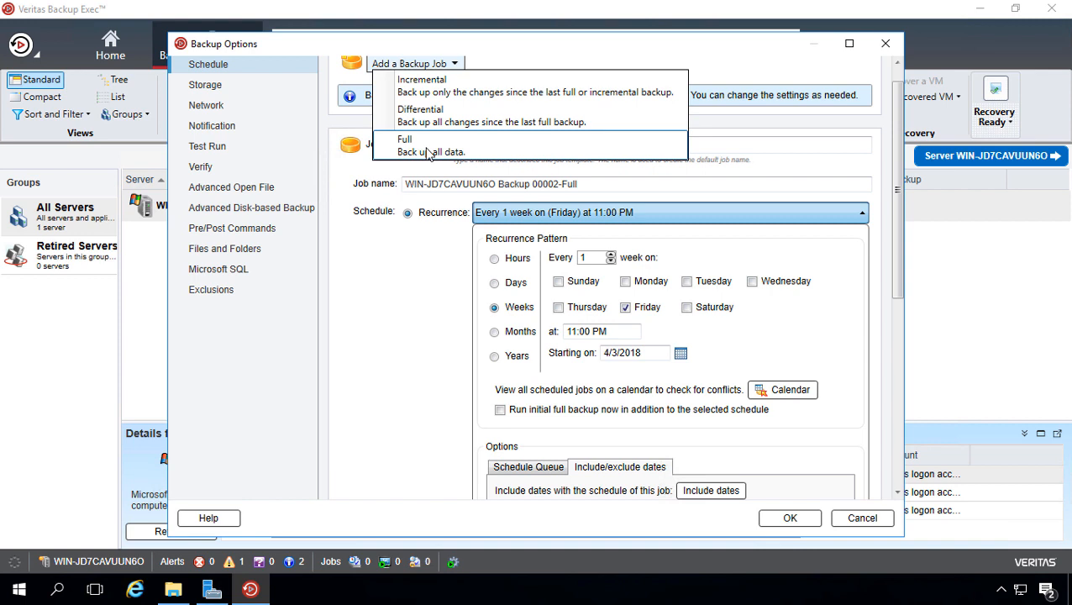
pyautogui.click(405, 138)
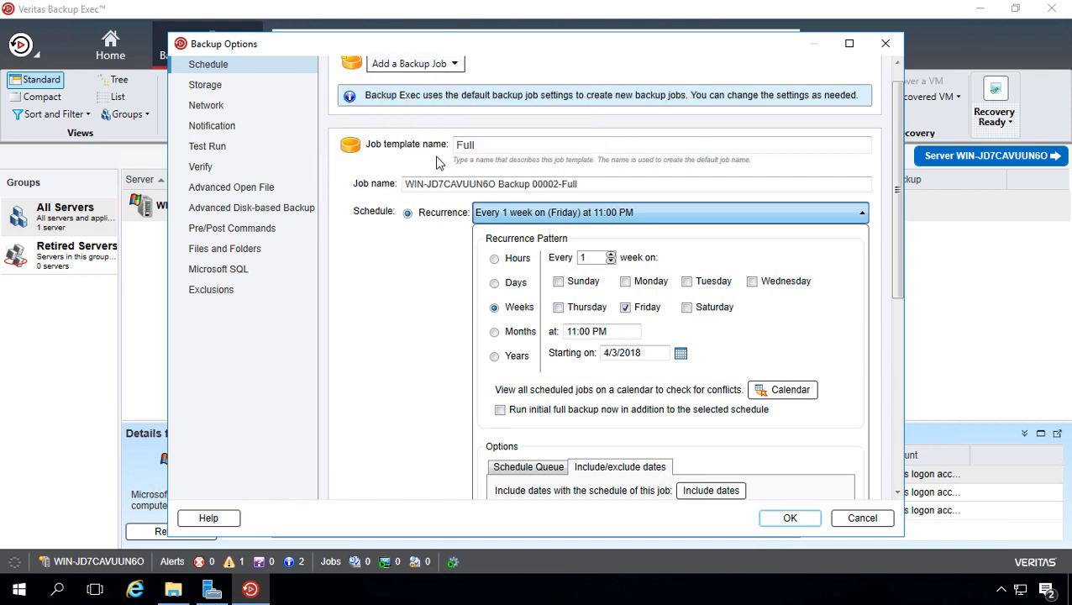
pyautogui.moveTo(423, 390)
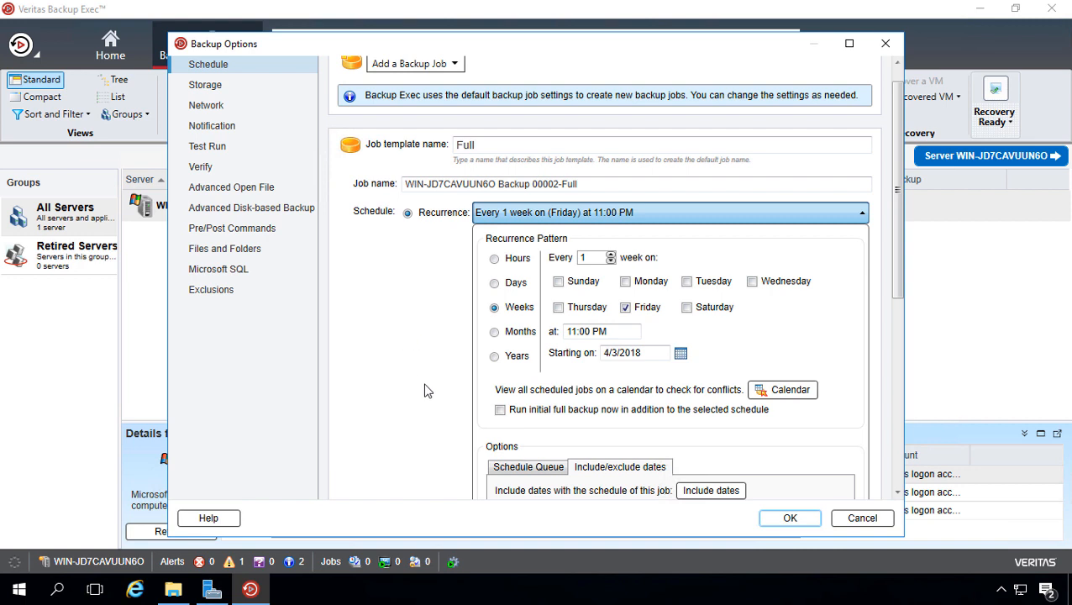
pyautogui.click(453, 64)
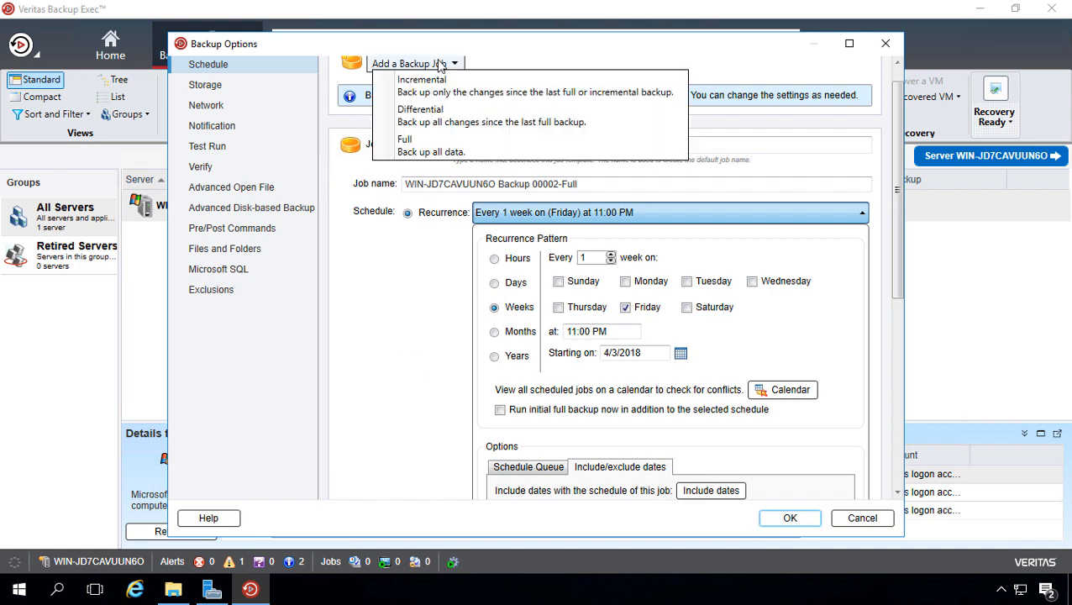
pyautogui.moveTo(460, 135)
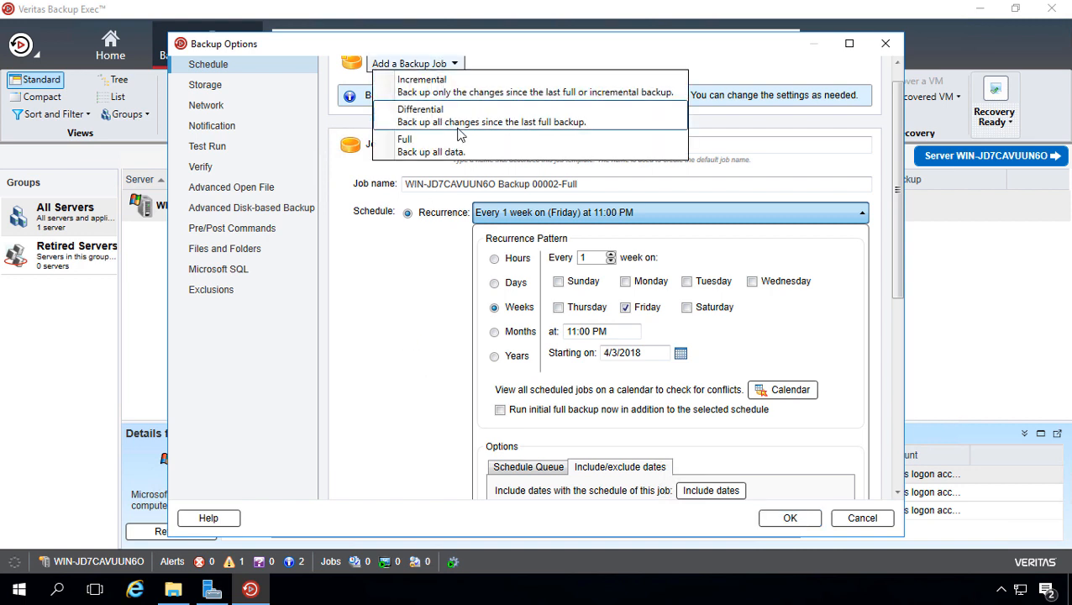
pyautogui.moveTo(474, 91)
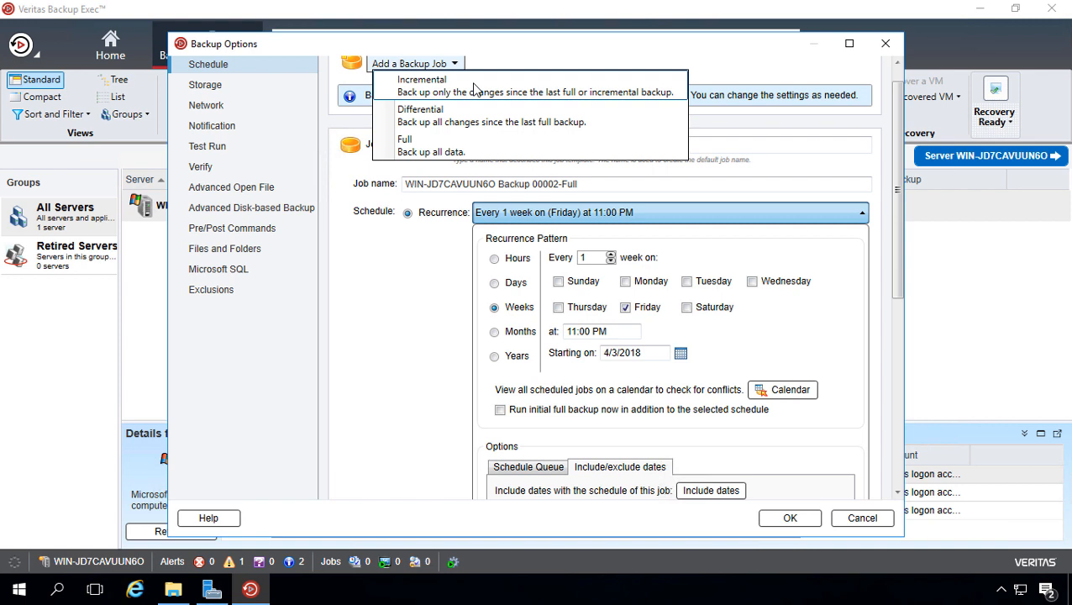
pyautogui.moveTo(504, 114)
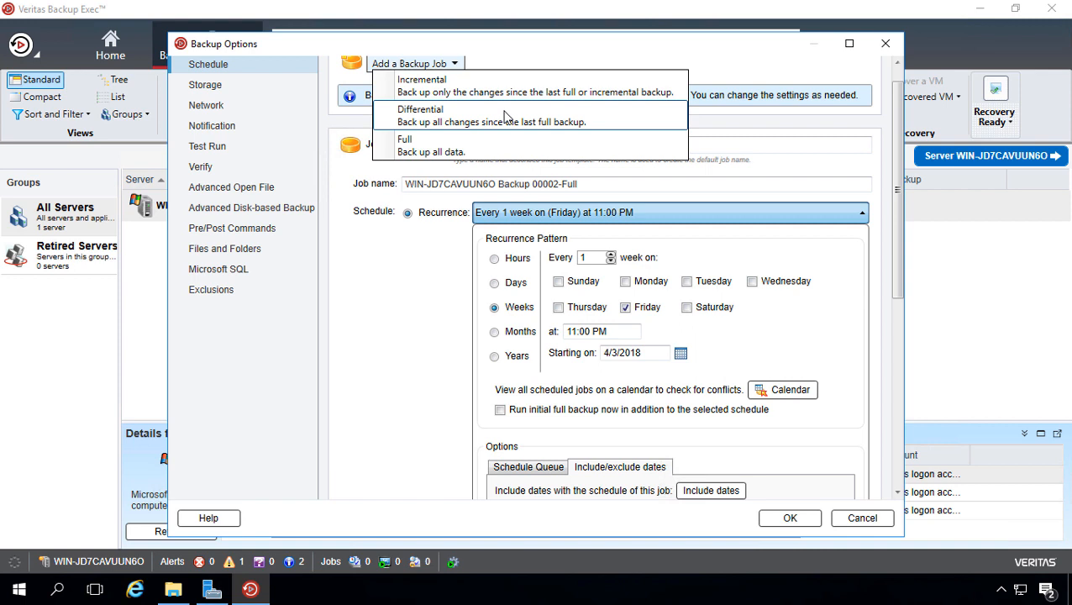
pyautogui.moveTo(467, 108)
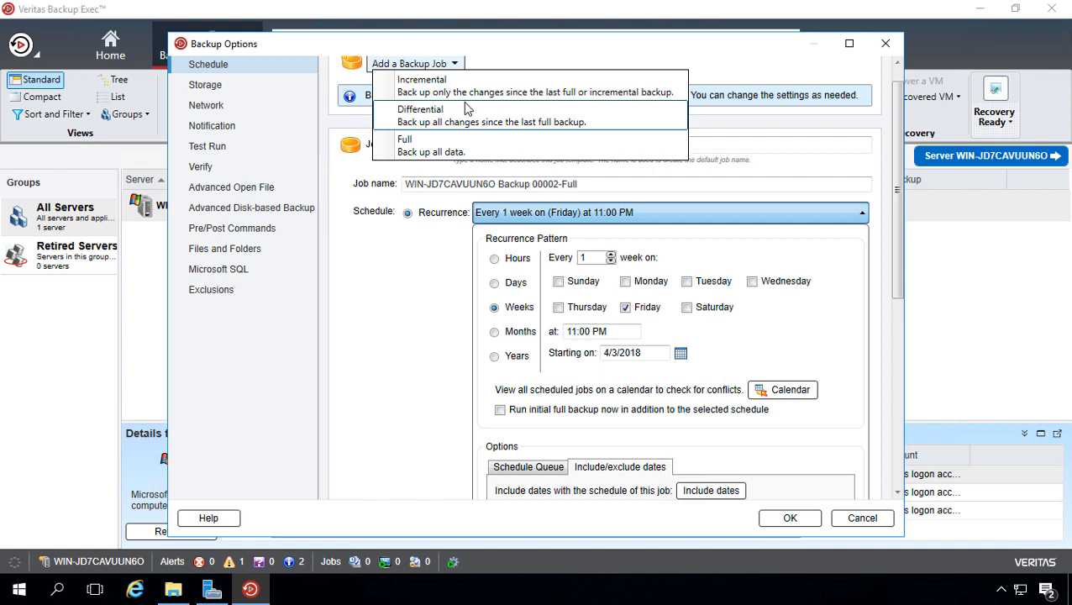
pyautogui.click(430, 145)
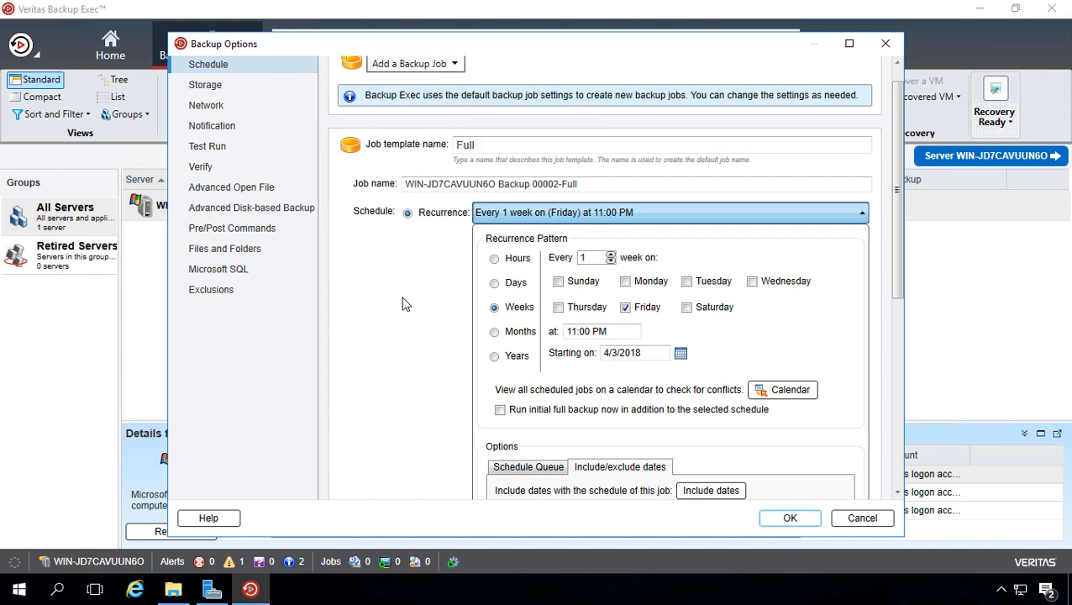
pyautogui.scroll(-3)
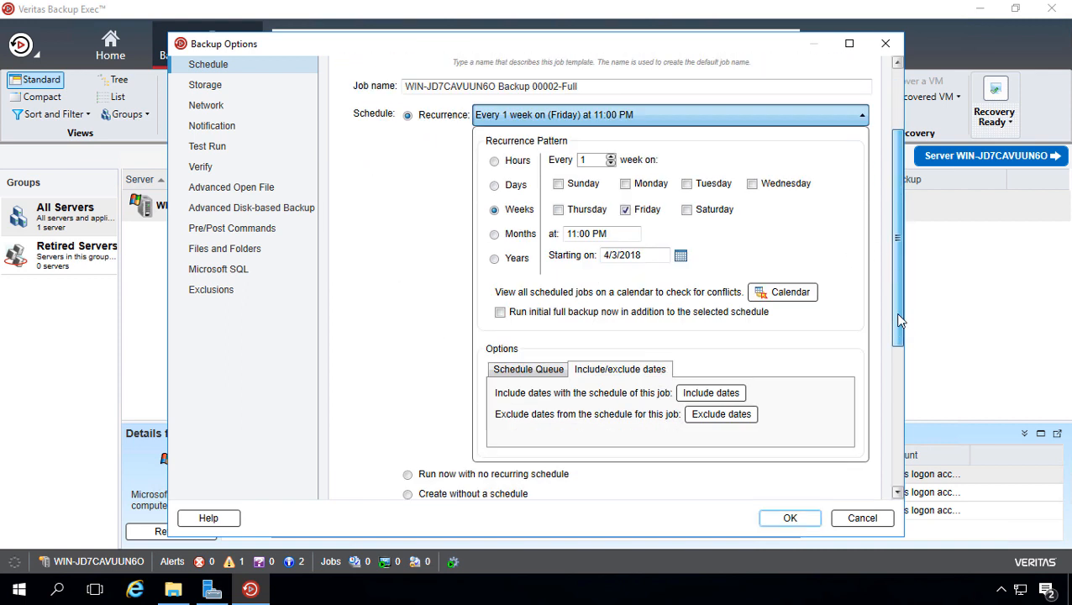
pyautogui.scroll(-3)
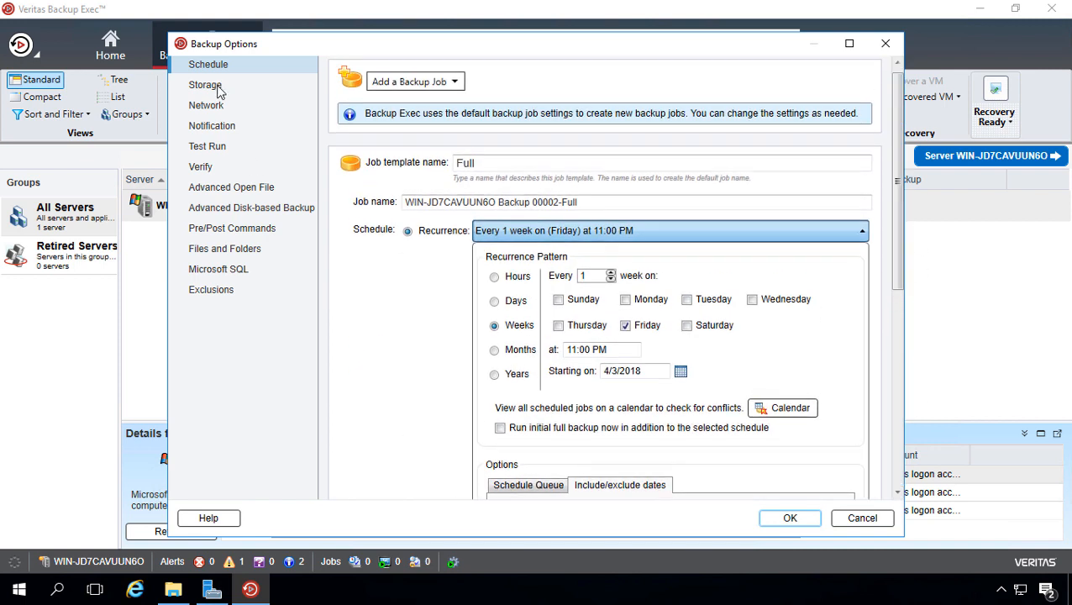
# Store Full backups on 'Any disk storage' and keep them for 2 weeks.
pyautogui.click(205, 84)
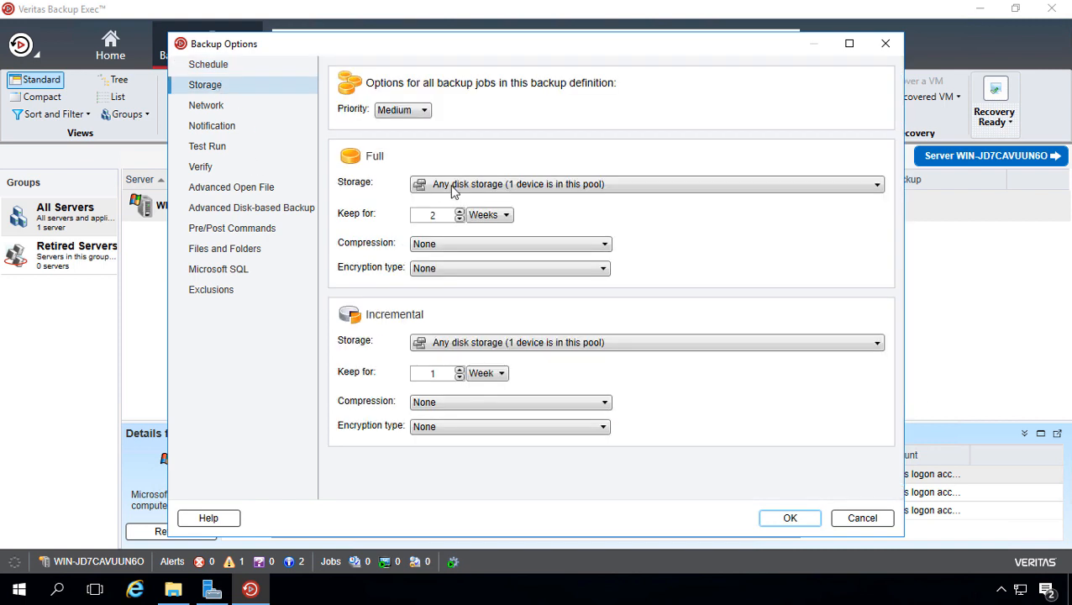
pyautogui.click(877, 183)
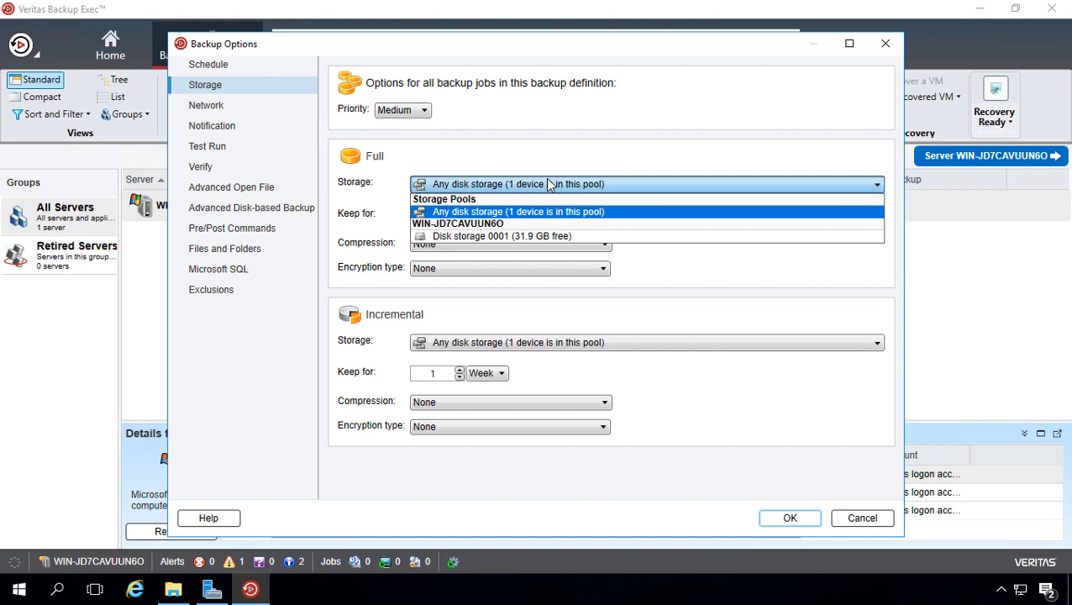
pyautogui.moveTo(553, 150)
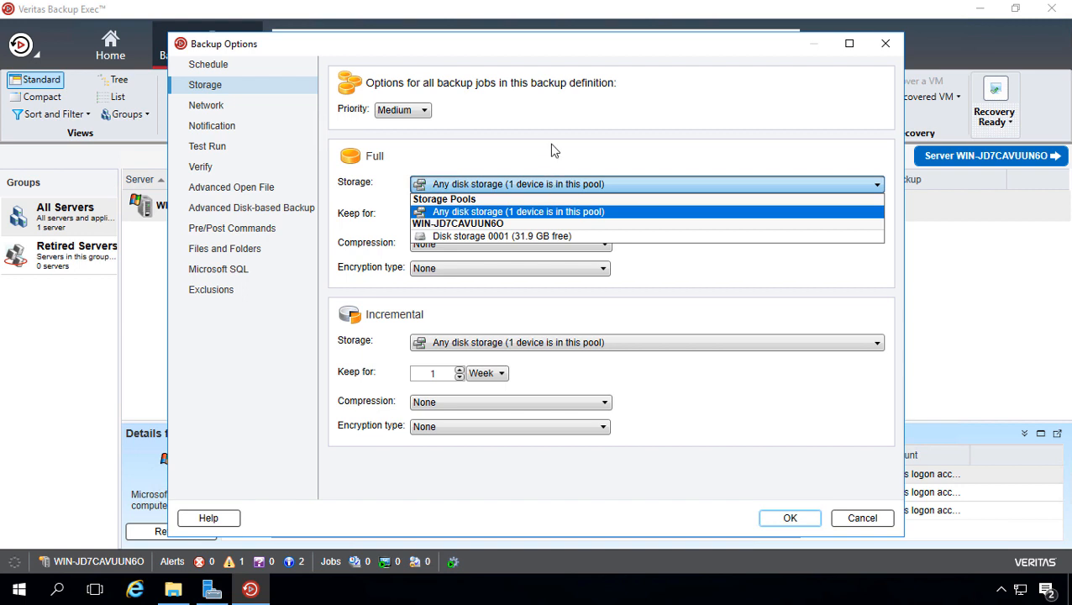
pyautogui.click(518, 211)
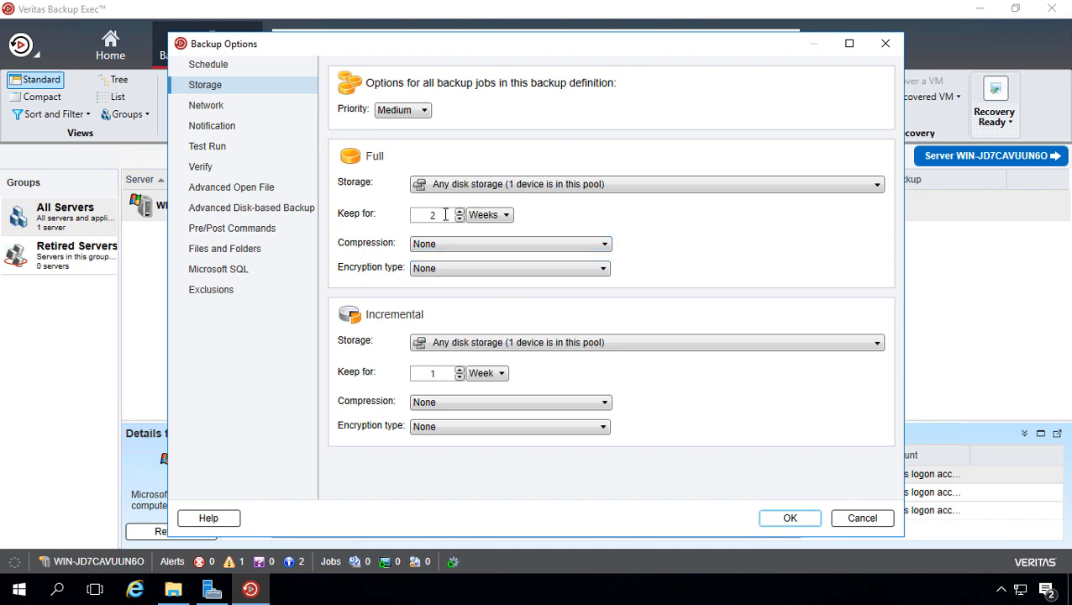
pyautogui.click(641, 183)
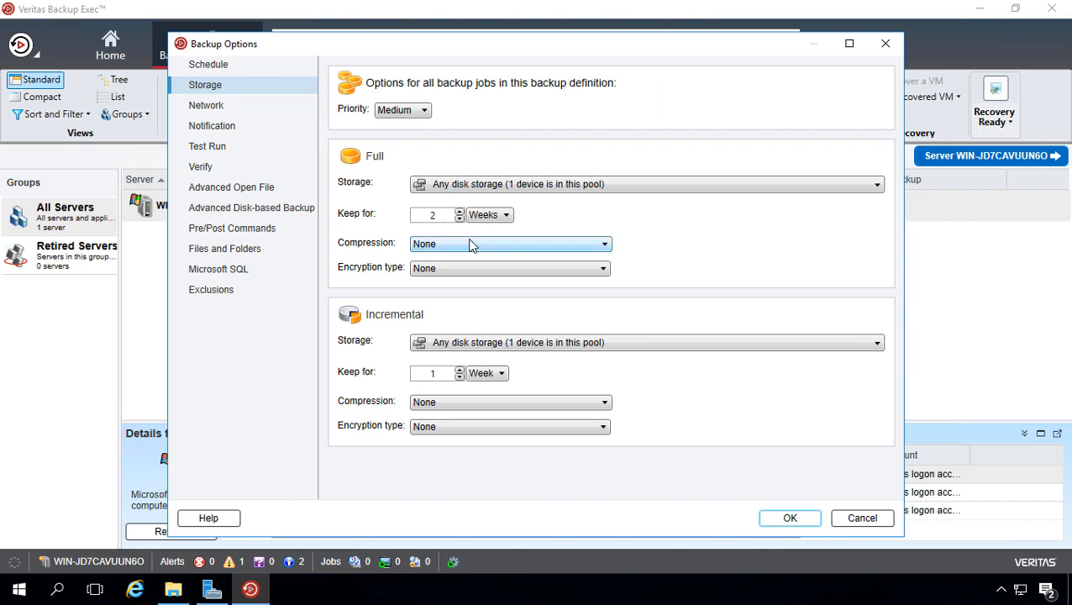
pyautogui.moveTo(545, 279)
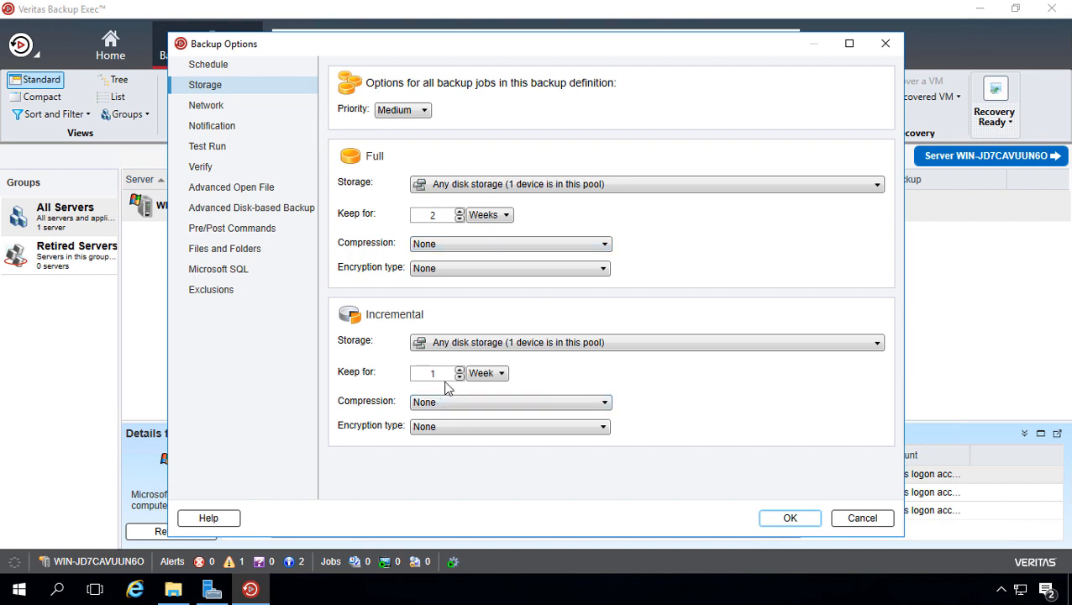
pyautogui.moveTo(264, 102)
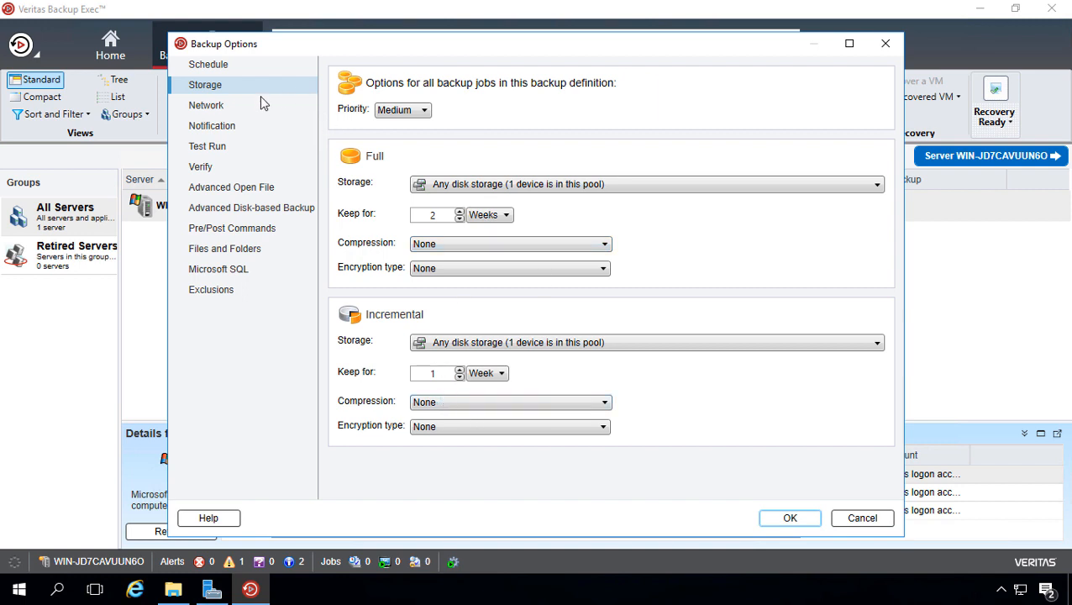
# View the Network options allowing any available interface and protocol.
pyautogui.click(205, 104)
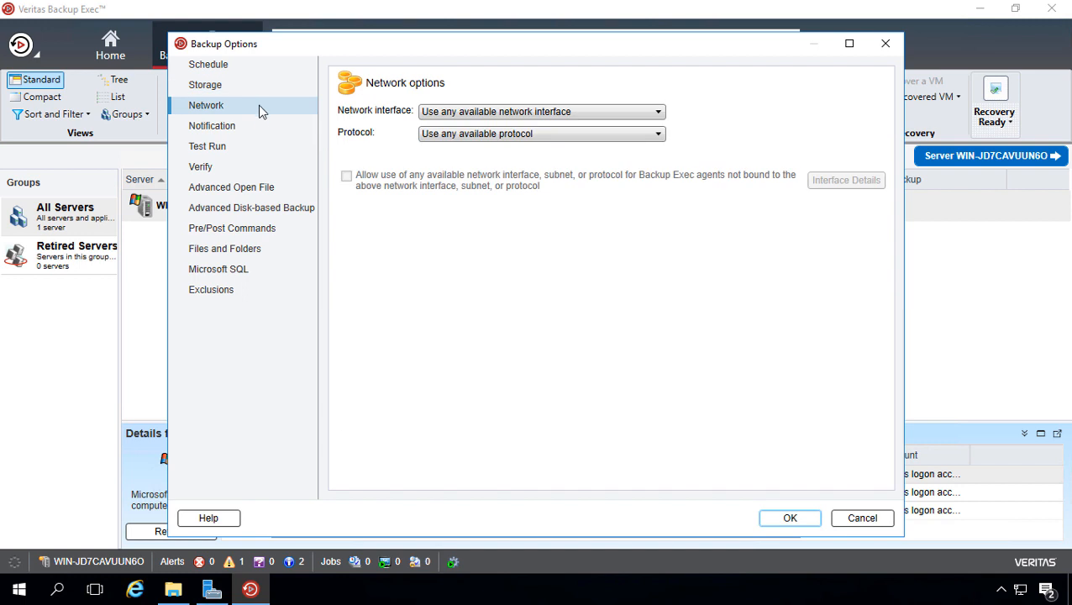
pyautogui.moveTo(262, 119)
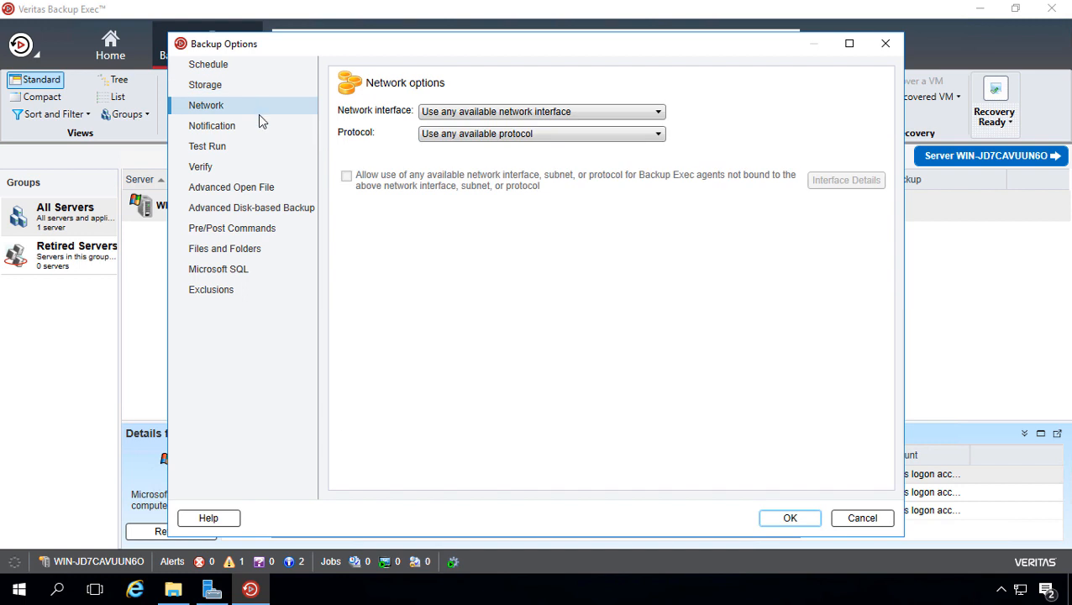
pyautogui.moveTo(262, 121)
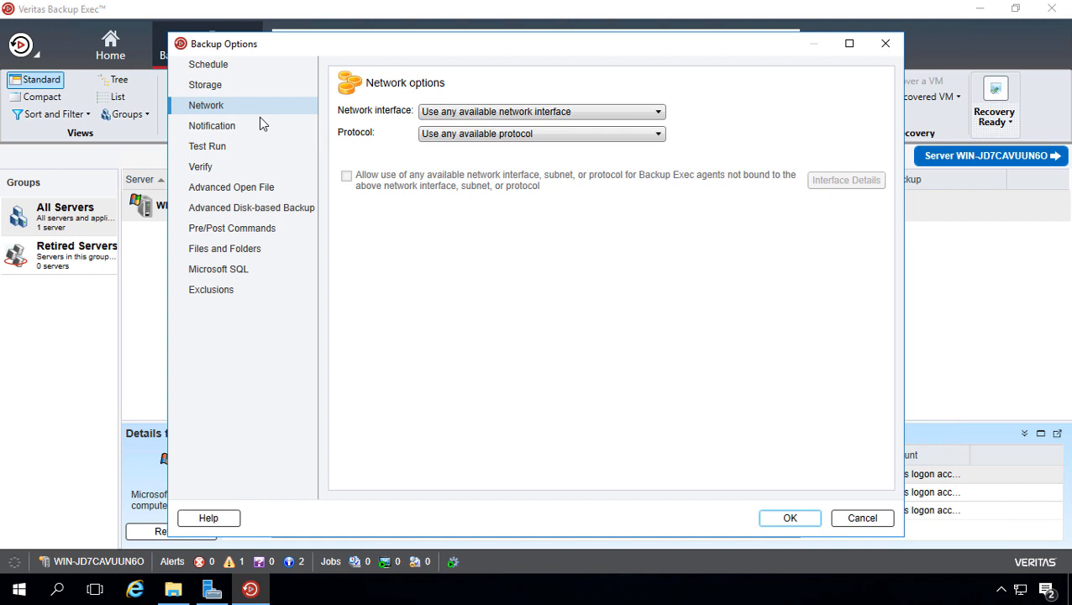
pyautogui.moveTo(282, 144)
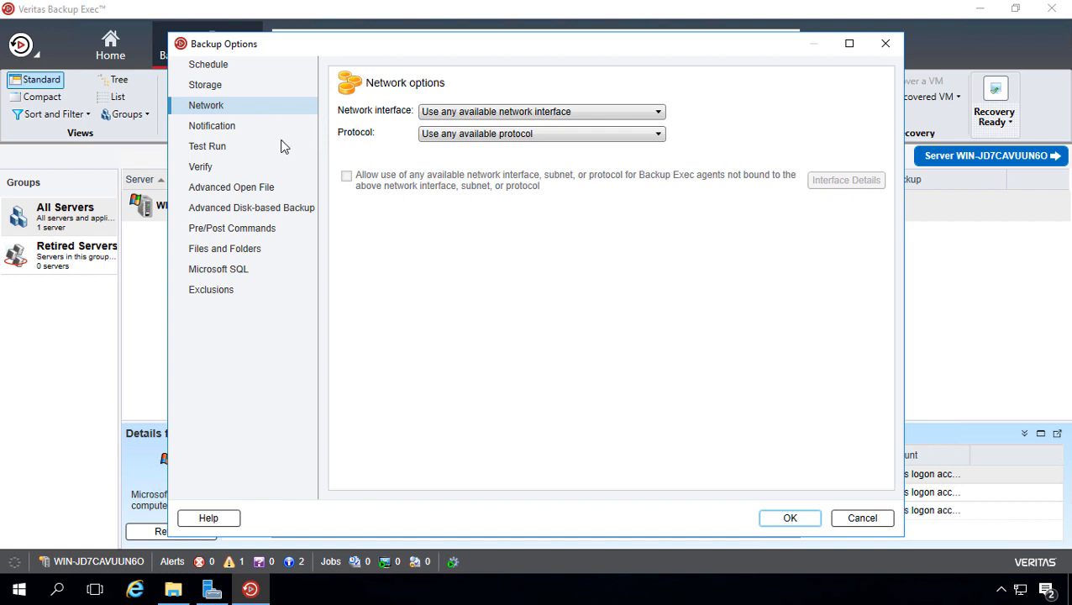
pyautogui.moveTo(489, 249)
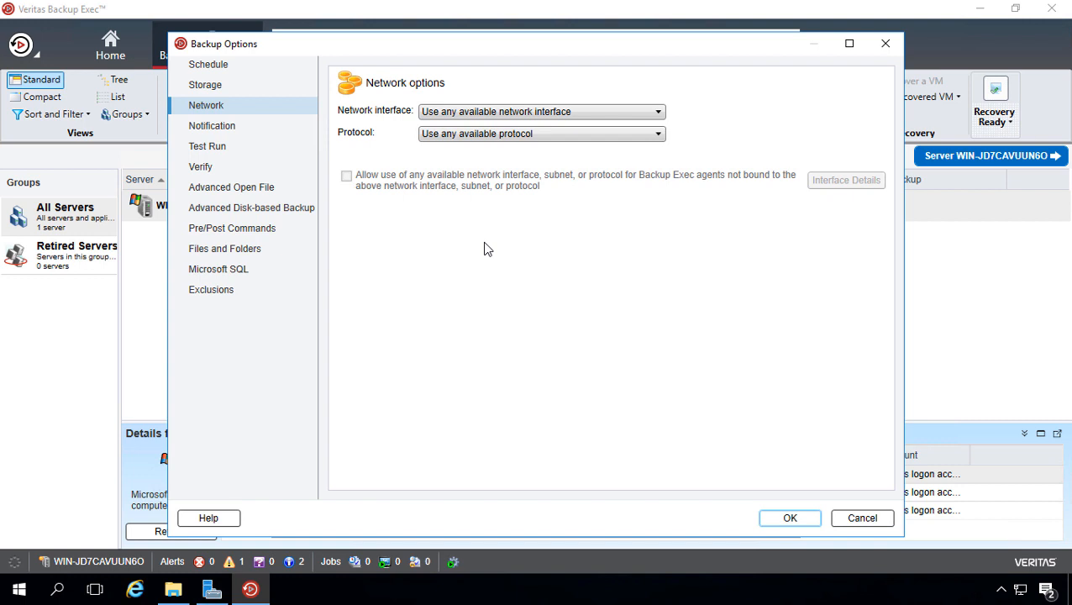
pyautogui.moveTo(295, 138)
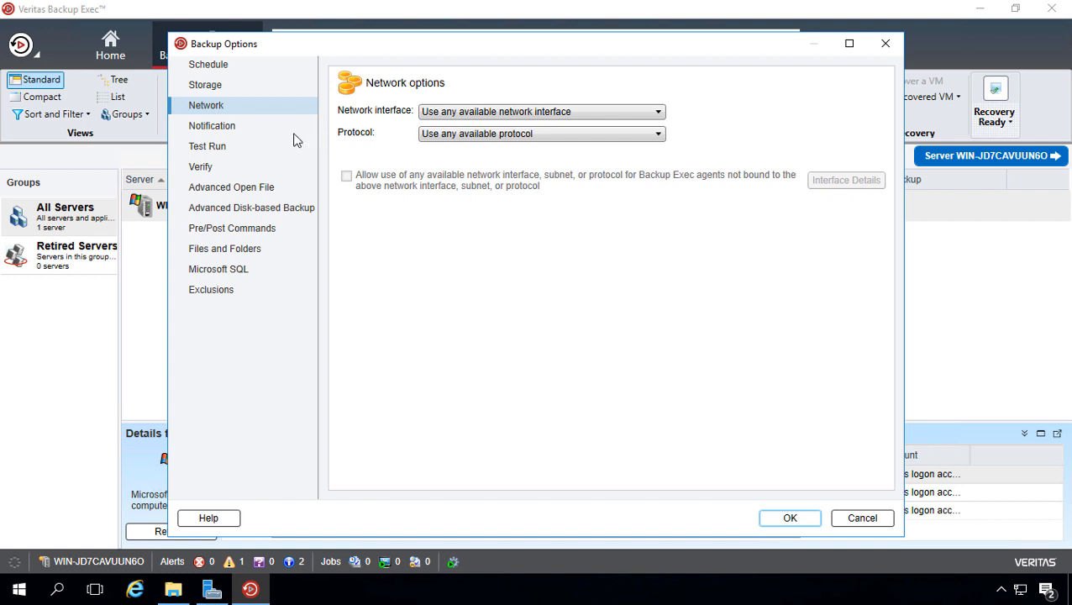
# Review Notification and Test Run settings, ending on Verify for Full and Incremental data.
pyautogui.click(212, 124)
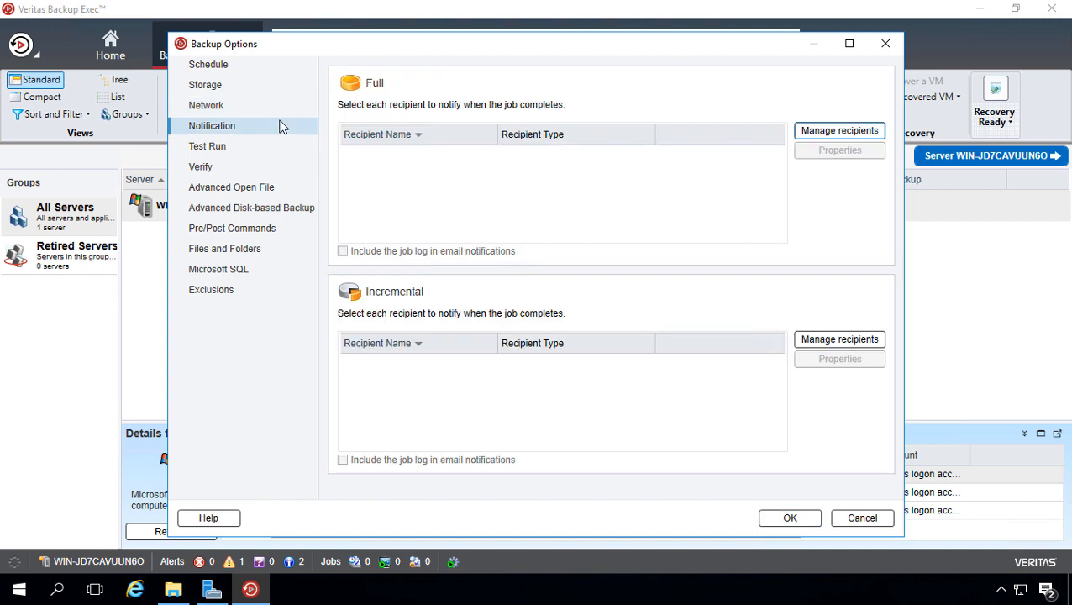
pyautogui.moveTo(318, 111)
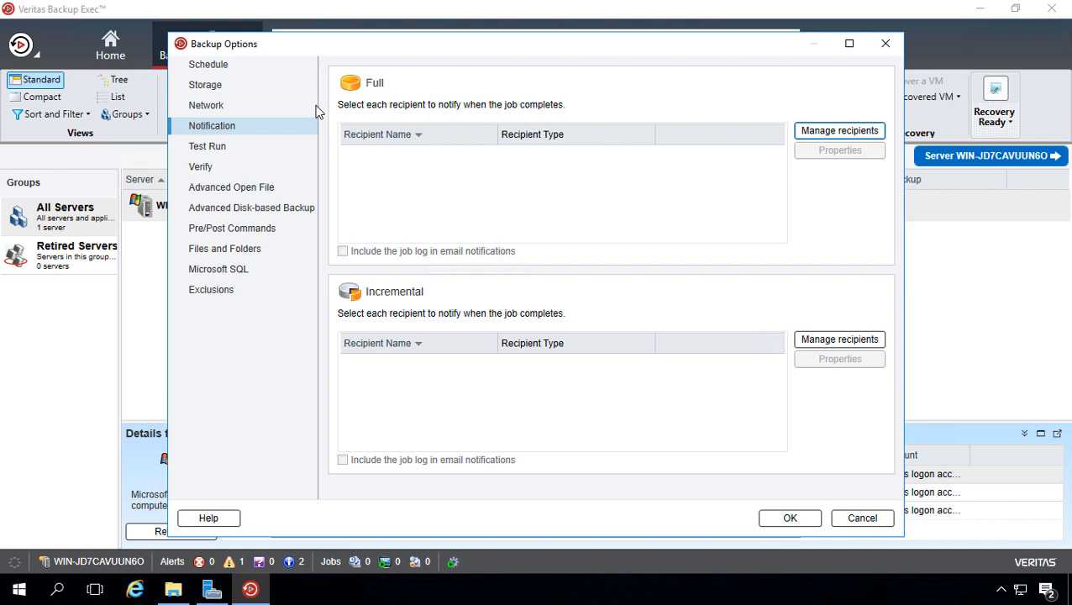
pyautogui.click(207, 144)
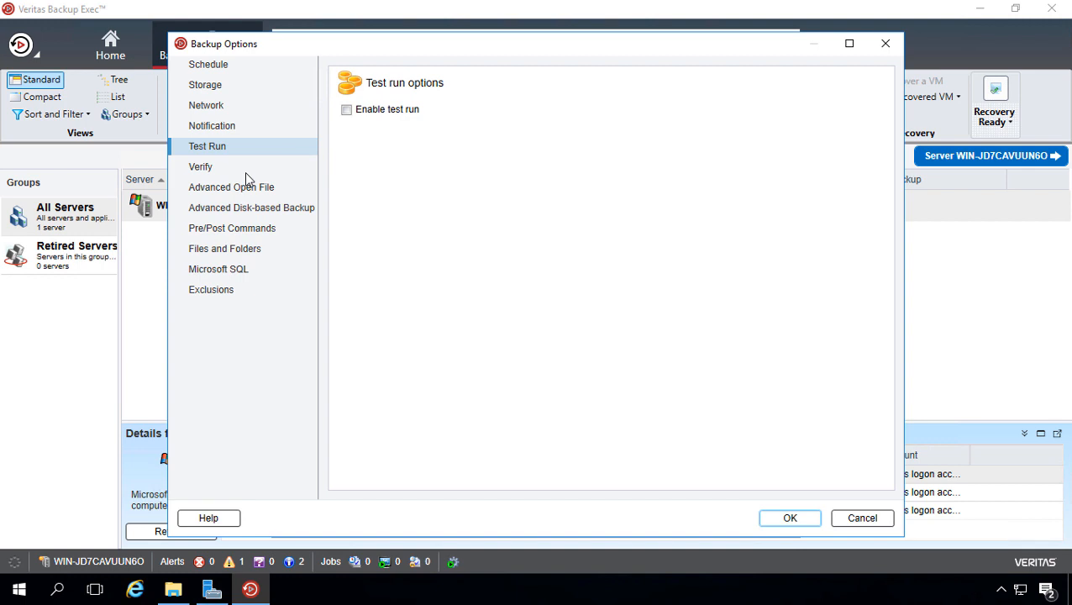
pyautogui.click(200, 166)
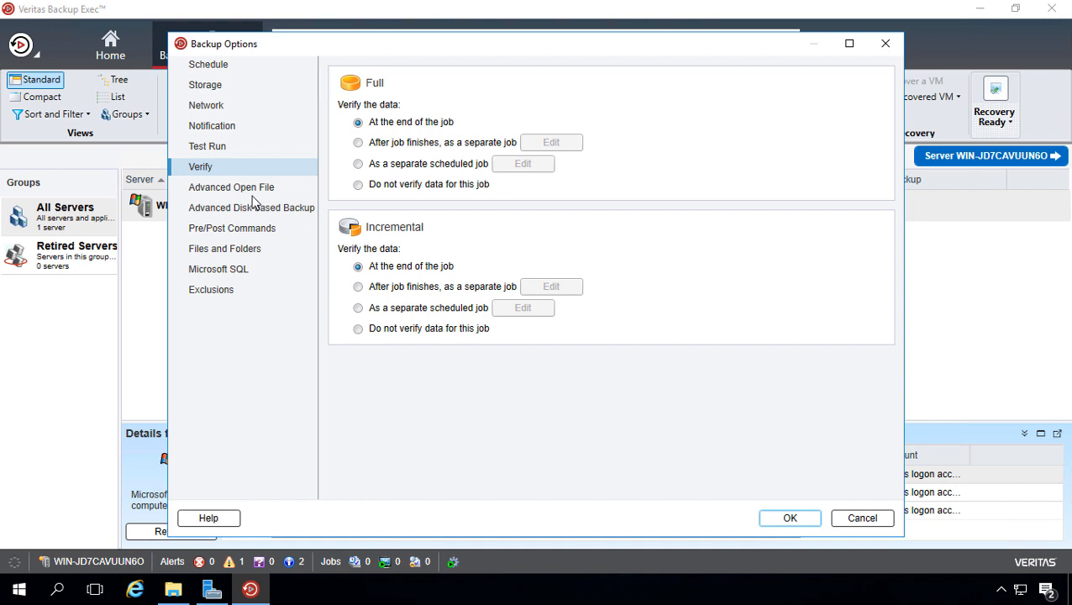
pyautogui.moveTo(253, 195)
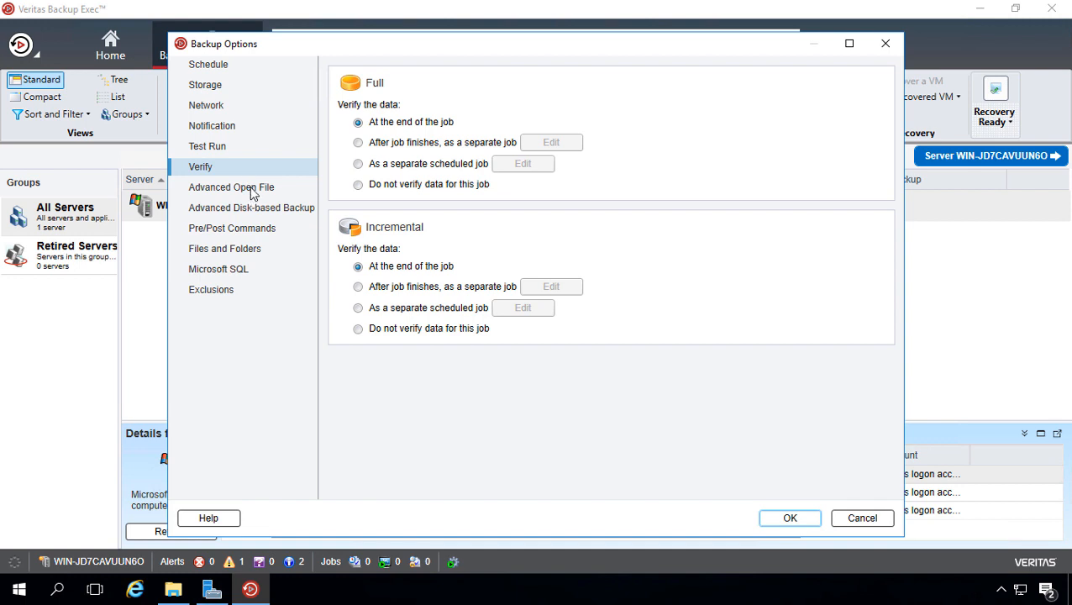
# View Advanced Open File options with snapshot technology on and automatic VSS provider.
pyautogui.click(232, 186)
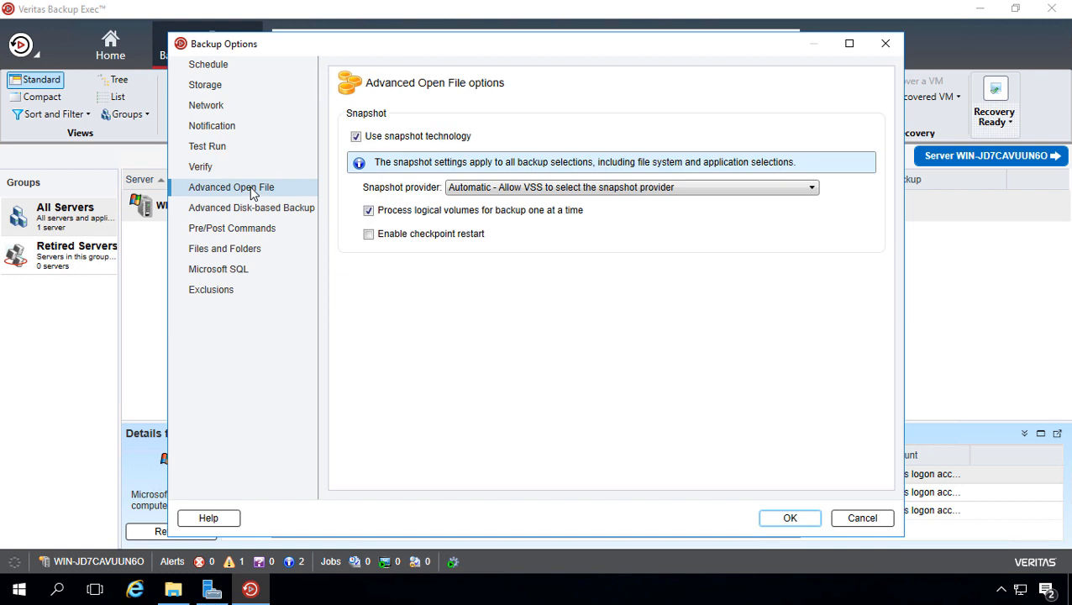
pyautogui.moveTo(249, 212)
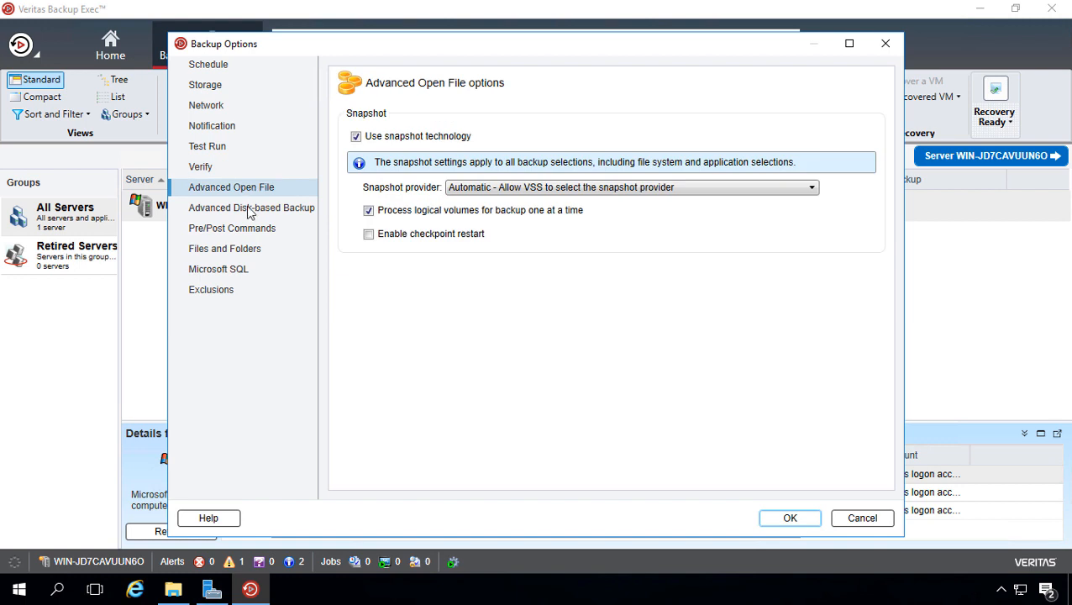
pyautogui.moveTo(447, 319)
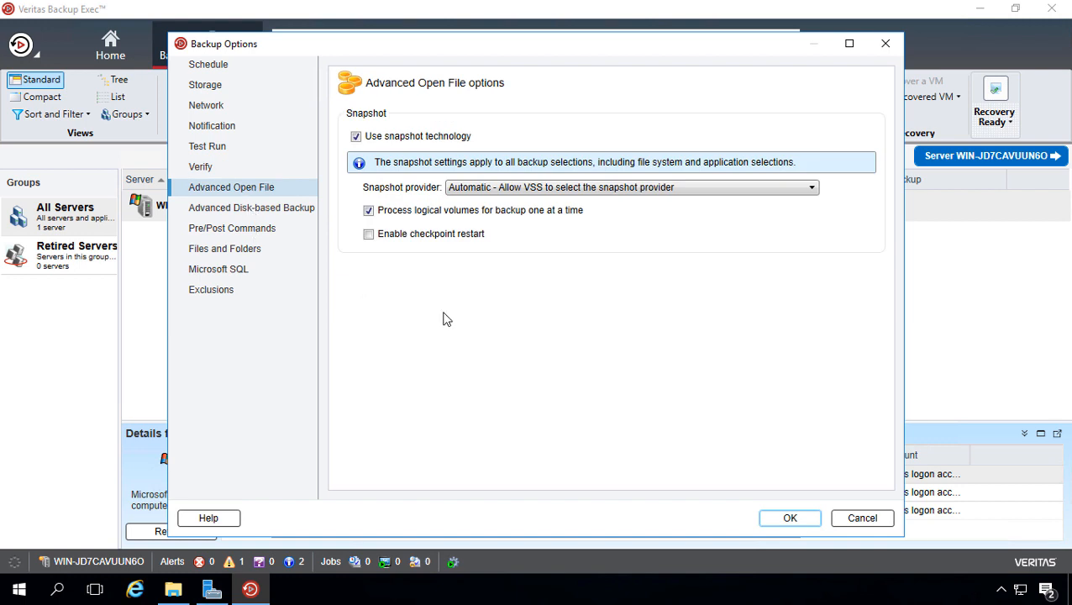
pyautogui.moveTo(318, 276)
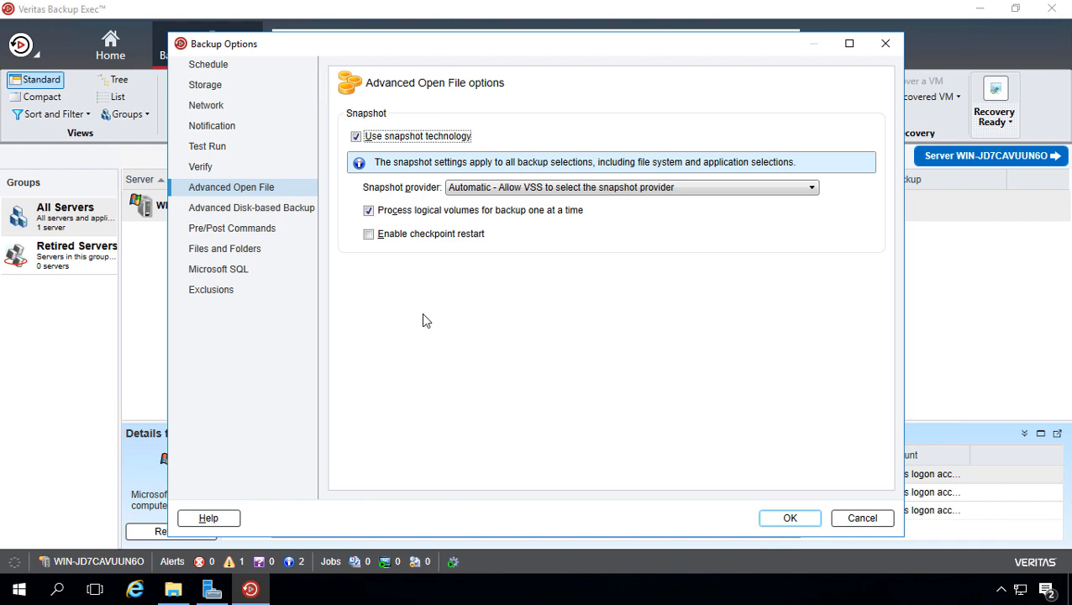
pyautogui.moveTo(277, 219)
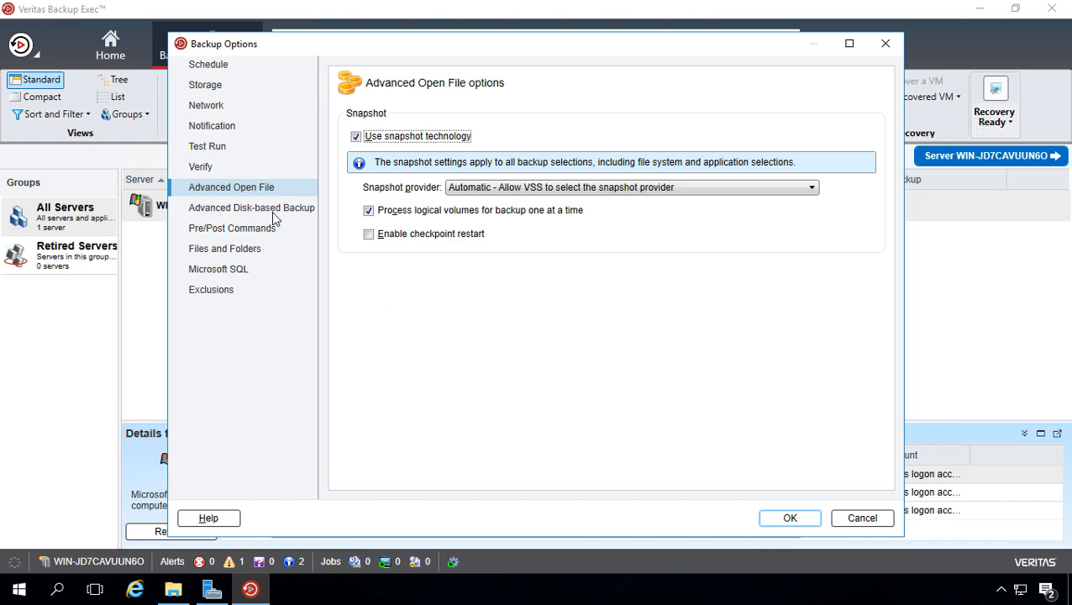
# Review Offhost Backup, the empty Pre/Post Commands, and the Files and Folders options.
pyautogui.click(252, 209)
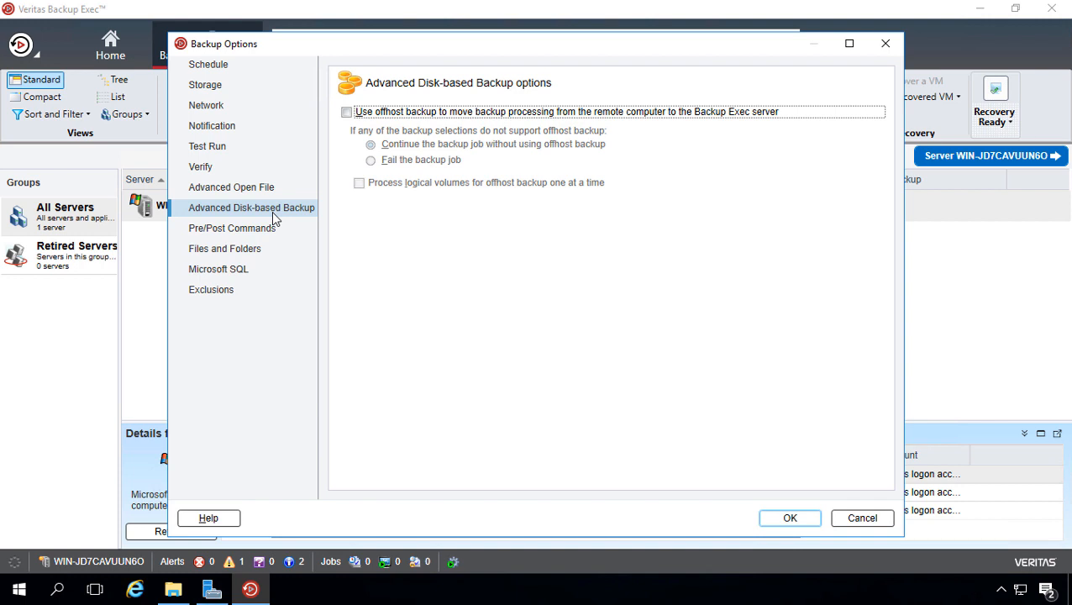
pyautogui.moveTo(279, 222)
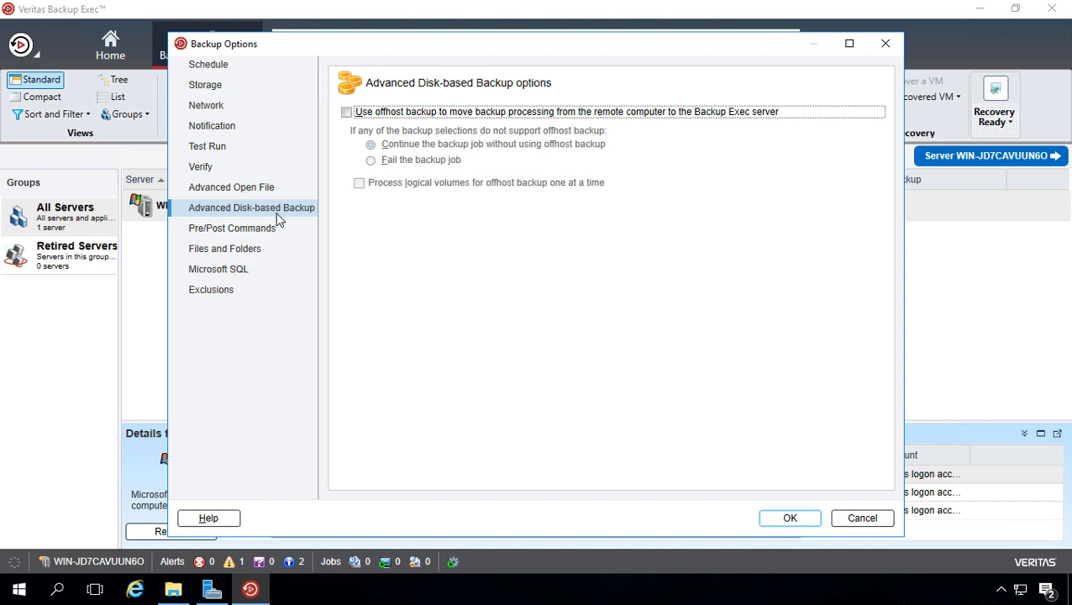
pyautogui.moveTo(377, 247)
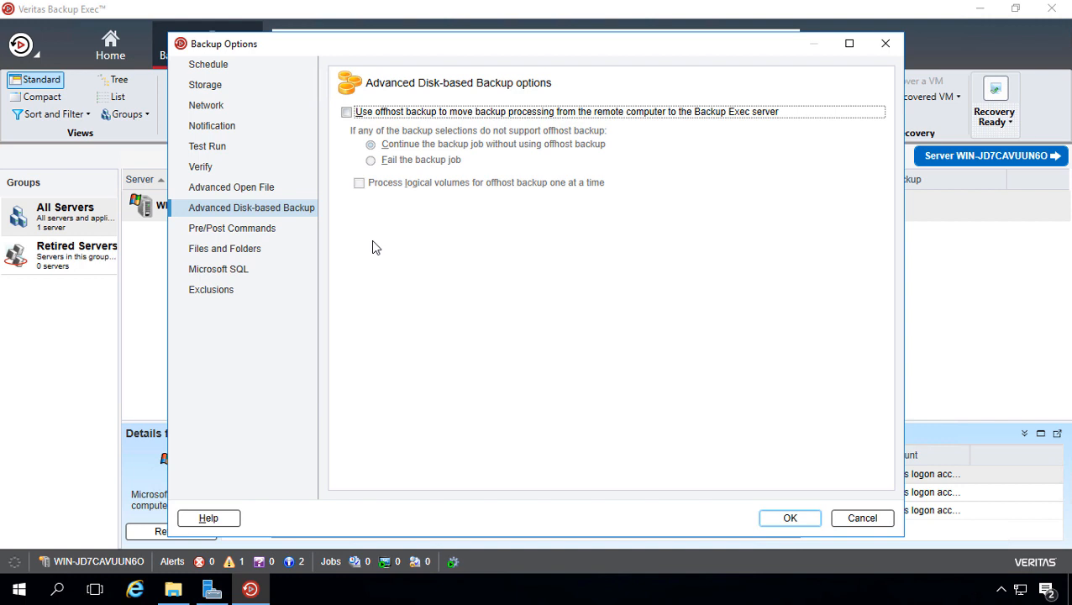
pyautogui.click(232, 229)
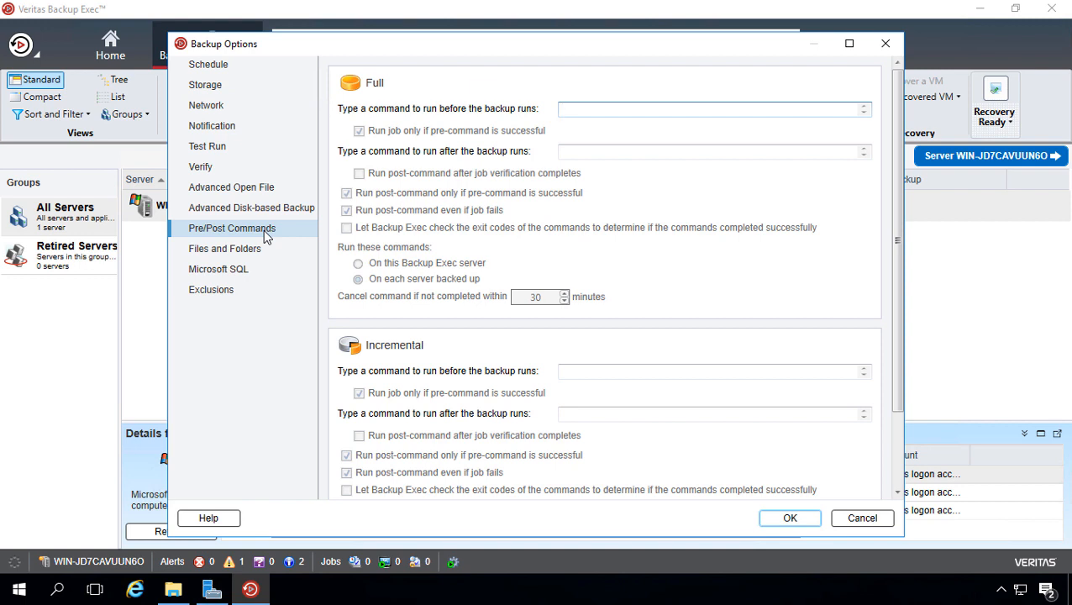
pyautogui.moveTo(259, 255)
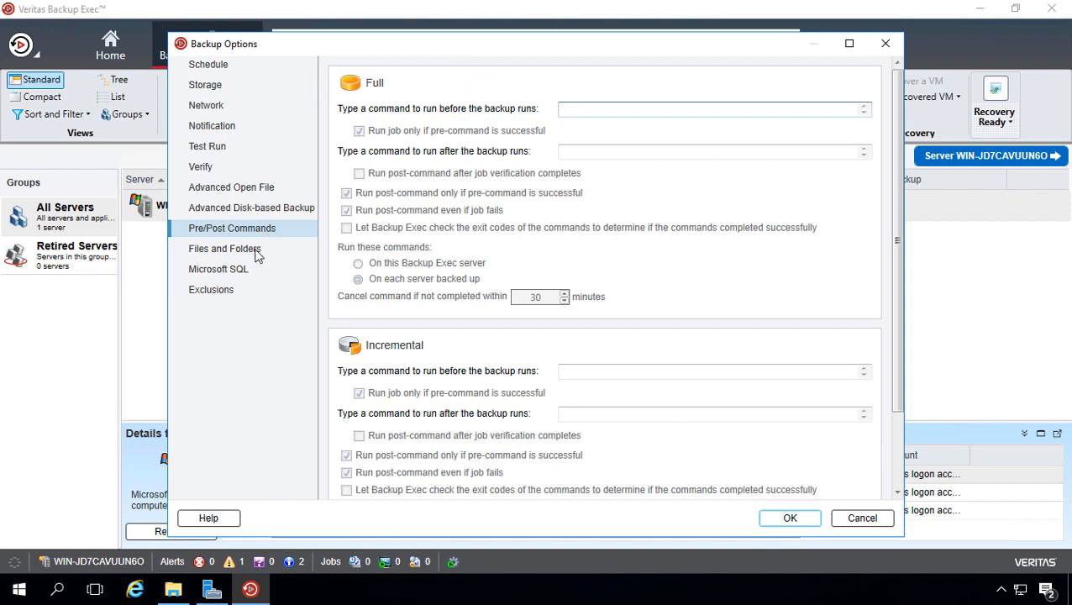
pyautogui.click(709, 108)
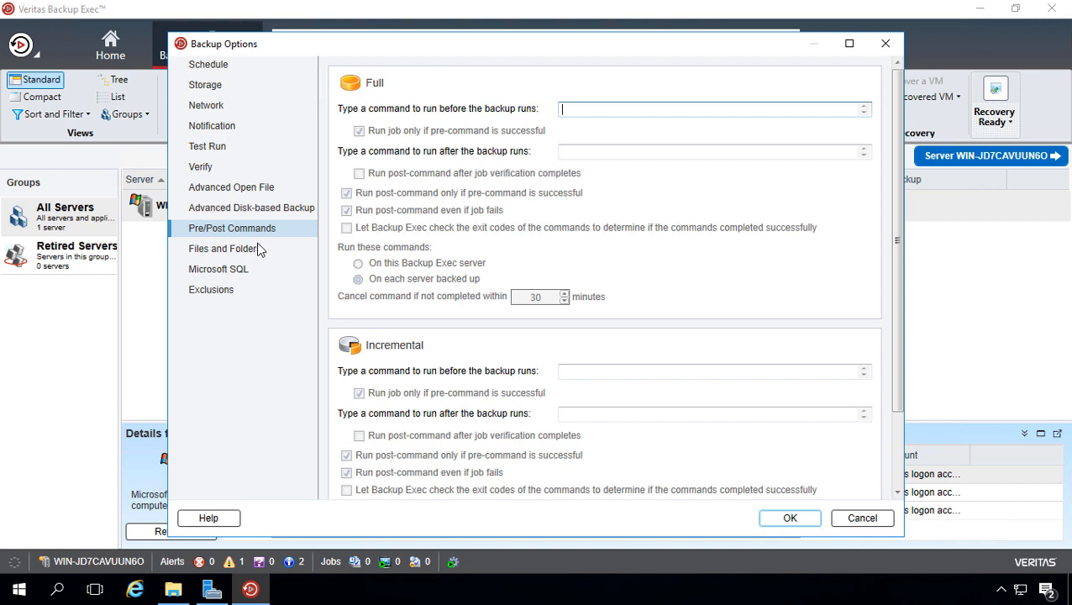
pyautogui.moveTo(262, 255)
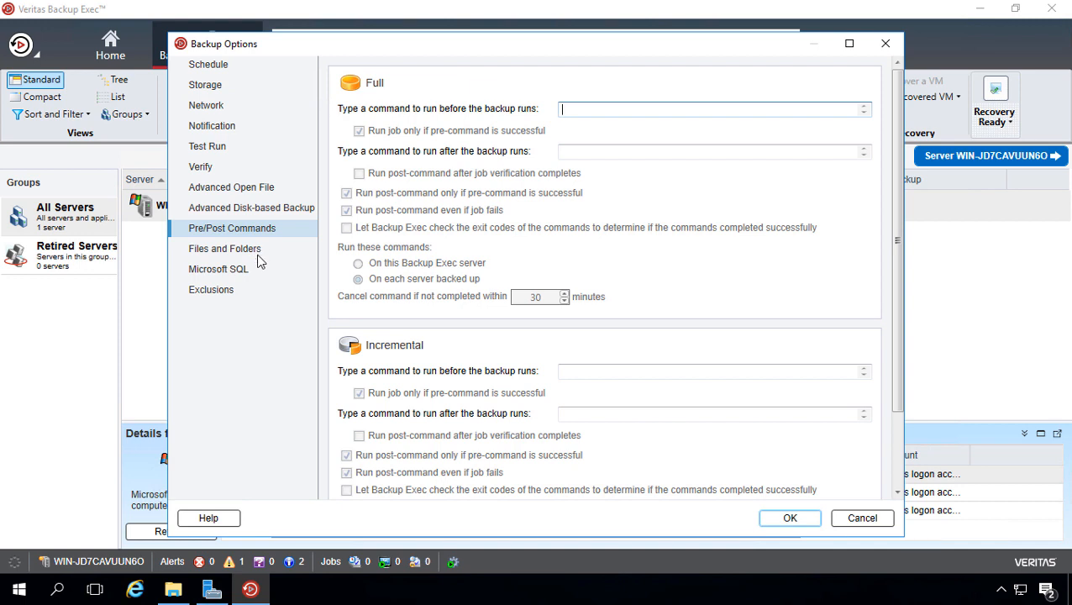
# Show the Files and Folders options: backup by modified time, open files backed up with a lock.
pyautogui.click(225, 248)
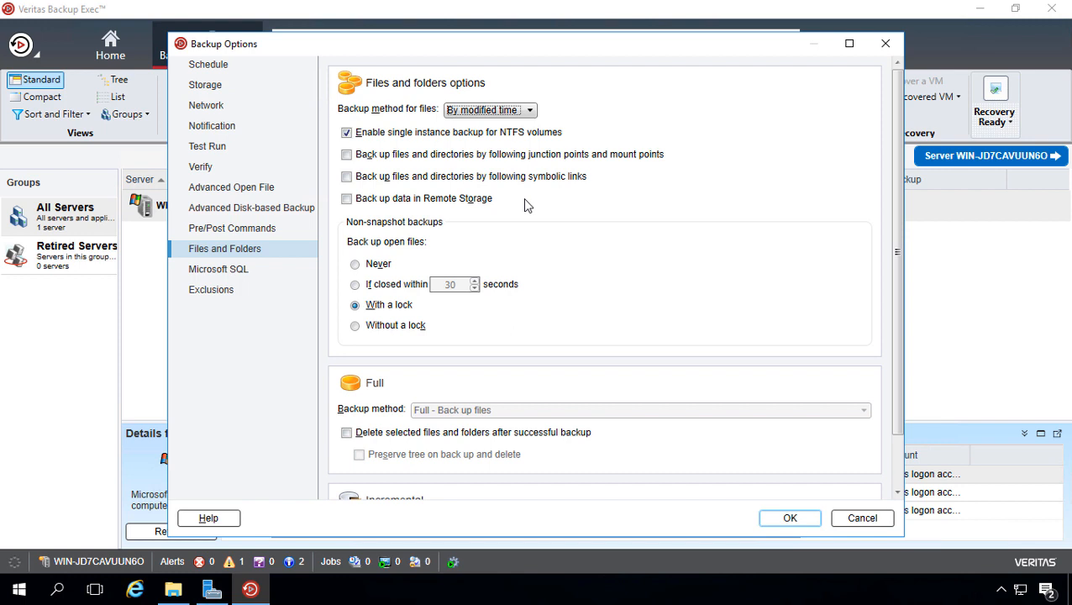
pyautogui.moveTo(487, 176)
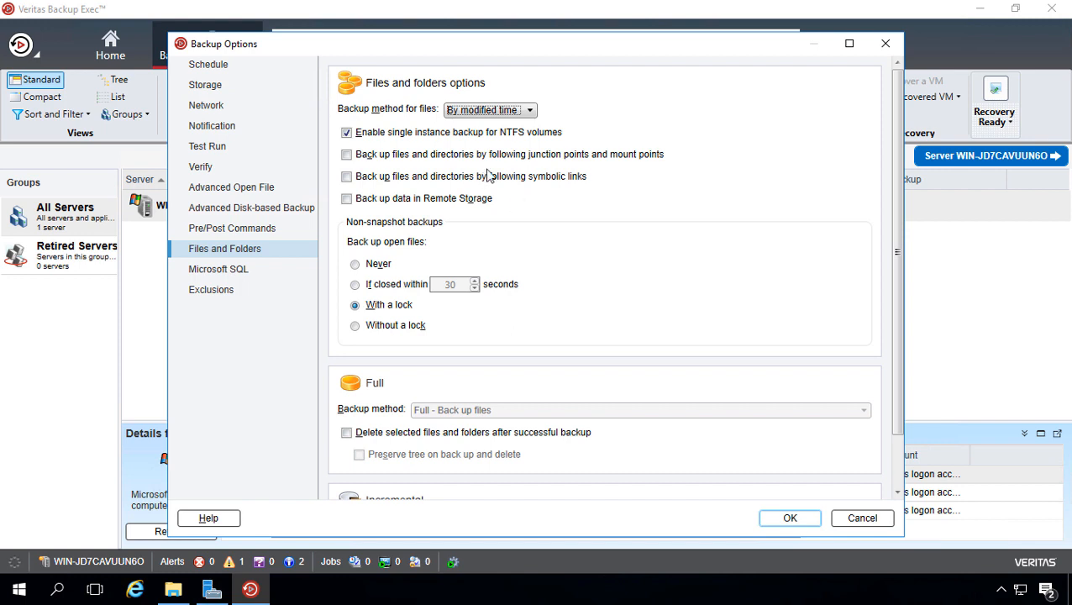
pyautogui.moveTo(490, 187)
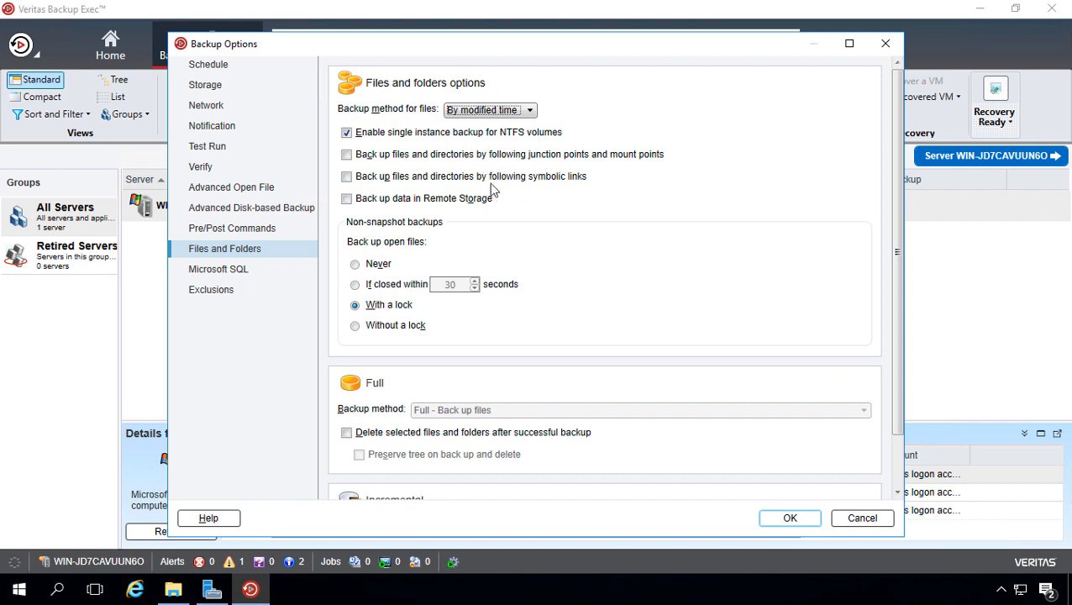
pyautogui.moveTo(537, 225)
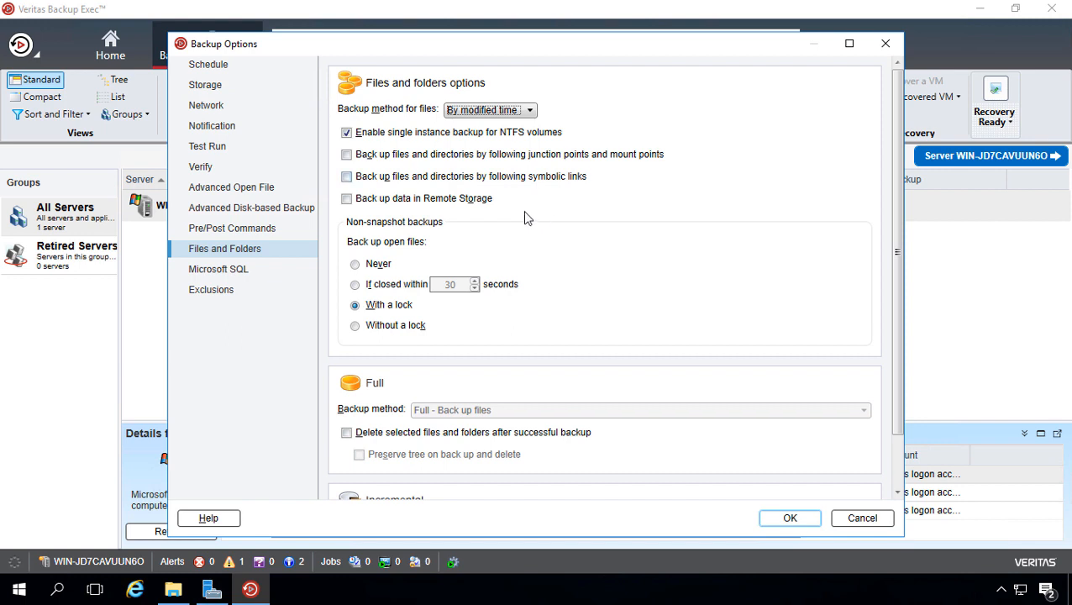
# Show the Microsoft SQL options: full database backups with a physical consistency check, no compression.
pyautogui.click(218, 268)
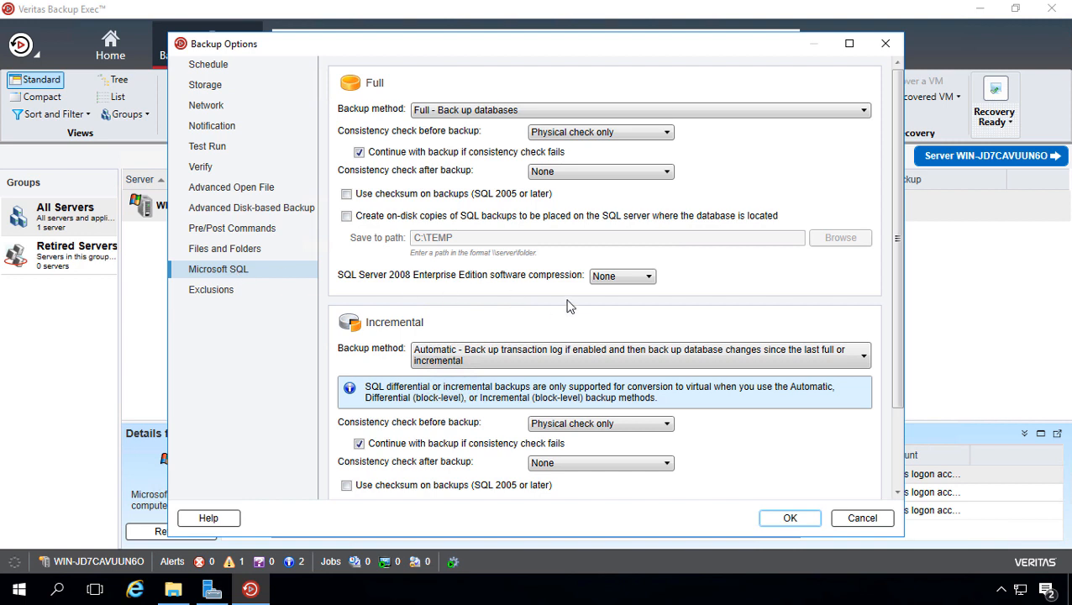
pyautogui.moveTo(531, 293)
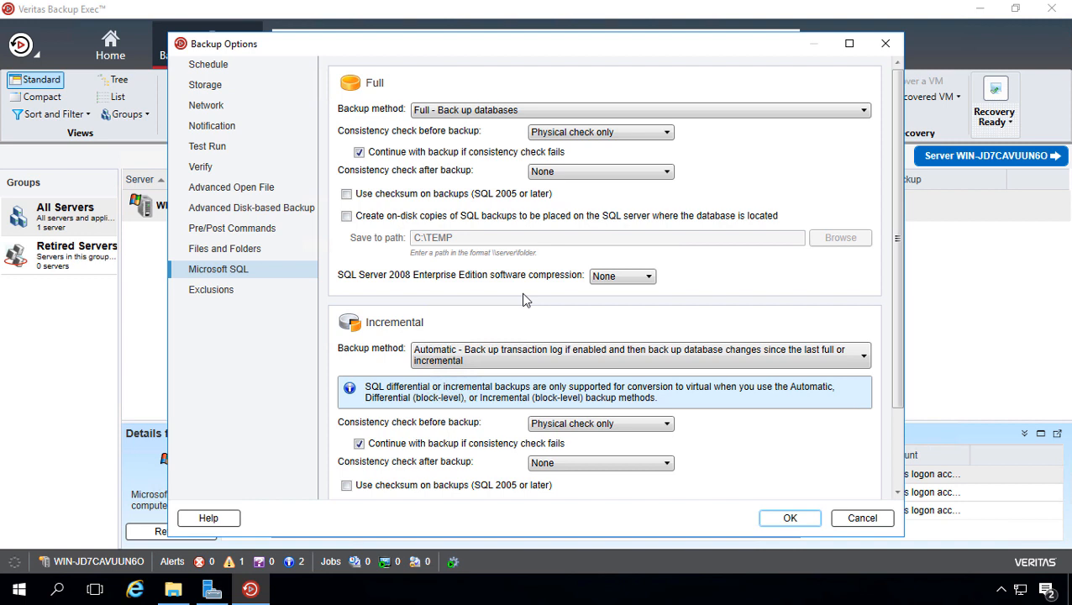
# Review the Exclusions settings and cancel the Exclude Files and Folders dialog, leaving the list empty.
pyautogui.click(212, 289)
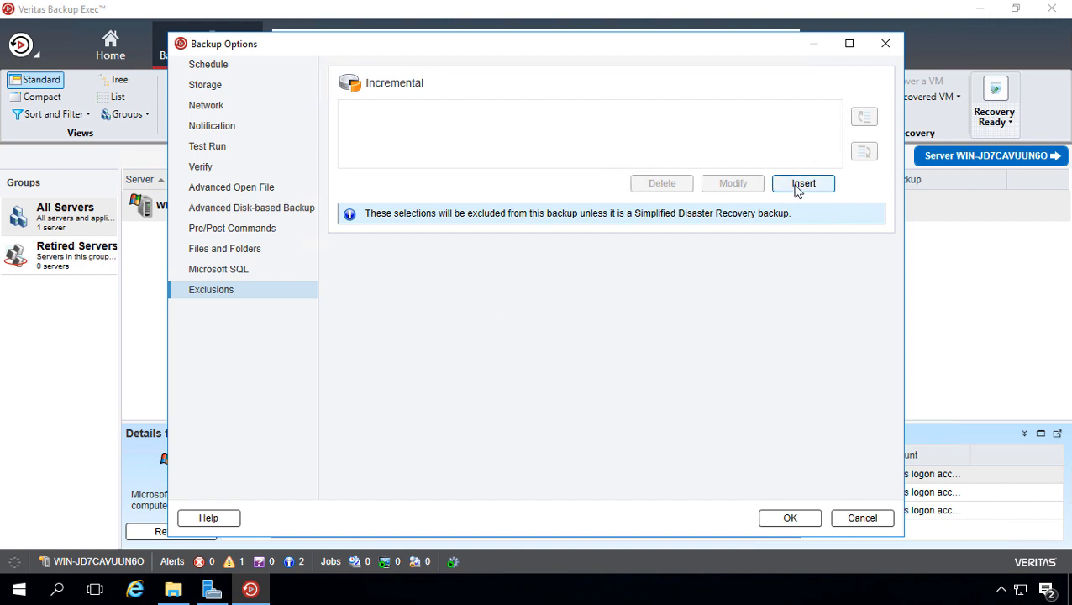
pyautogui.moveTo(803, 183)
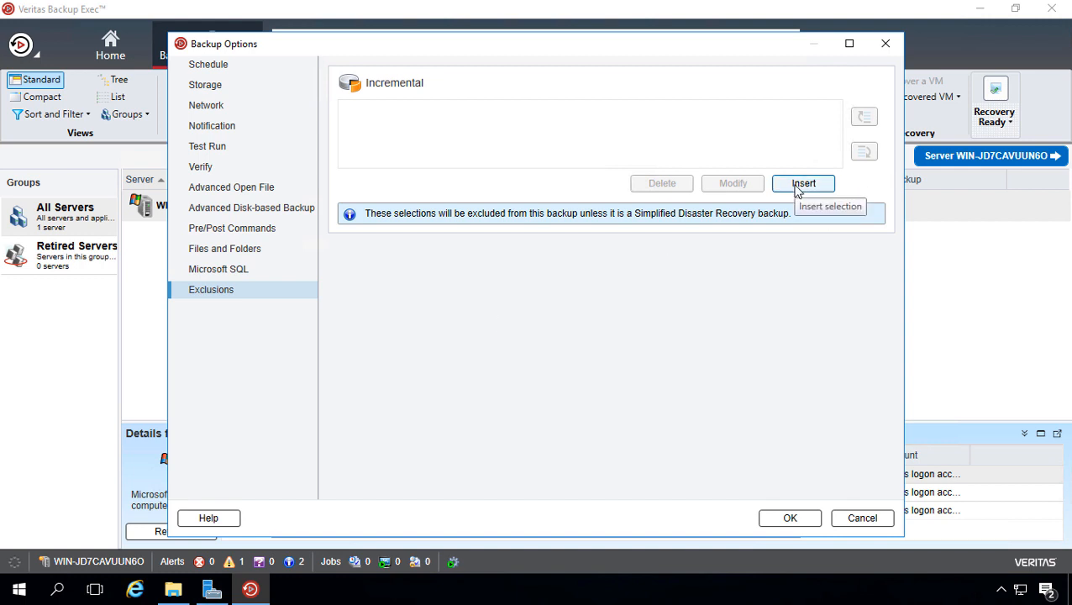
pyautogui.click(803, 183)
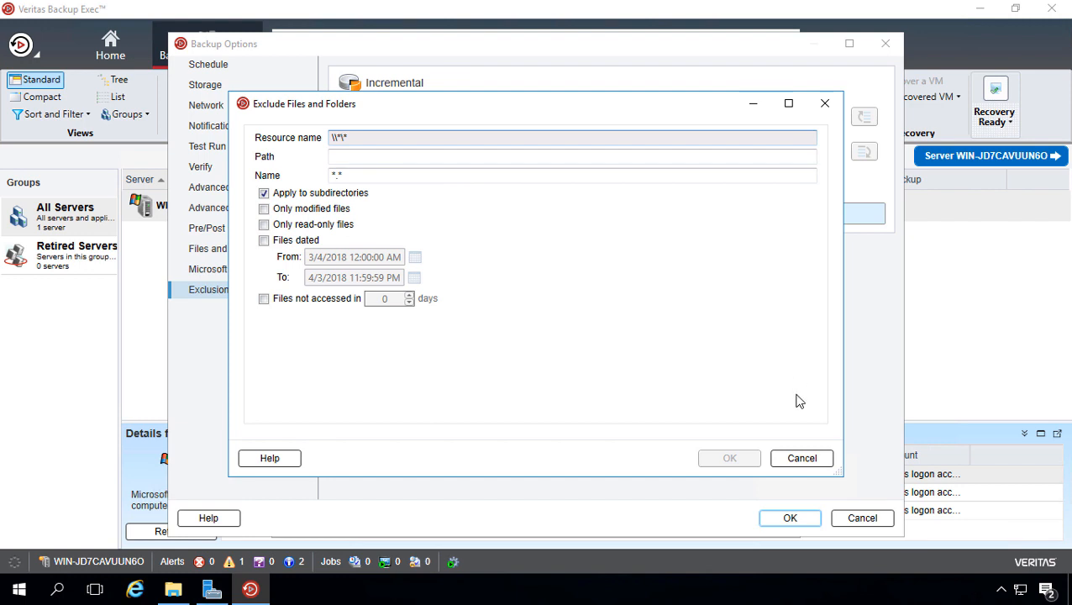
pyautogui.moveTo(801, 457)
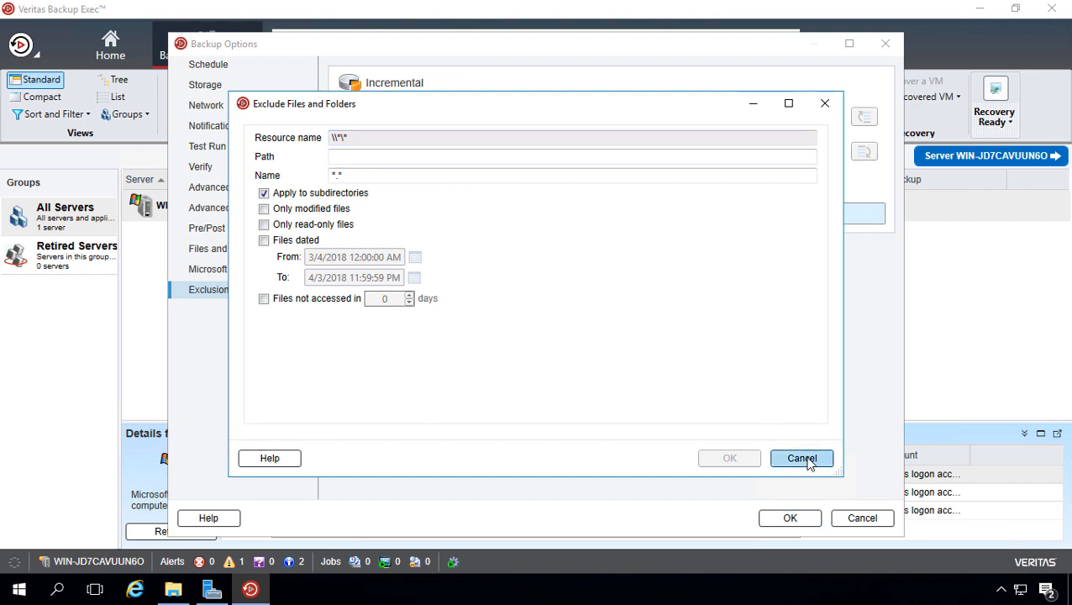
pyautogui.click(799, 457)
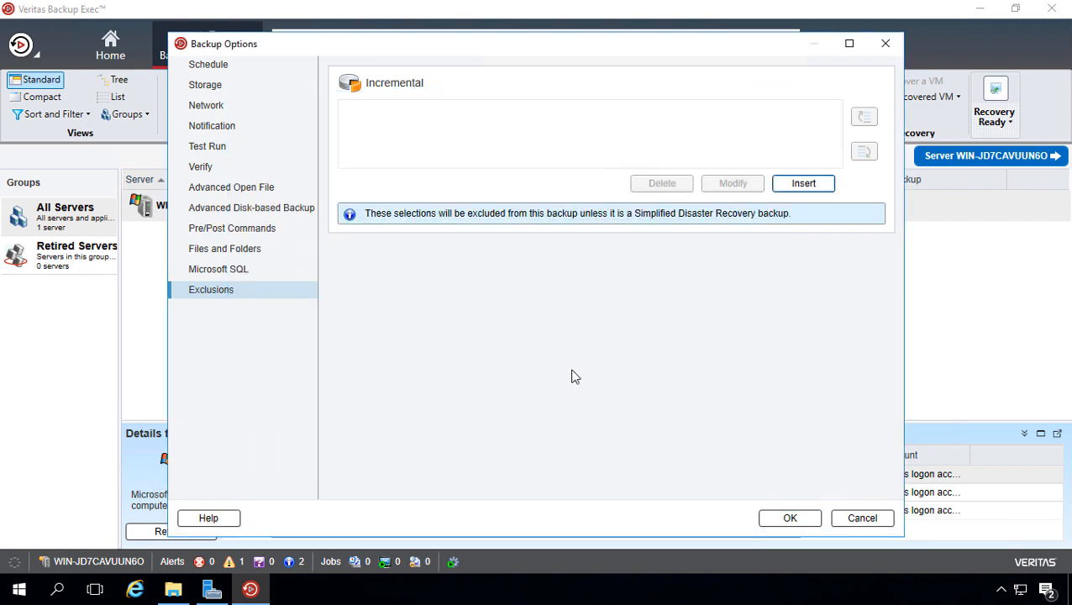
pyautogui.moveTo(732, 520)
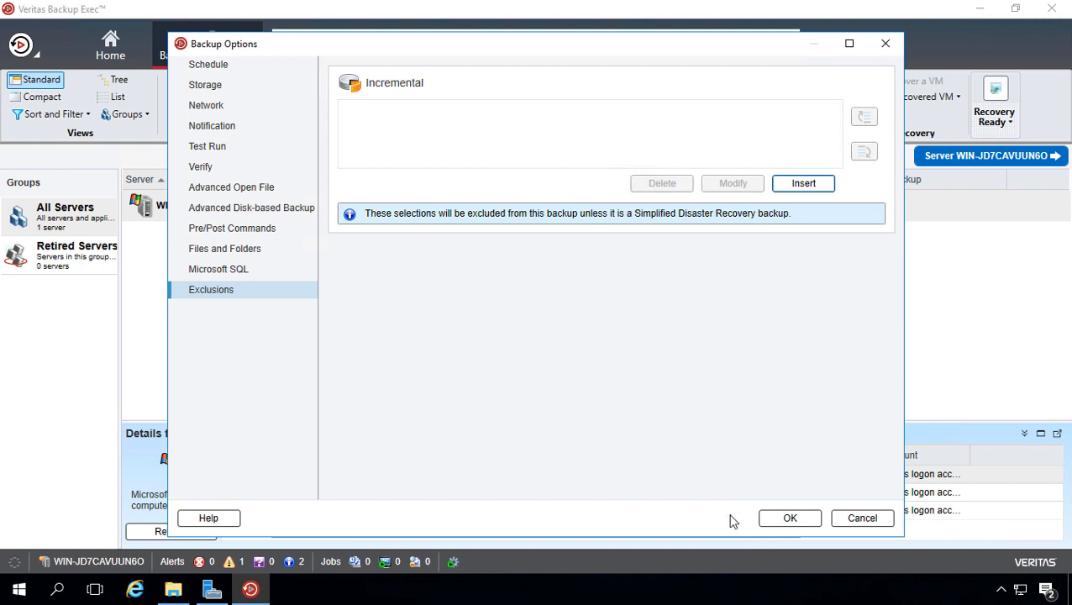
# Accept the backup options and save the job definition for WIN-JD7CAVUUN6O, first backup 4/6/2018 11:00 PM.
pyautogui.click(789, 518)
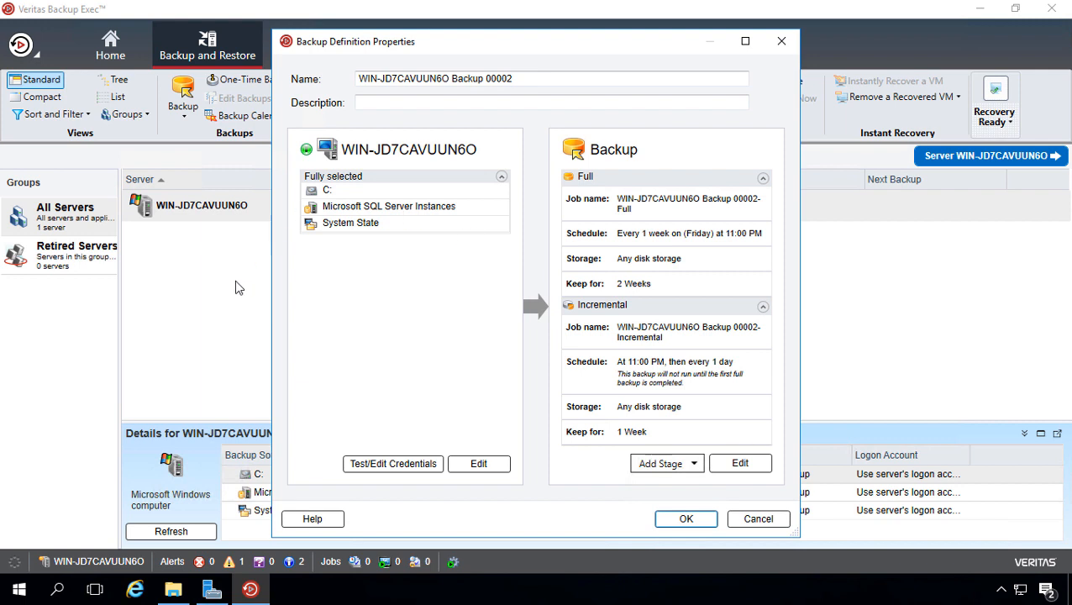
pyautogui.moveTo(238, 245)
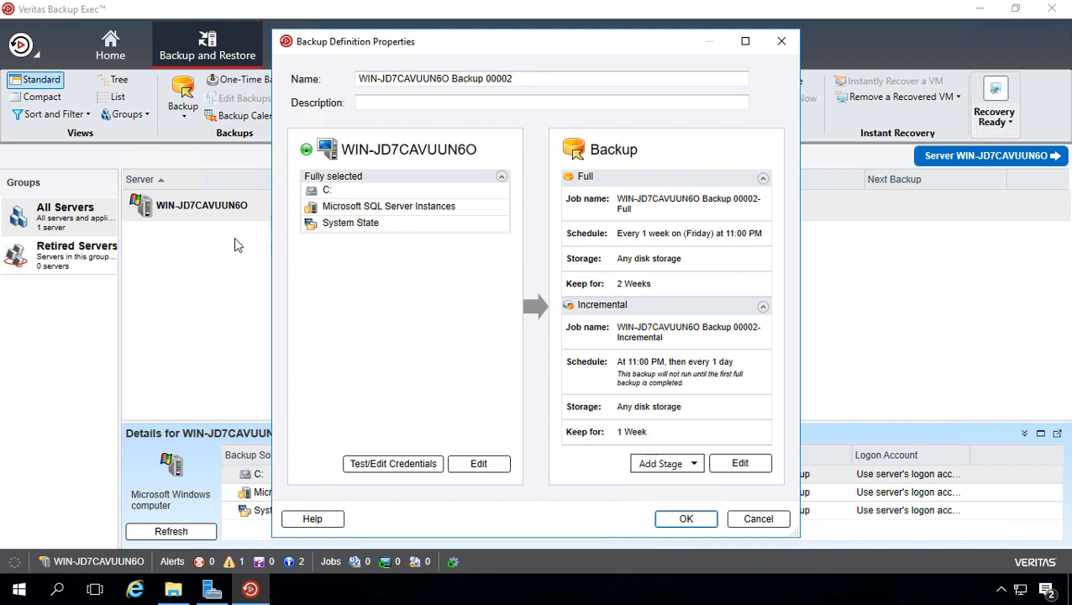
pyautogui.moveTo(240, 271)
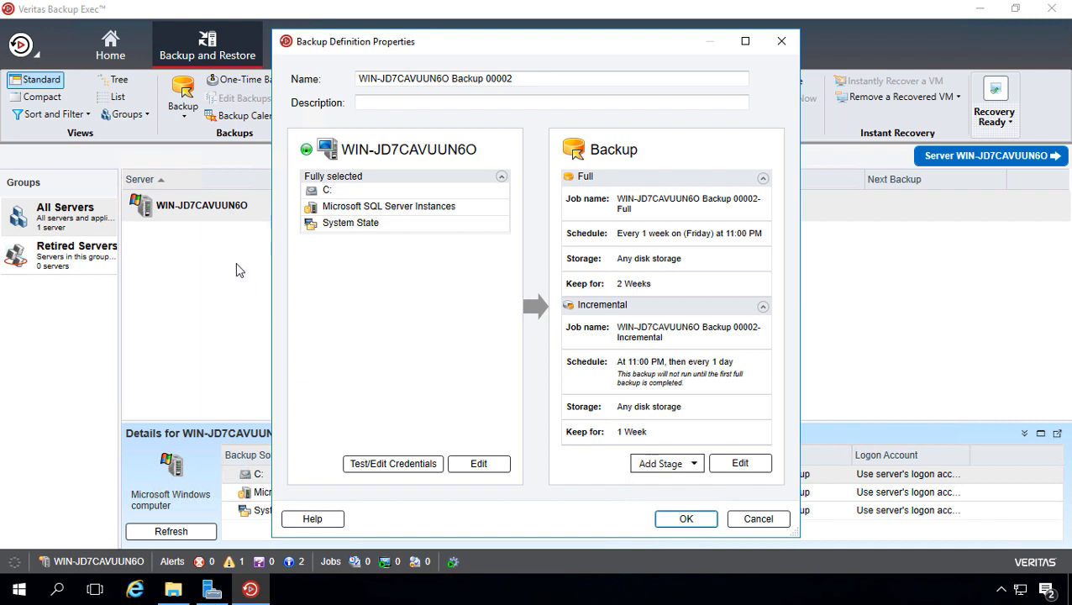
pyautogui.click(686, 517)
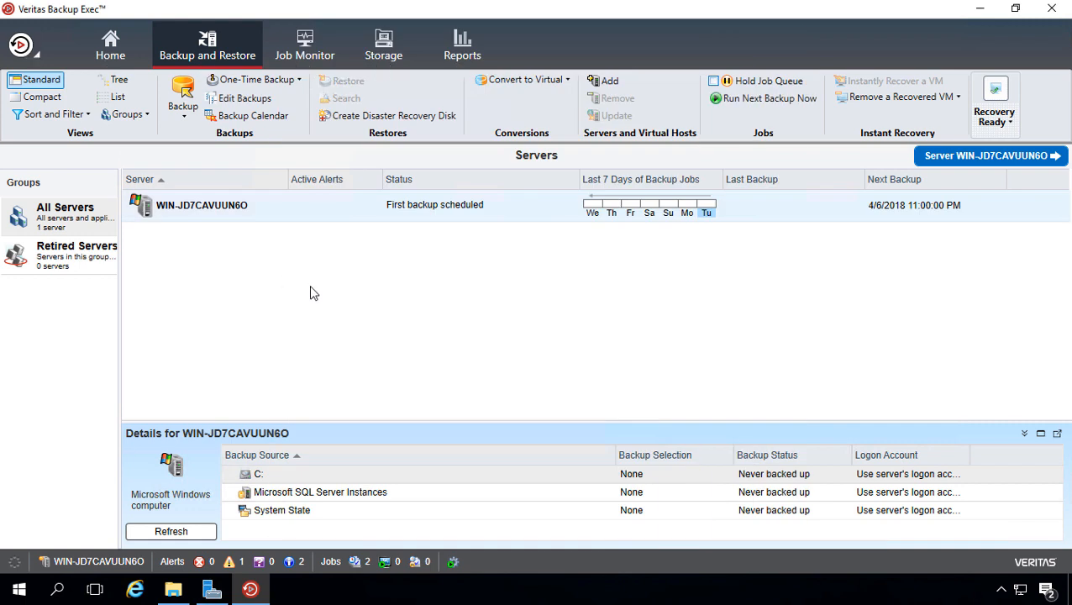
pyautogui.moveTo(537, 233)
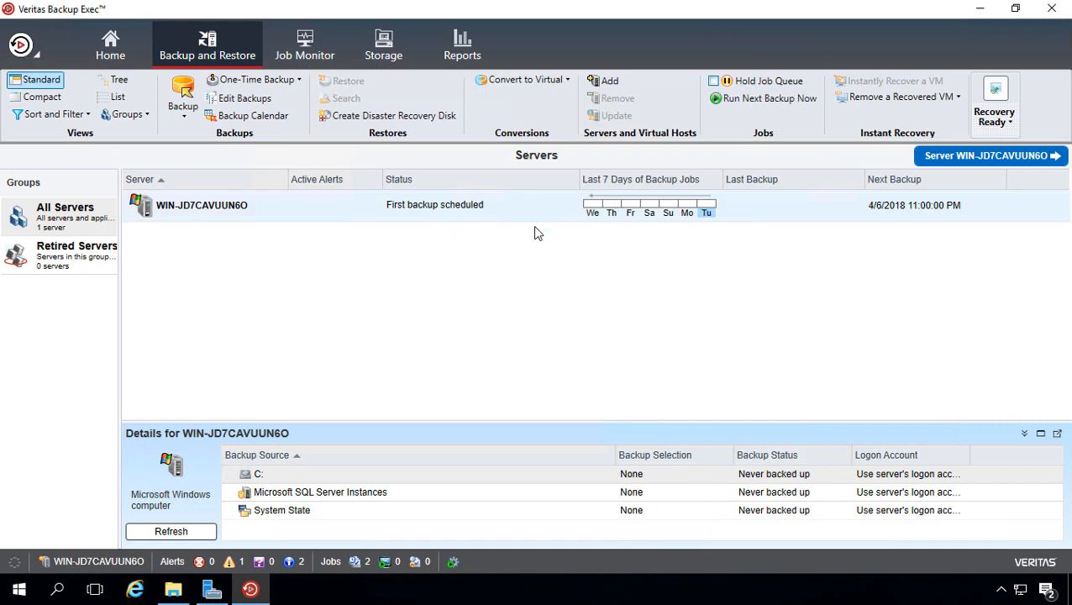
pyautogui.moveTo(886, 225)
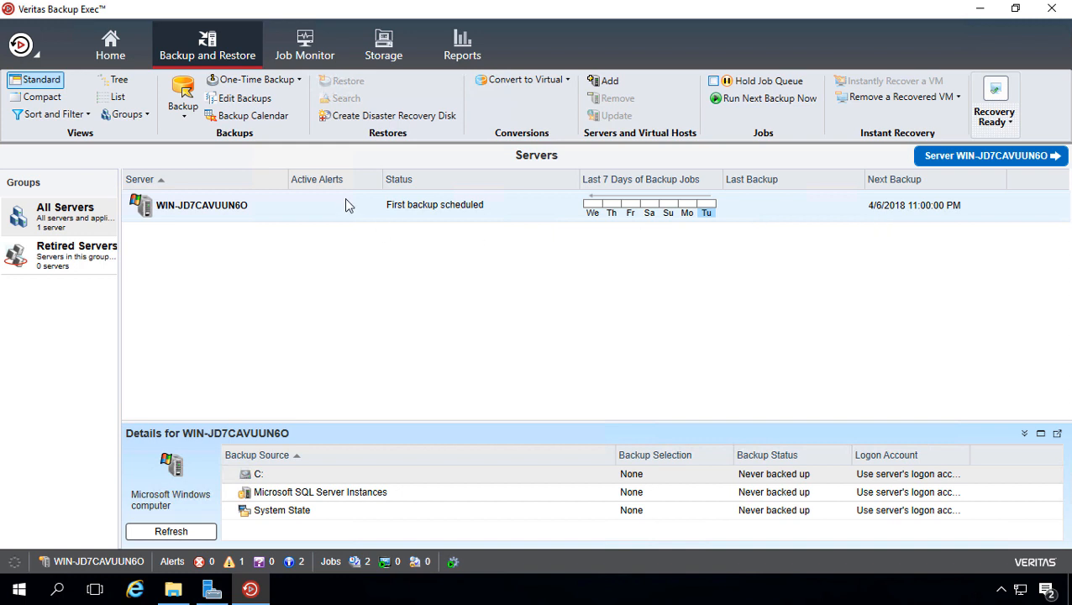
pyautogui.moveTo(400, 195)
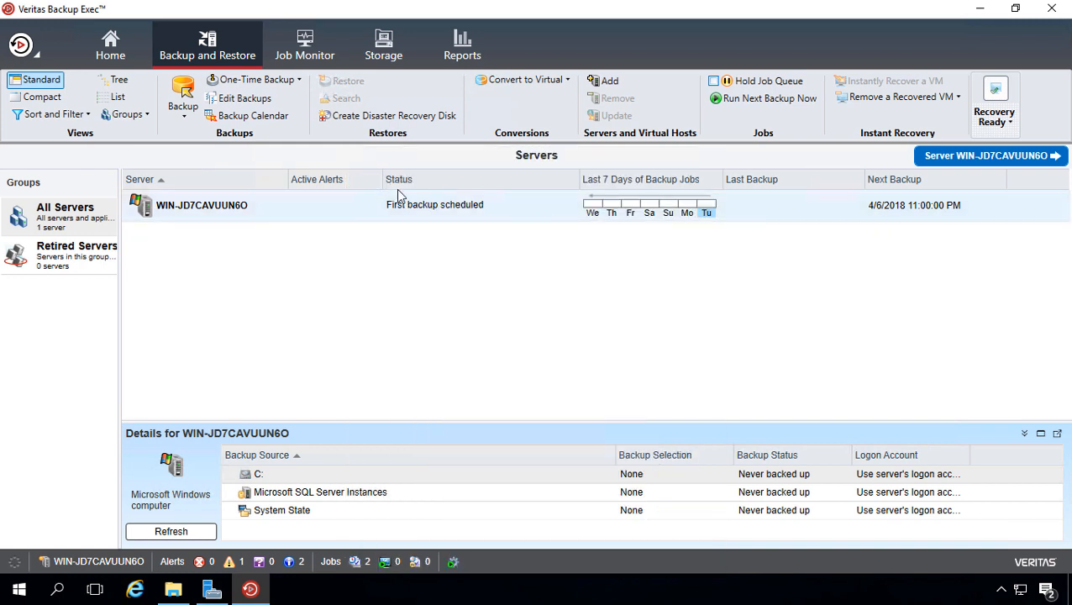
pyautogui.moveTo(302, 273)
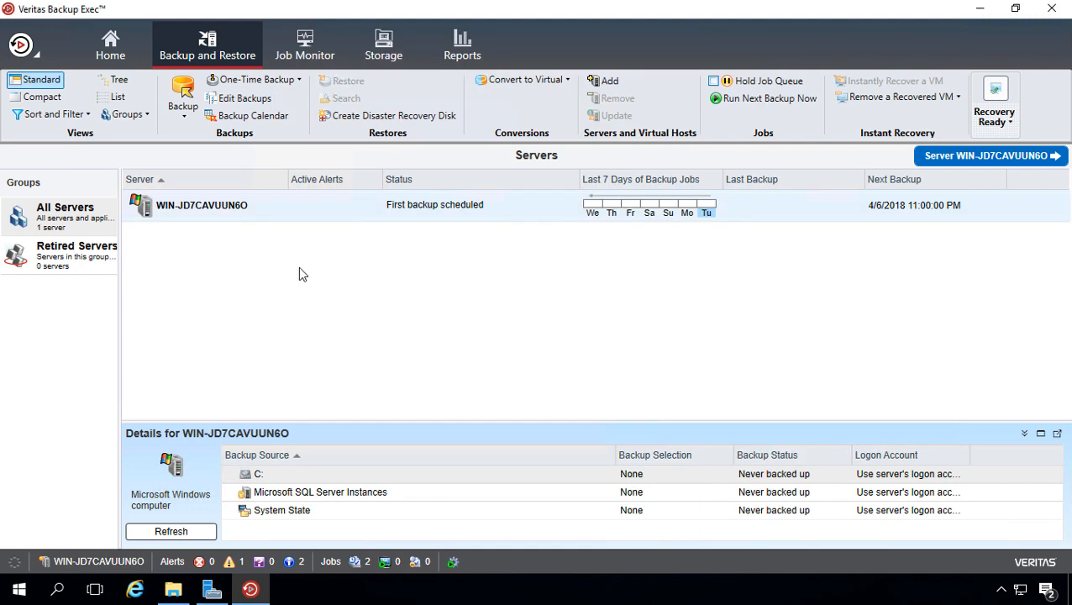
pyautogui.moveTo(321, 286)
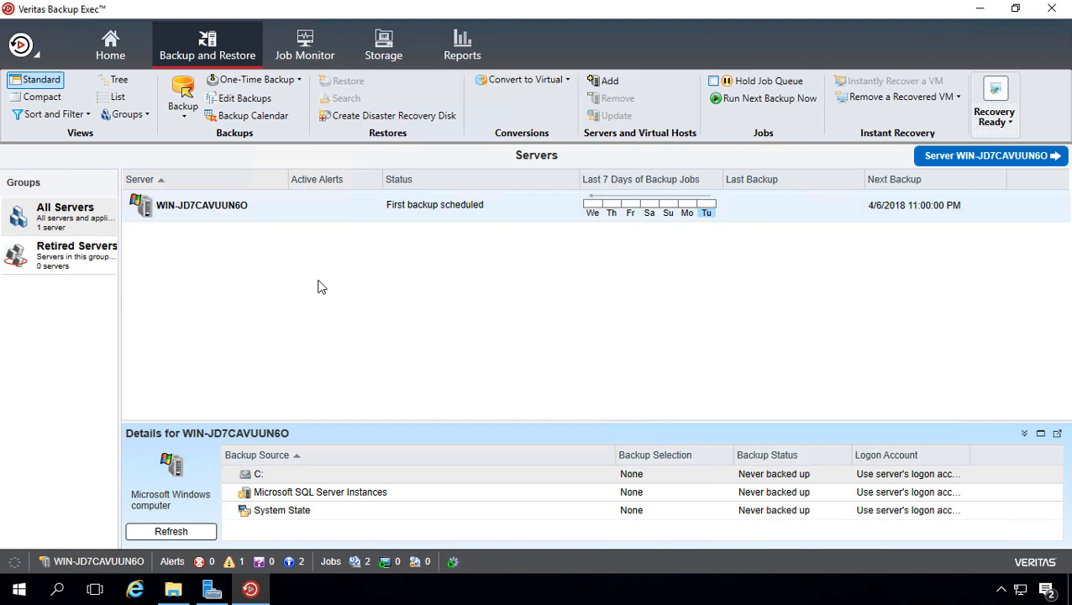
pyautogui.moveTo(320, 235)
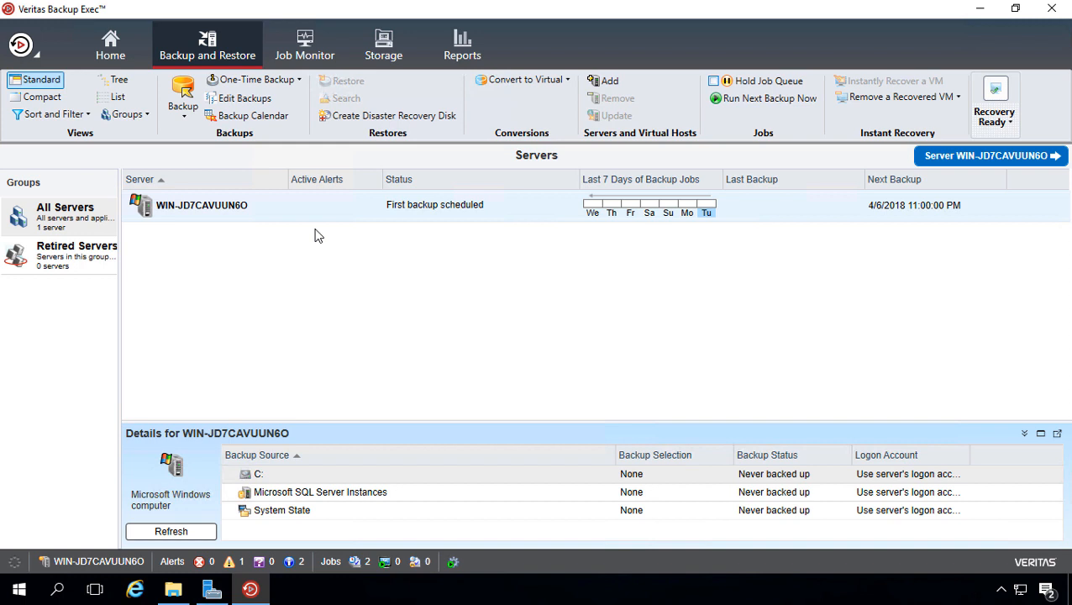
pyautogui.moveTo(383, 210)
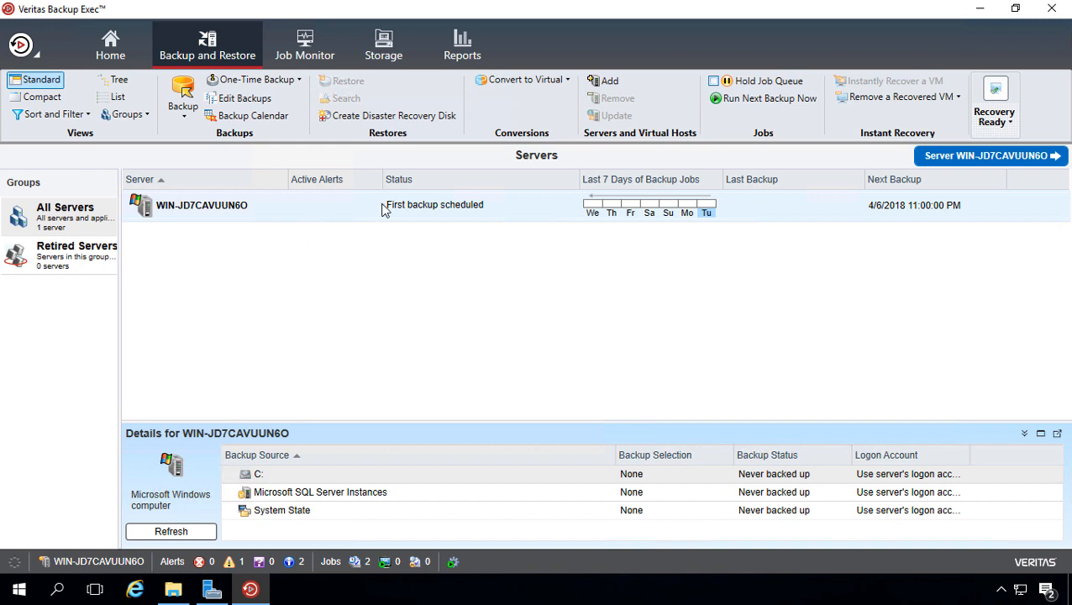
pyautogui.moveTo(365, 208)
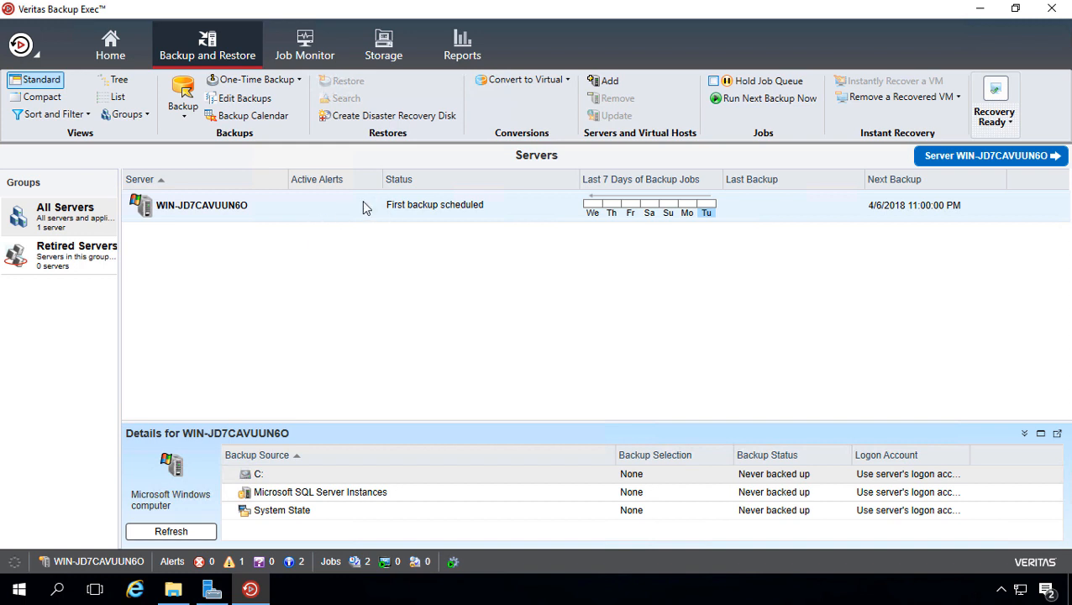
# Bring up the WIN-JD7CAVUUN6O actions menu and dismiss it without running the next backup.
pyautogui.rightClick(201, 205)
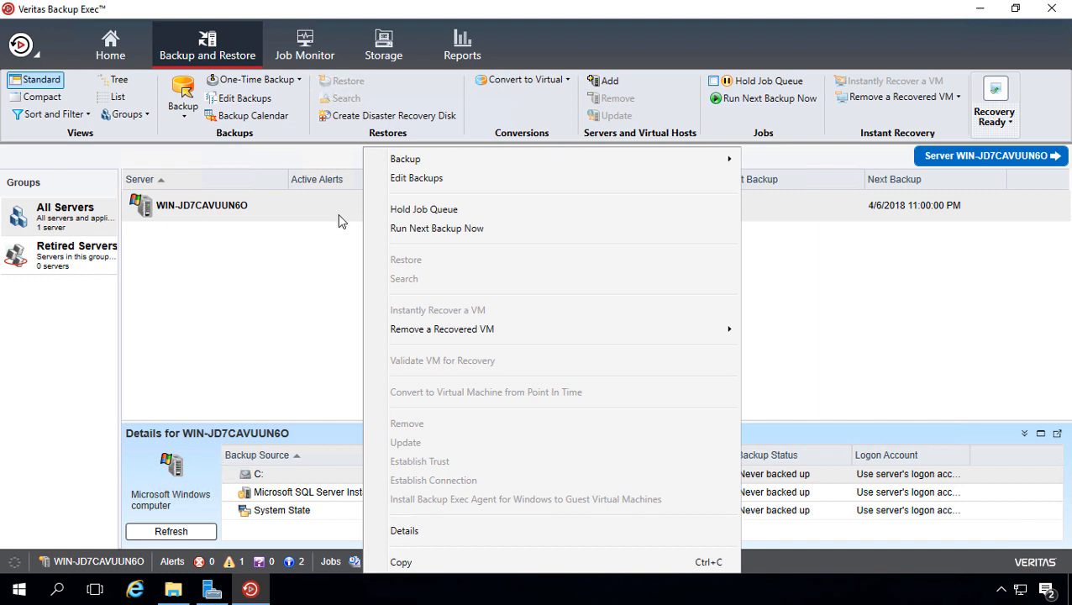
pyautogui.moveTo(437, 228)
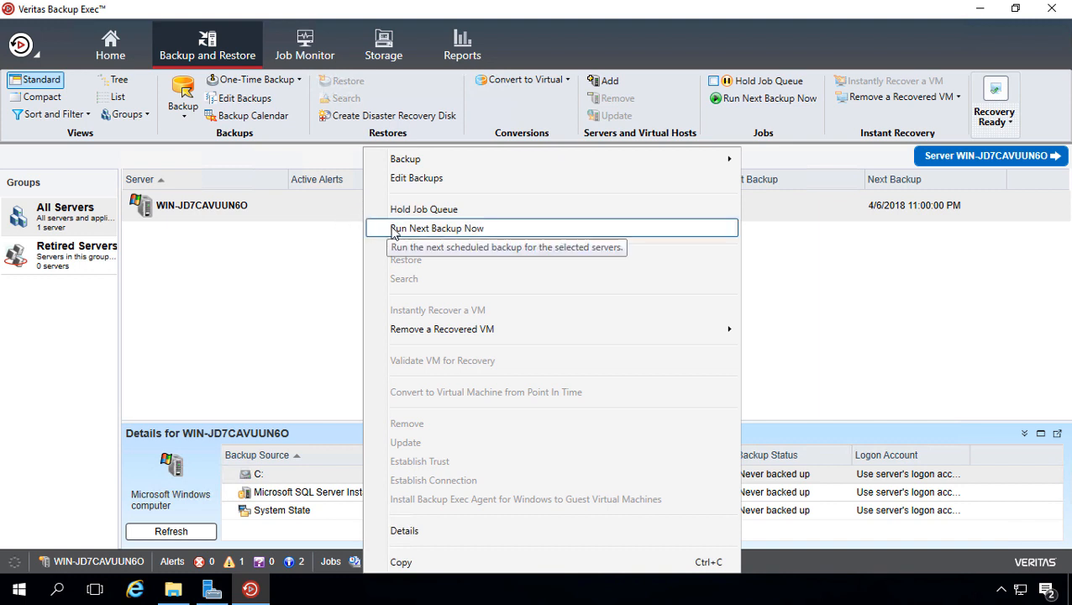
pyautogui.click(437, 228)
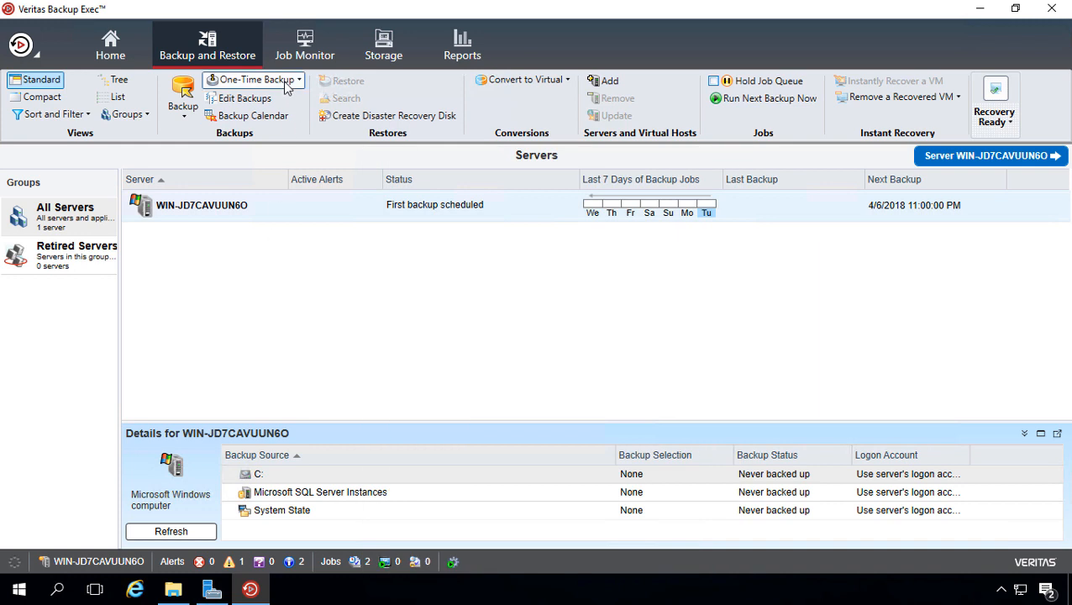
pyautogui.click(299, 79)
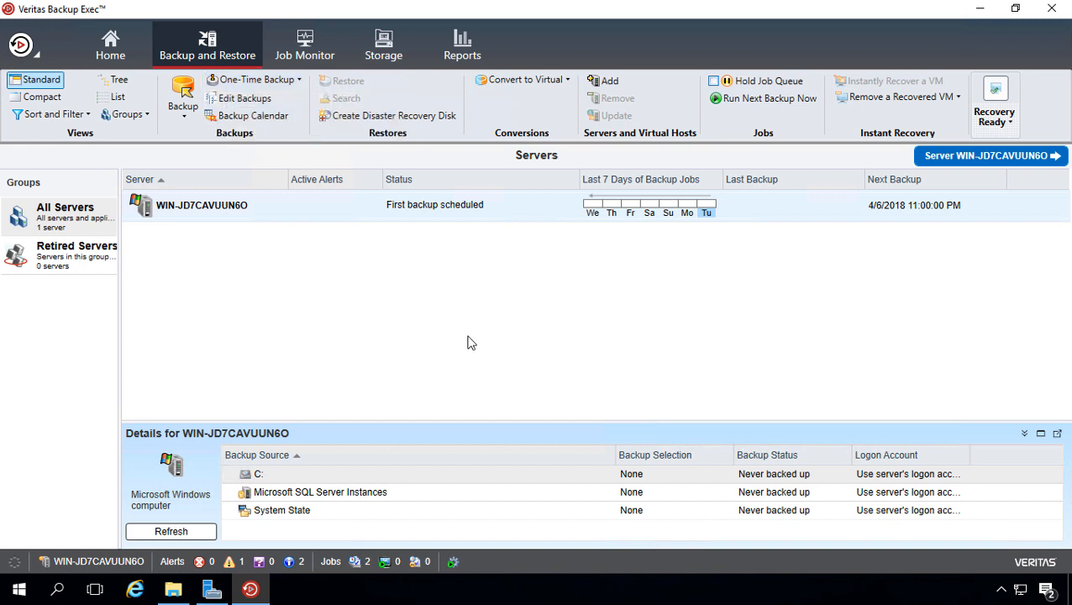
# Create a one-time backup of the whole server to any disk storage, run now, reviewing its Network and Verify options.
pyautogui.click(255, 79)
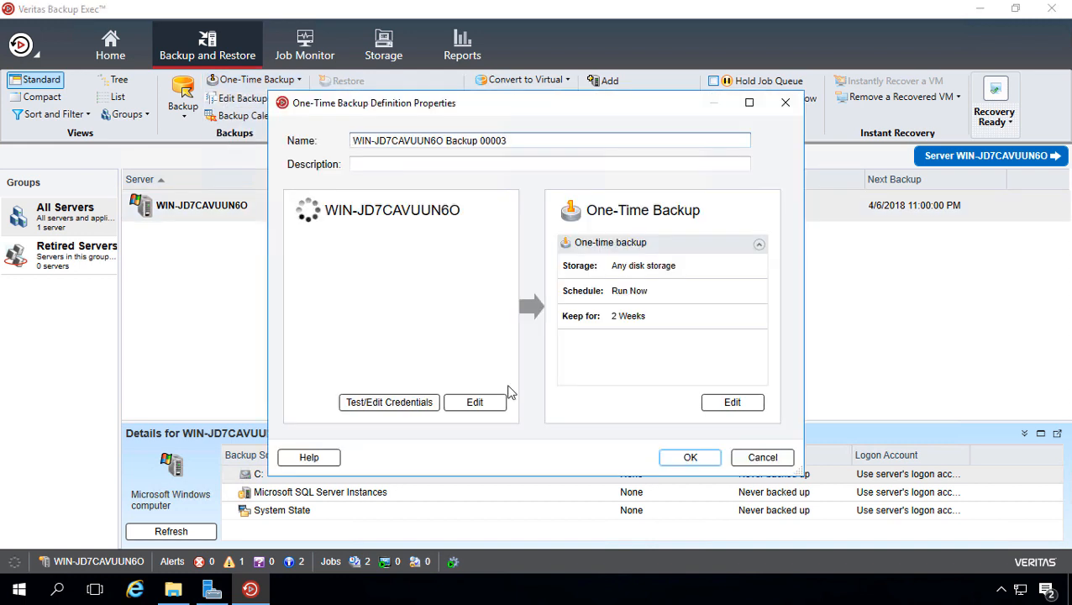
pyautogui.moveTo(672, 405)
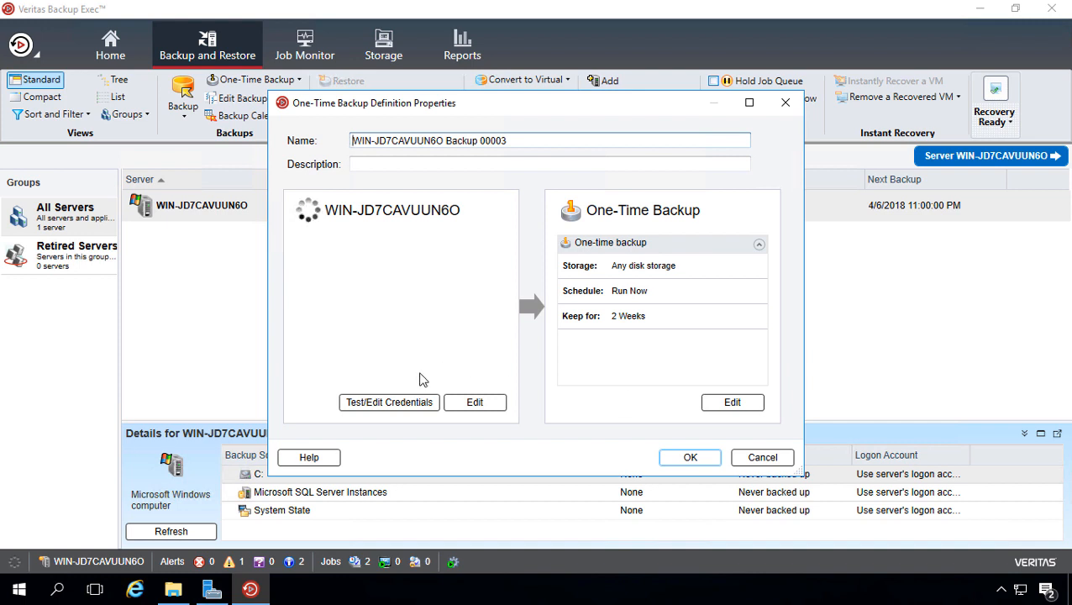
pyautogui.moveTo(478, 420)
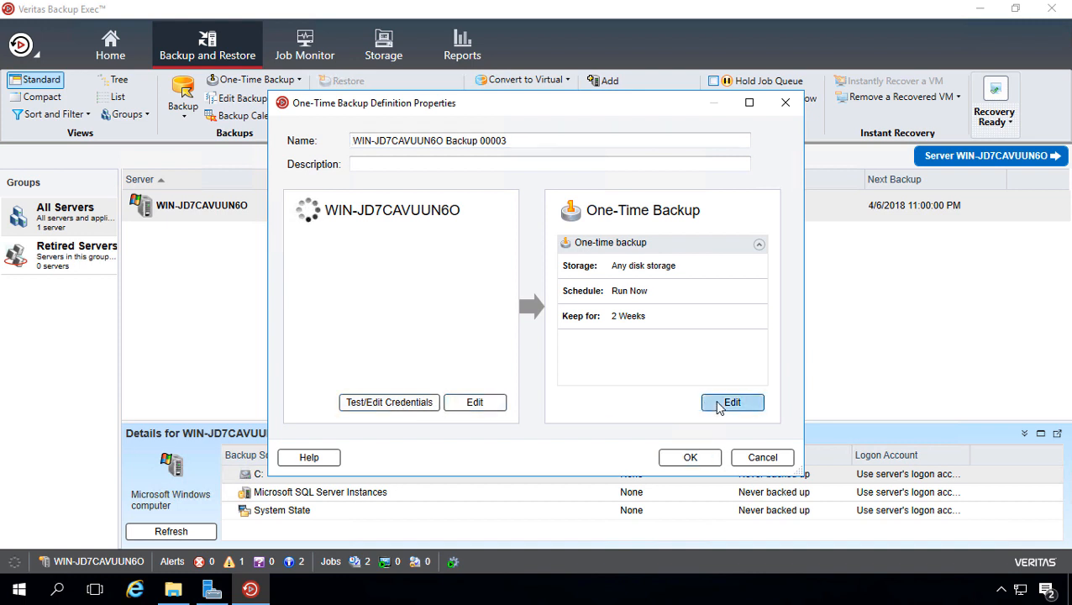
pyautogui.click(733, 404)
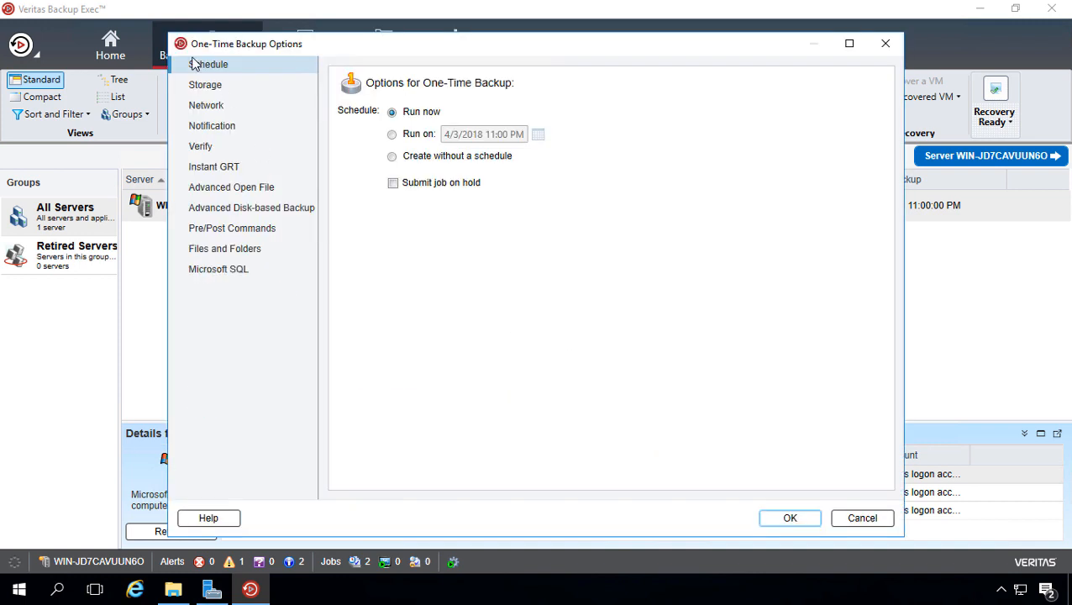
pyautogui.click(205, 104)
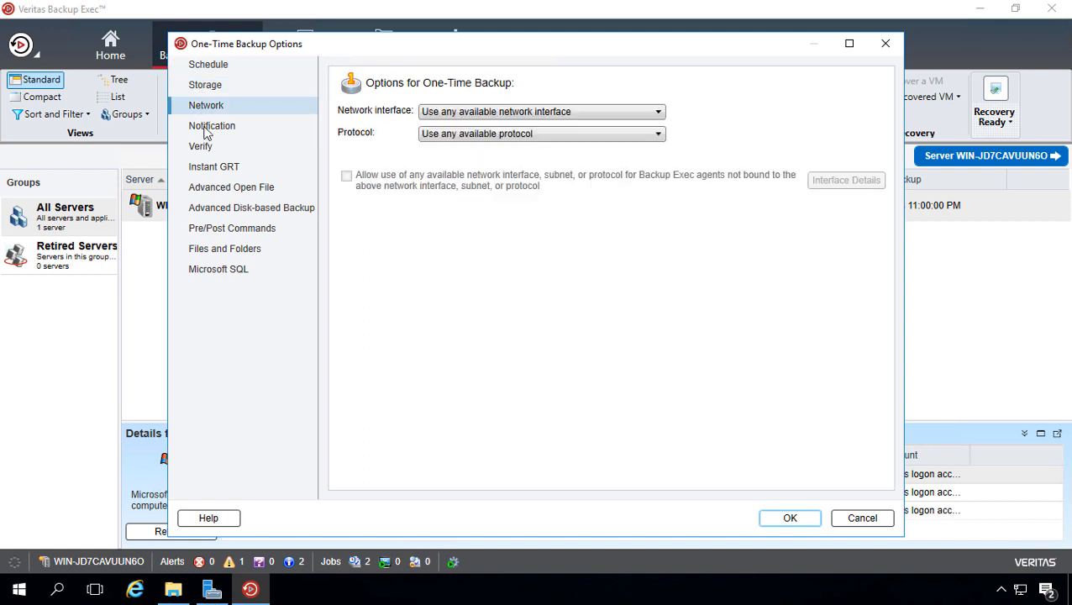
pyautogui.click(201, 146)
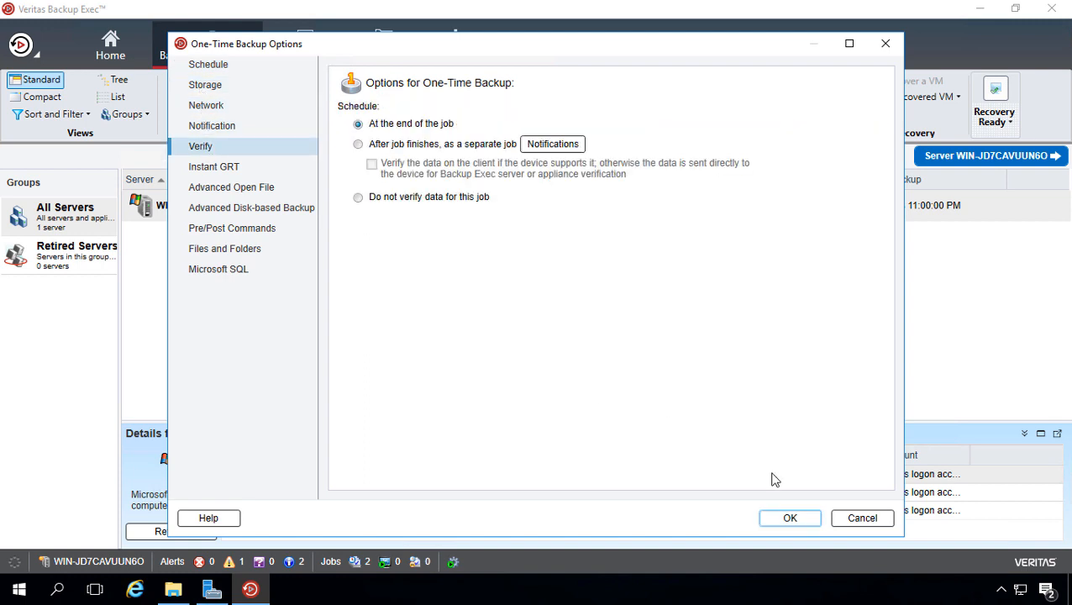
pyautogui.click(790, 518)
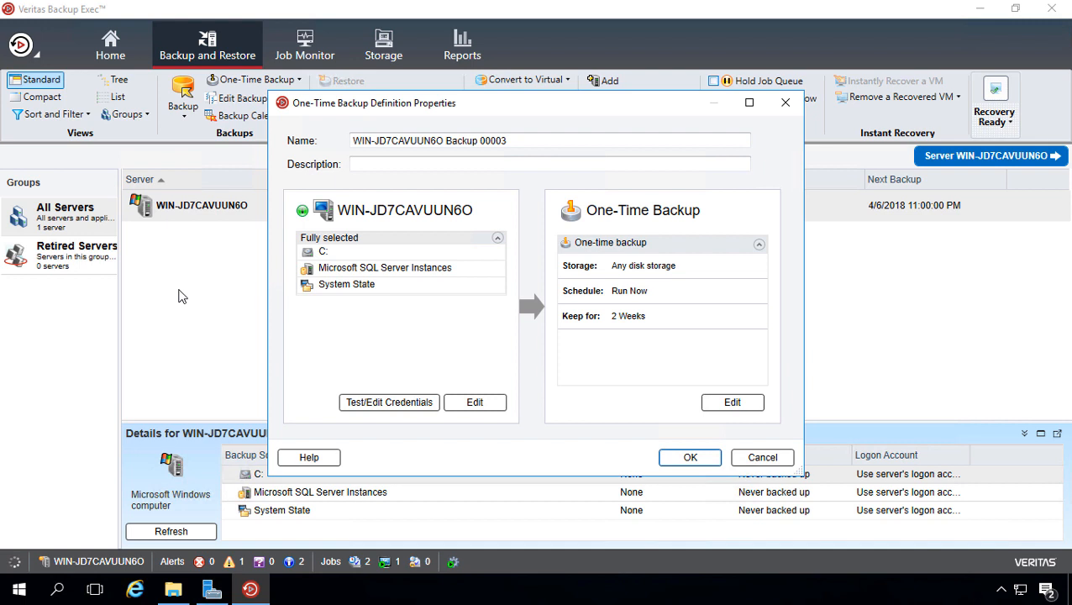
# Submit the one-time backup so WIN-JD7CAVUUN6O shows status Backing up.
pyautogui.click(689, 457)
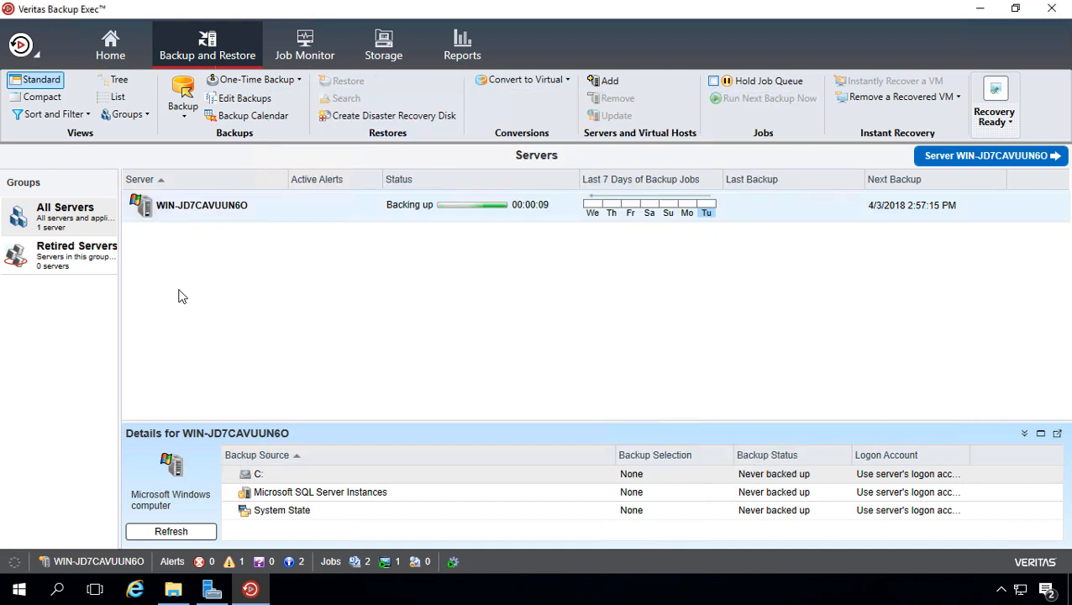
pyautogui.moveTo(544, 210)
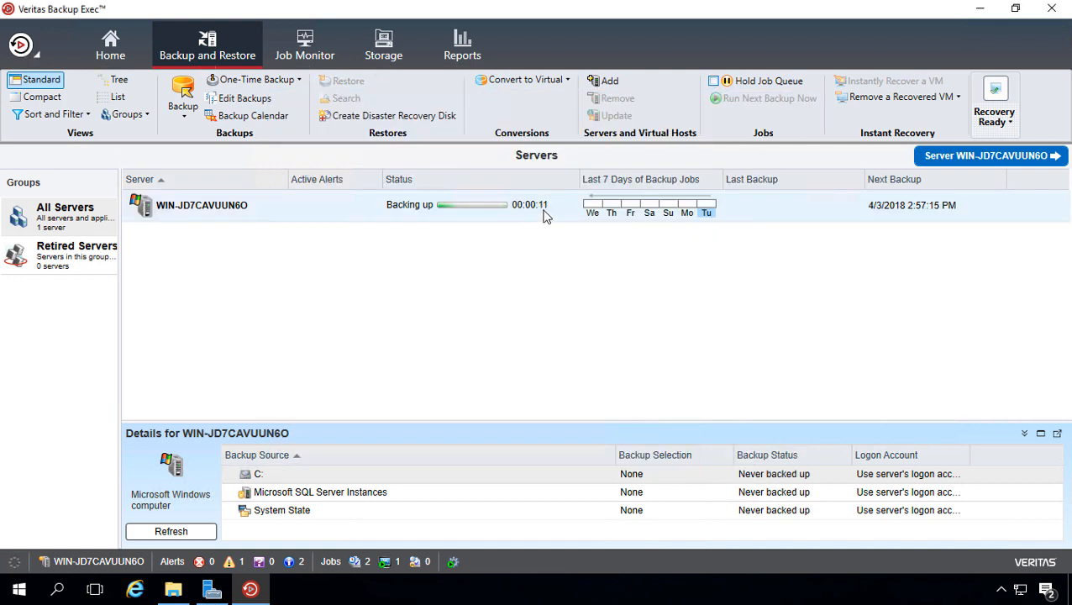
pyautogui.moveTo(530, 205)
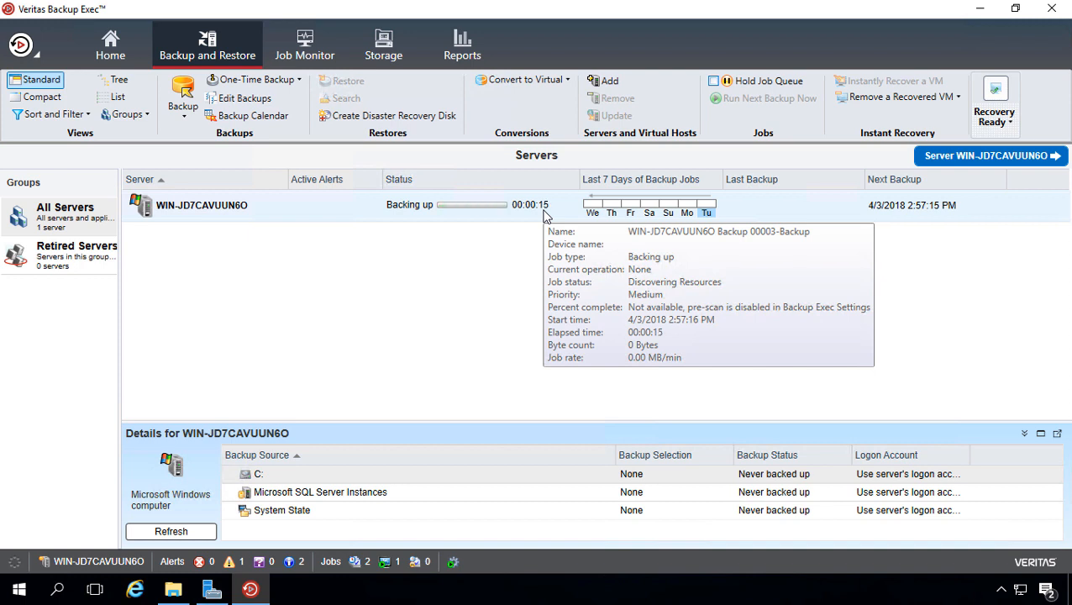
pyautogui.moveTo(687, 275)
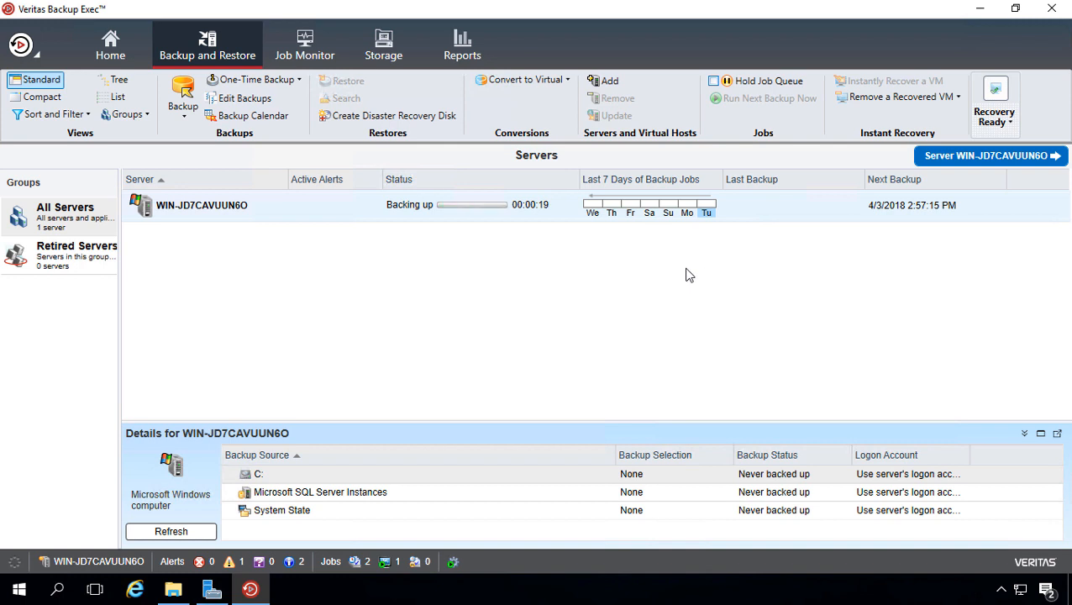
pyautogui.moveTo(313, 213)
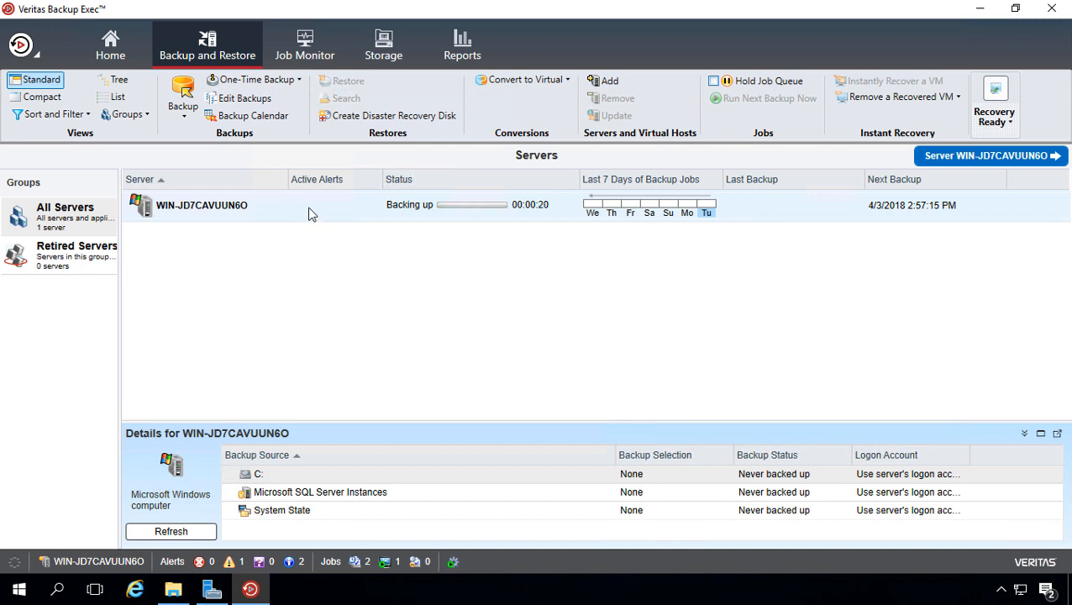
# Open the server's Jobs view showing the scheduled job and the running one-time full backup, checking the Schedule column.
pyautogui.click(991, 155)
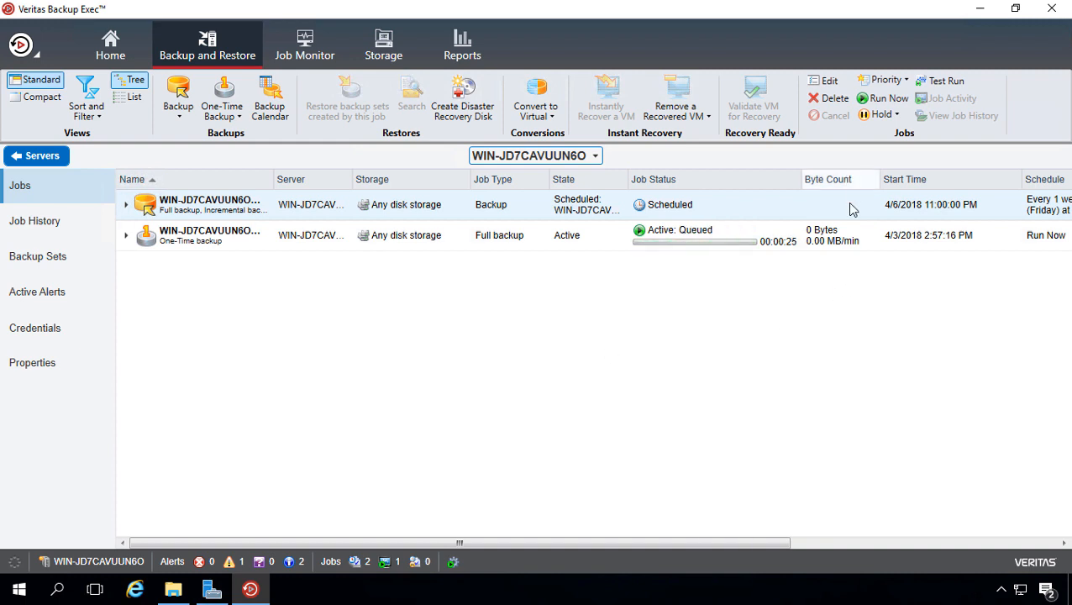
pyautogui.moveTo(848, 266)
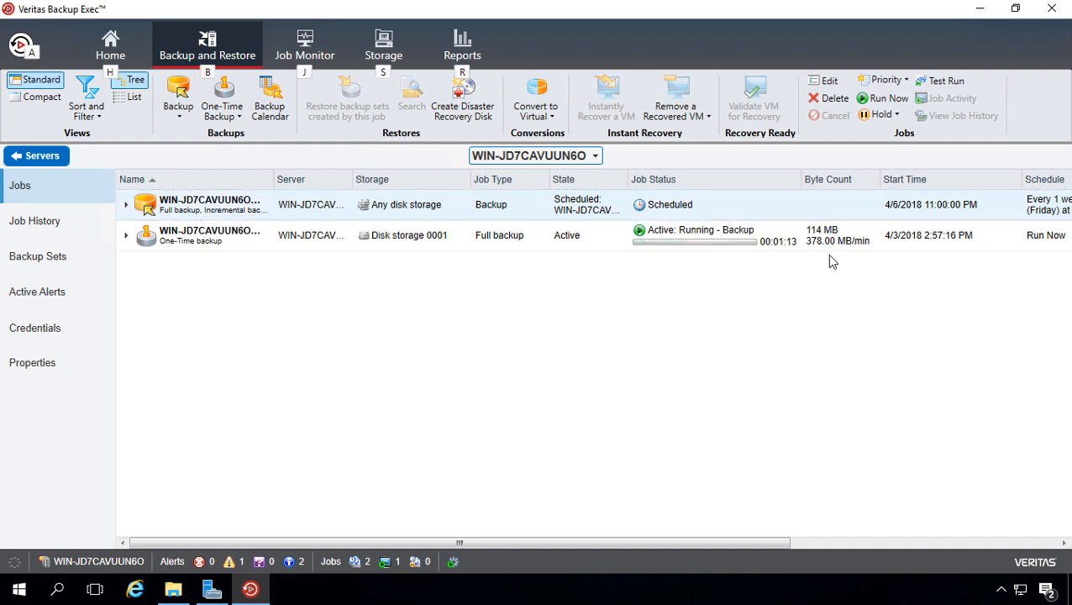
pyautogui.moveTo(838, 258)
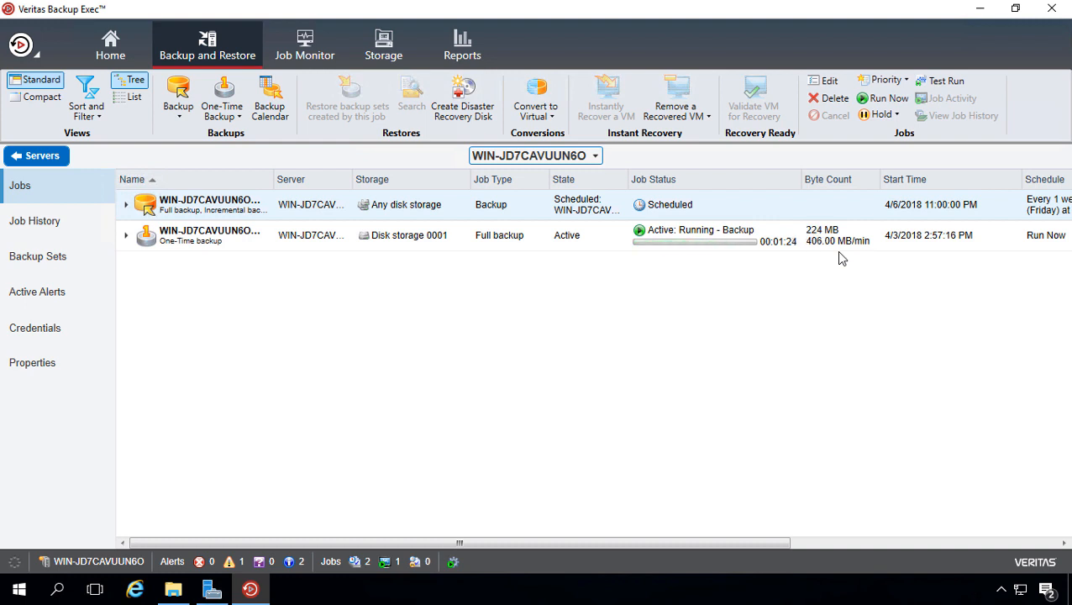
pyautogui.moveTo(680, 533)
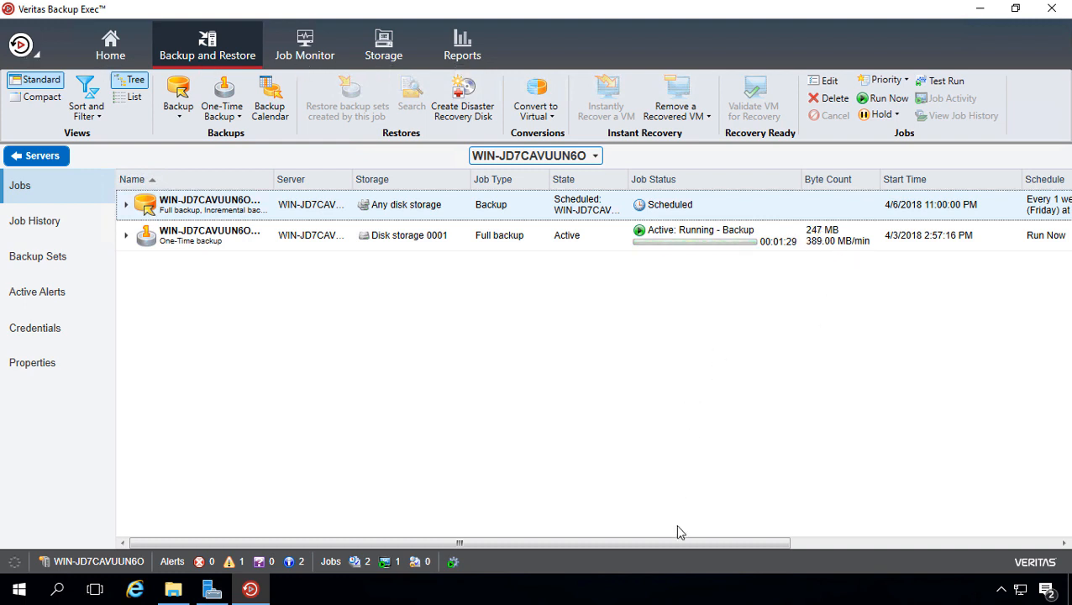
pyautogui.hscroll(3)
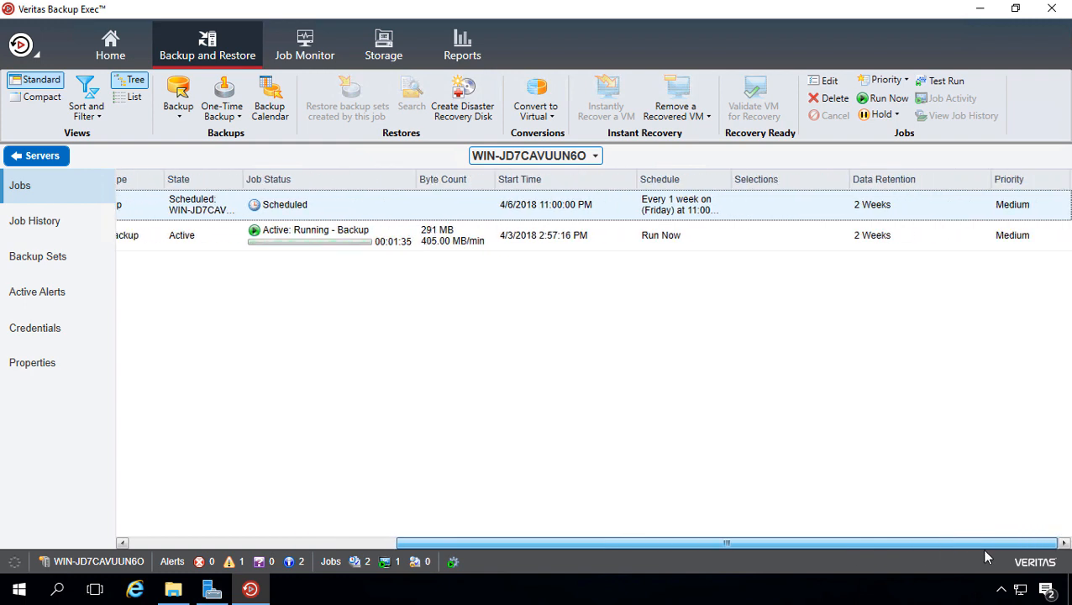
pyautogui.moveTo(726, 543); pyautogui.dragTo(614, 543)
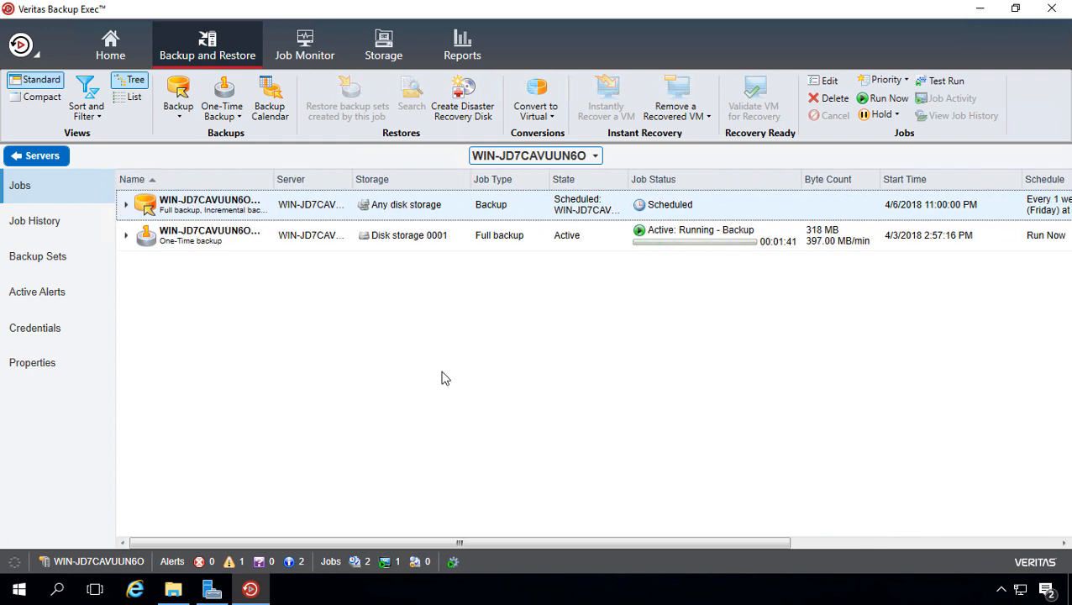
pyautogui.moveTo(407, 333)
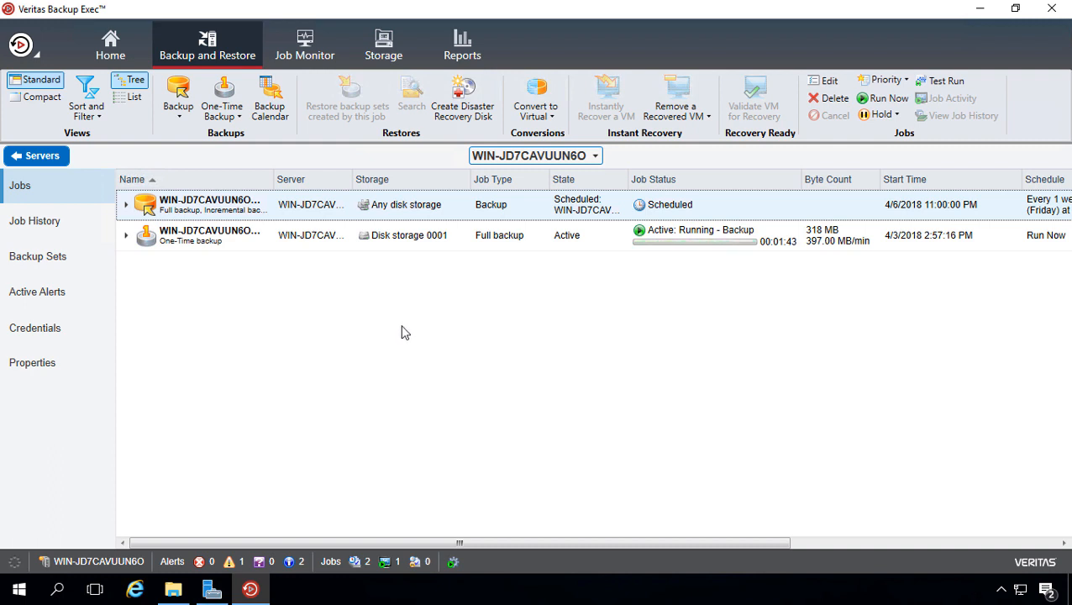
pyautogui.moveTo(260, 309)
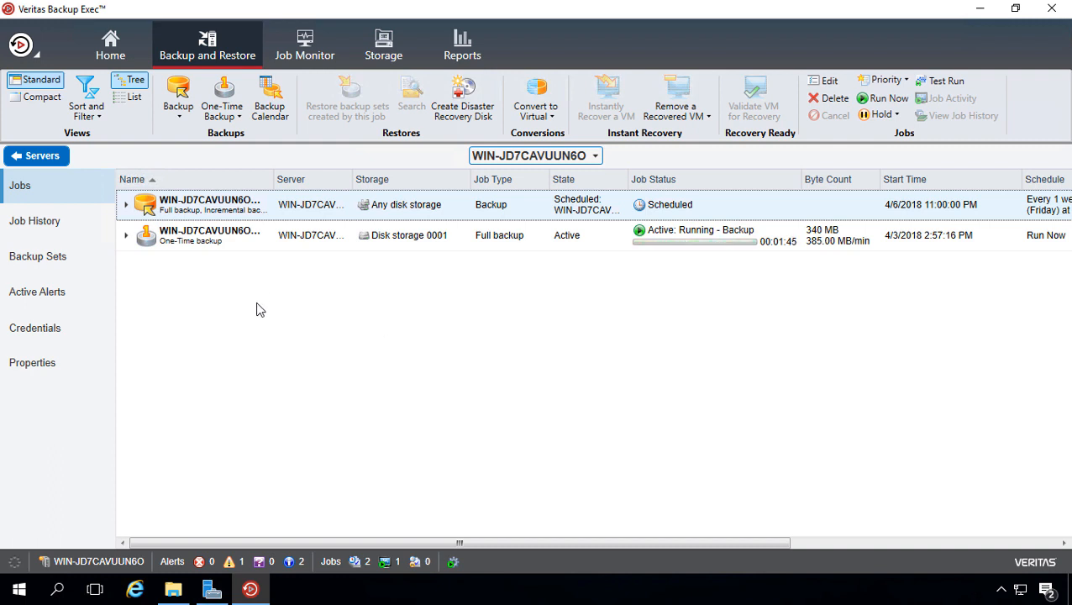